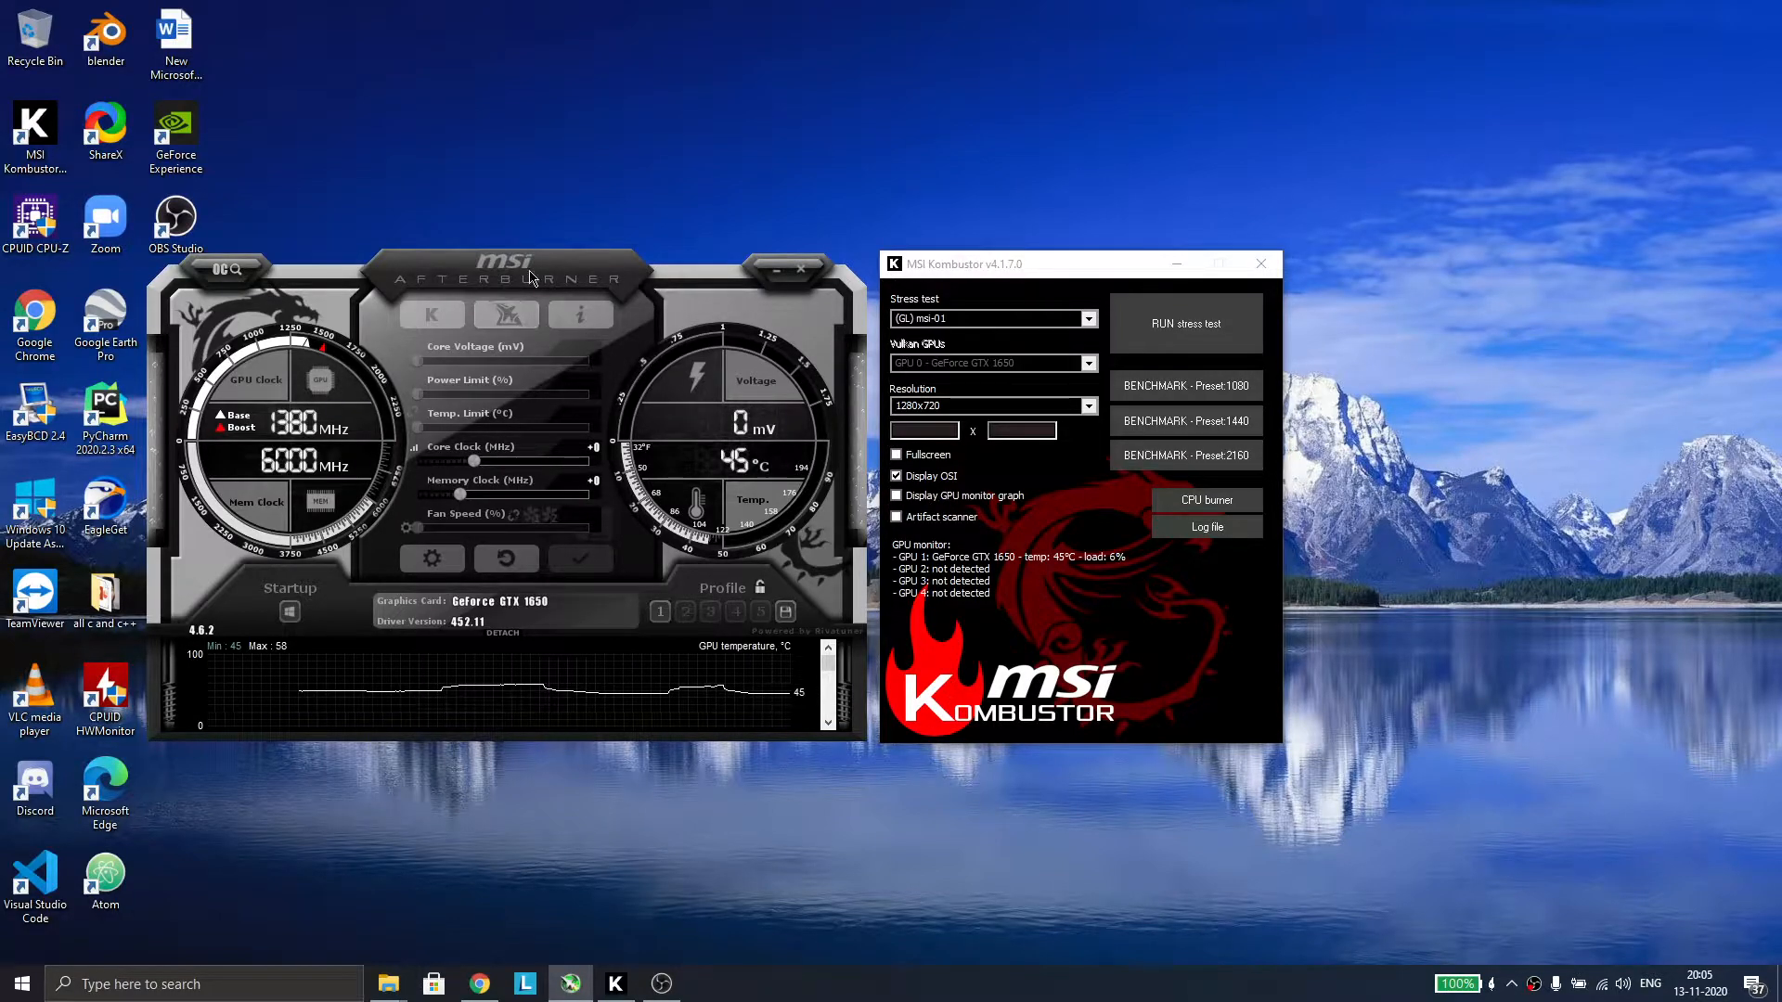
pyautogui.moveTo(819, 922)
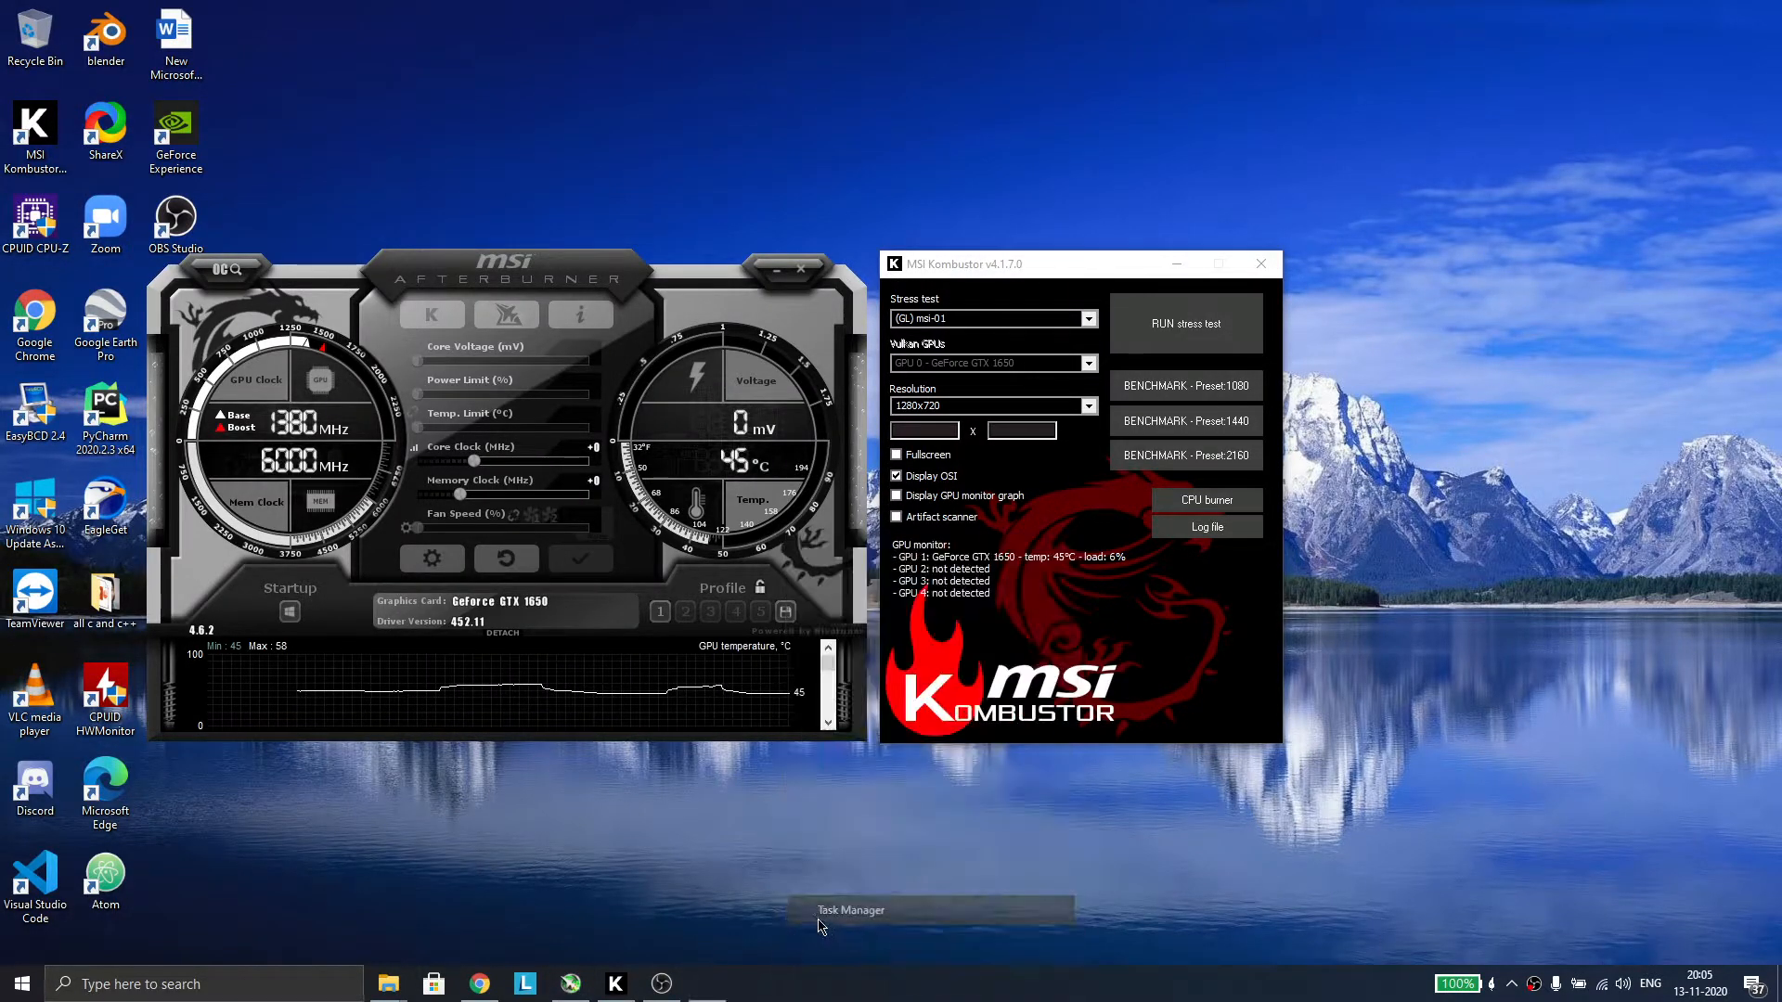
# - Bring up Task Manager's GPU performance graphs full screen
pyautogui.click(850, 910)
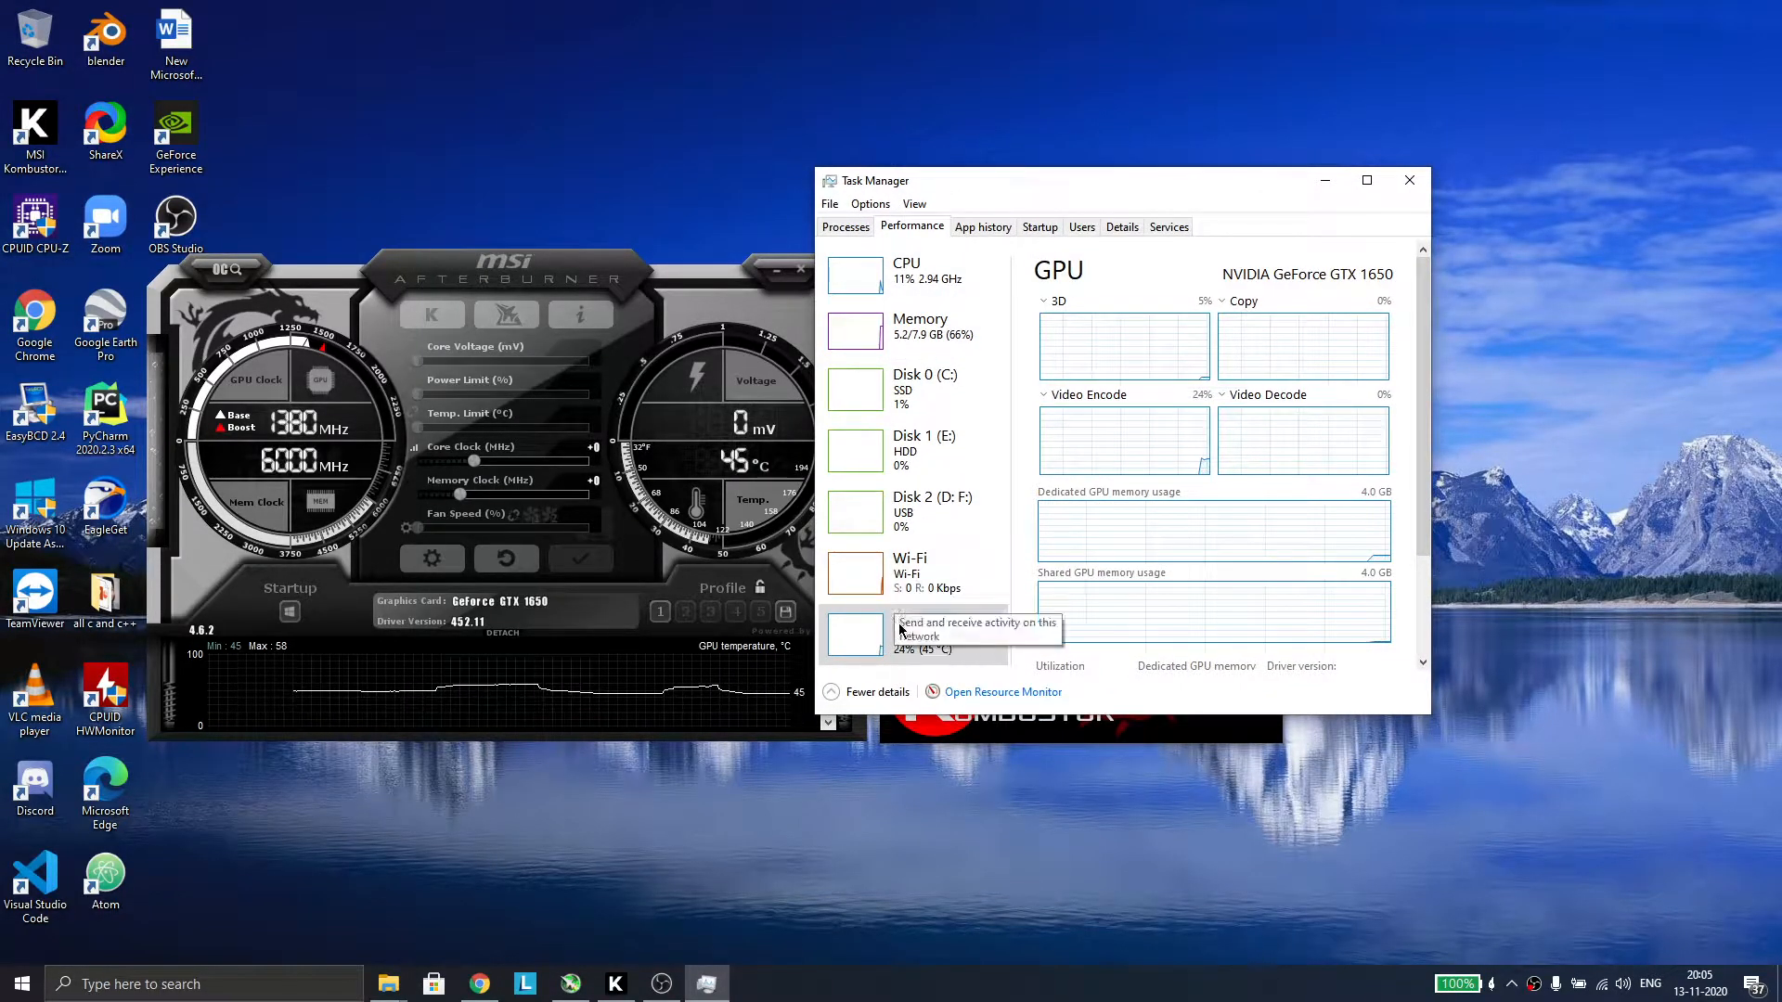
pyautogui.click(910, 635)
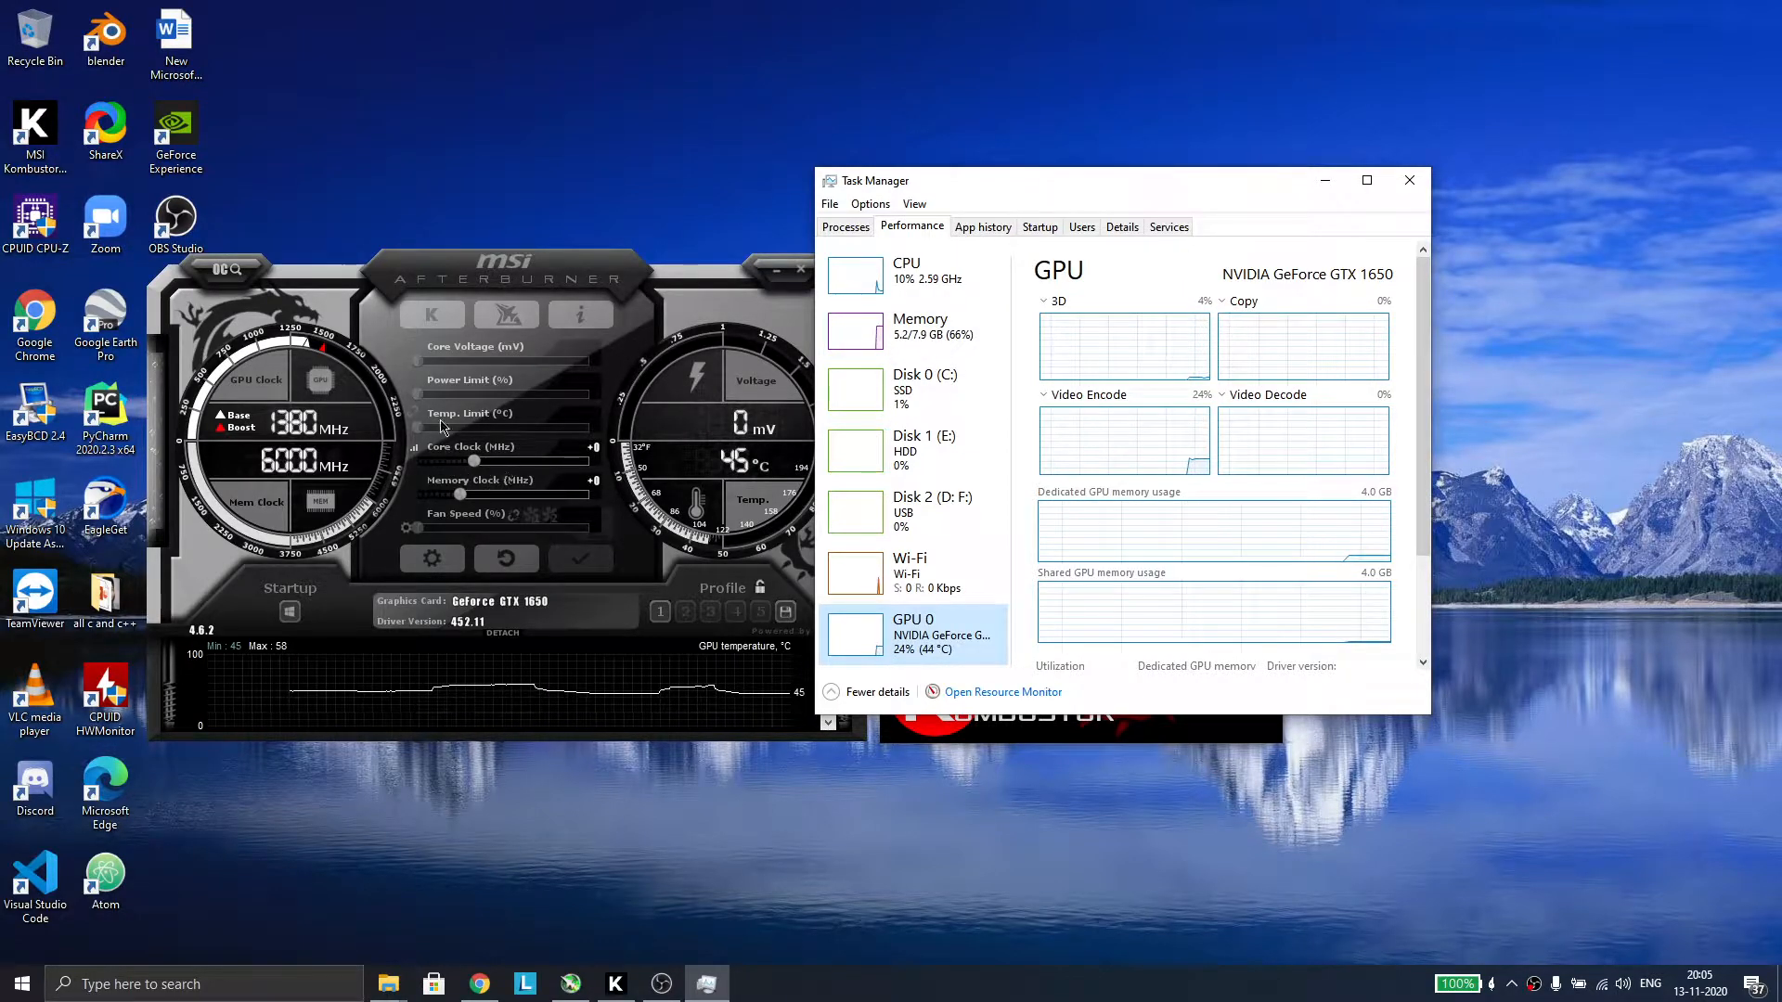
pyautogui.moveTo(1165, 518)
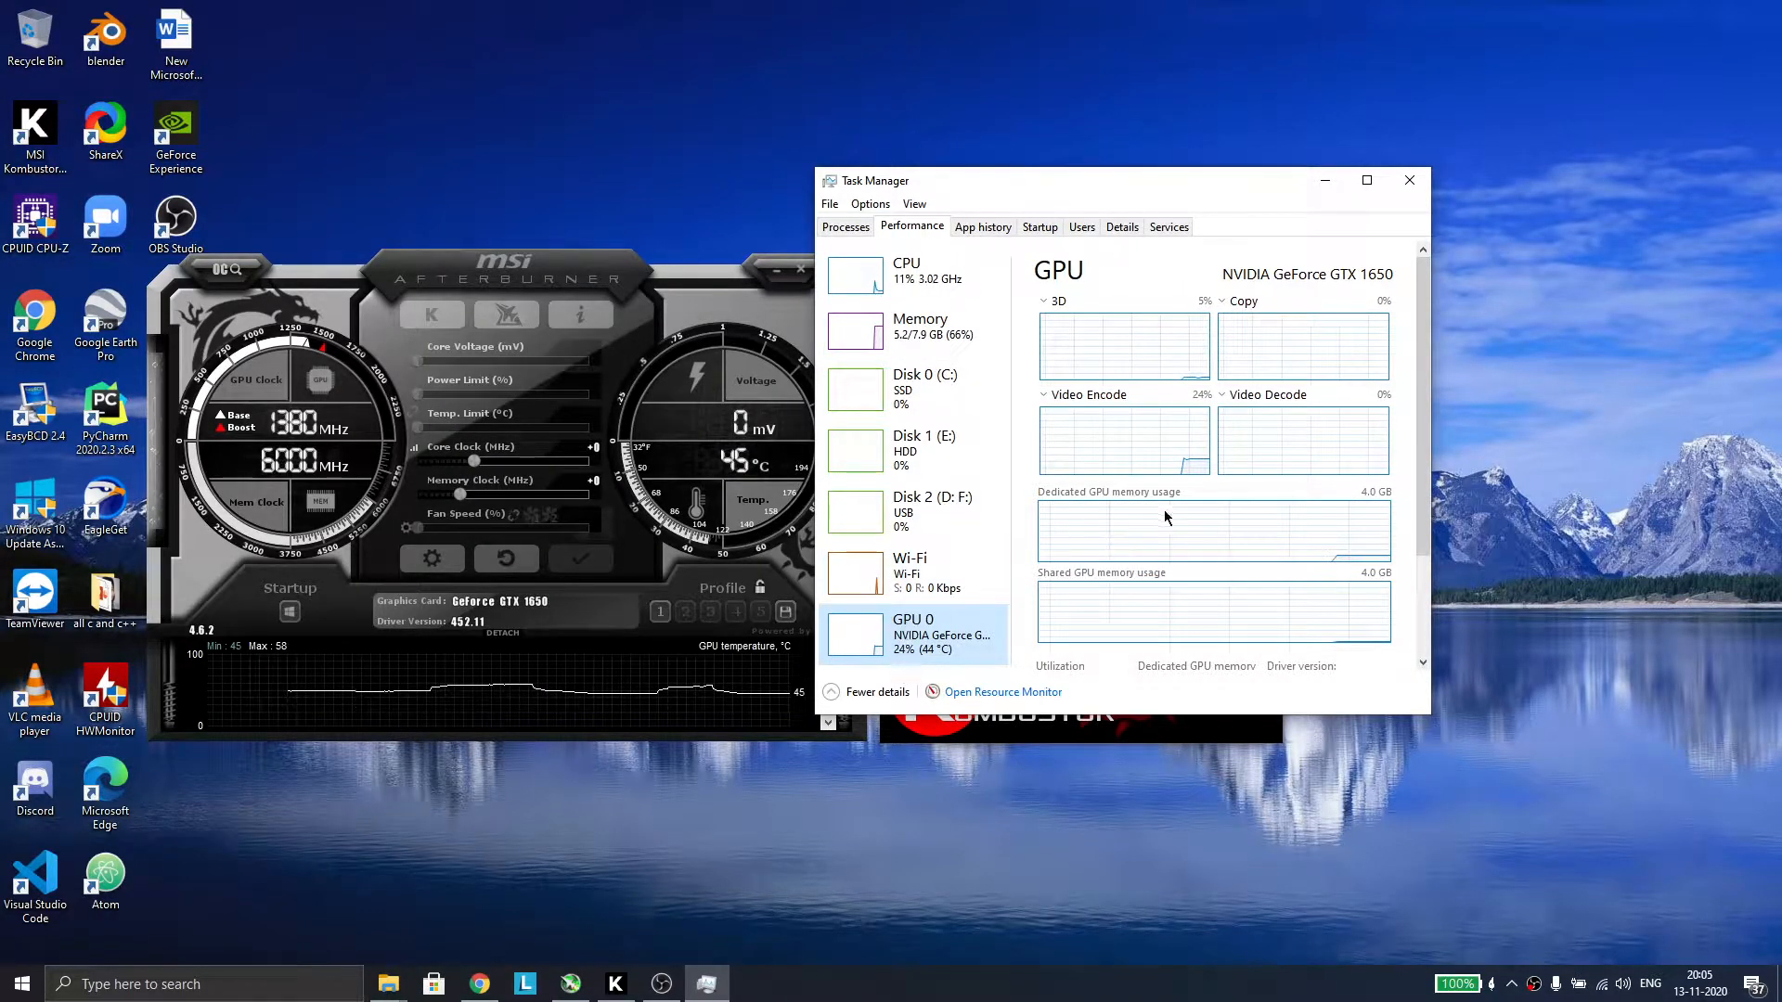
pyautogui.click(1367, 180)
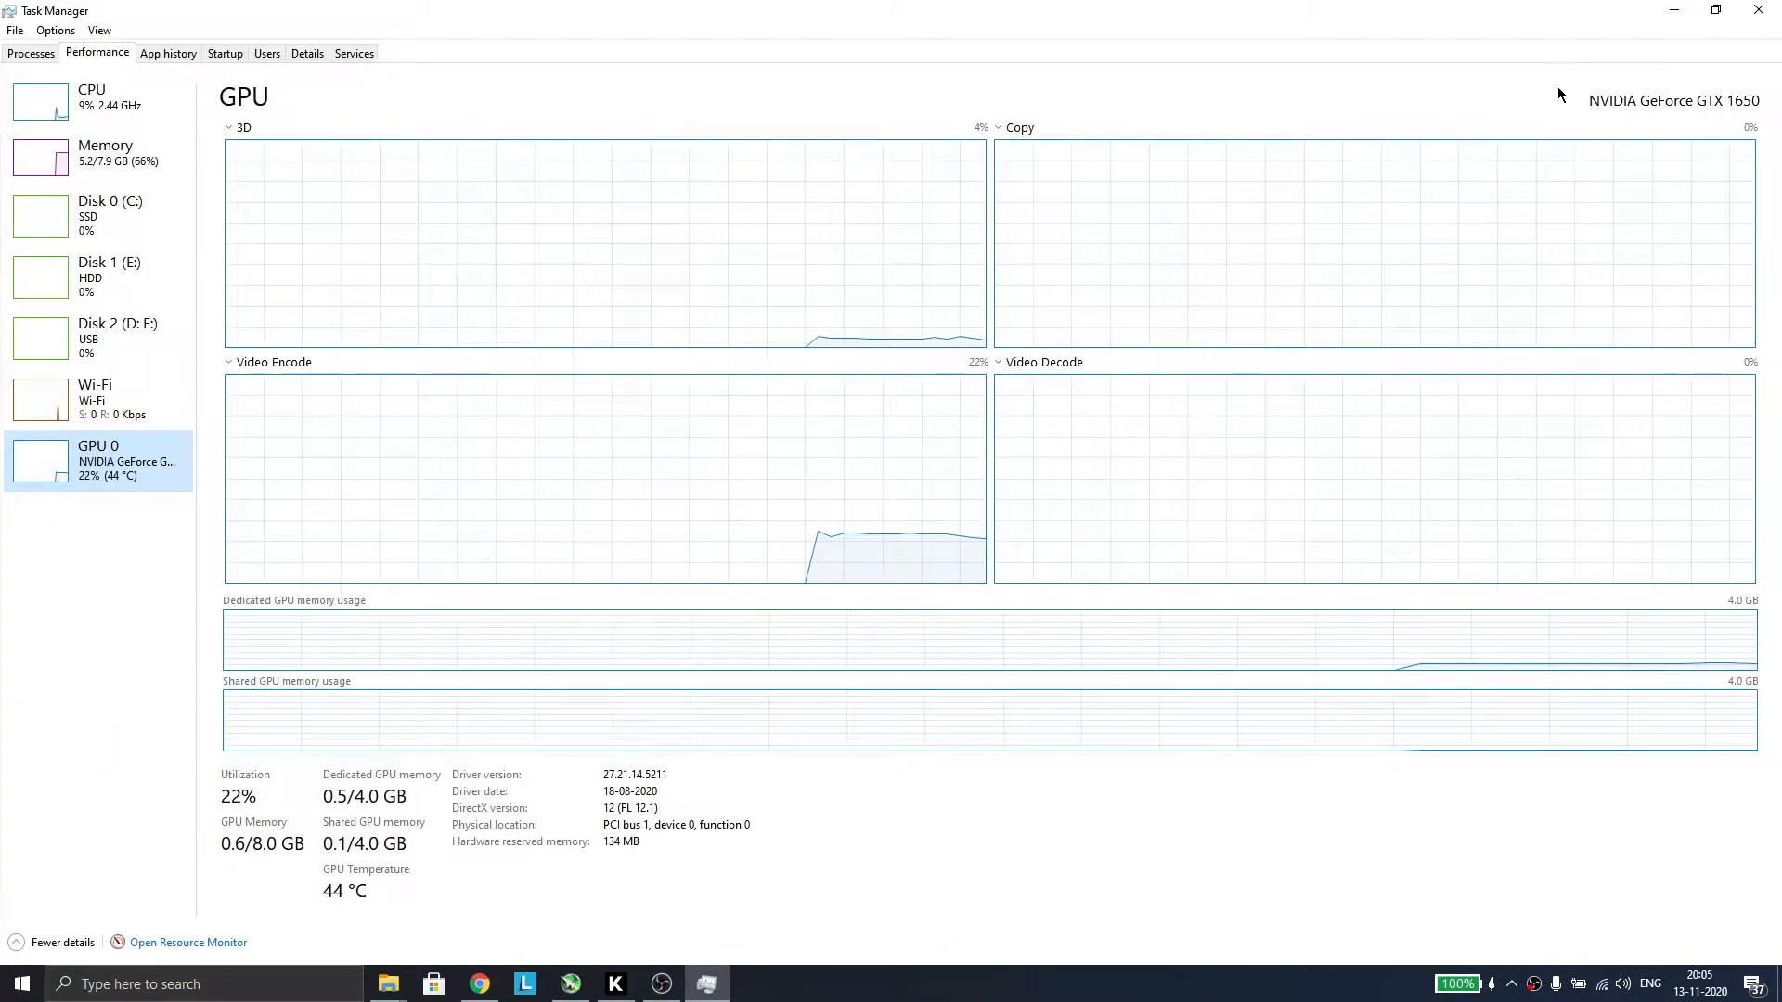
pyautogui.moveTo(1532, 164)
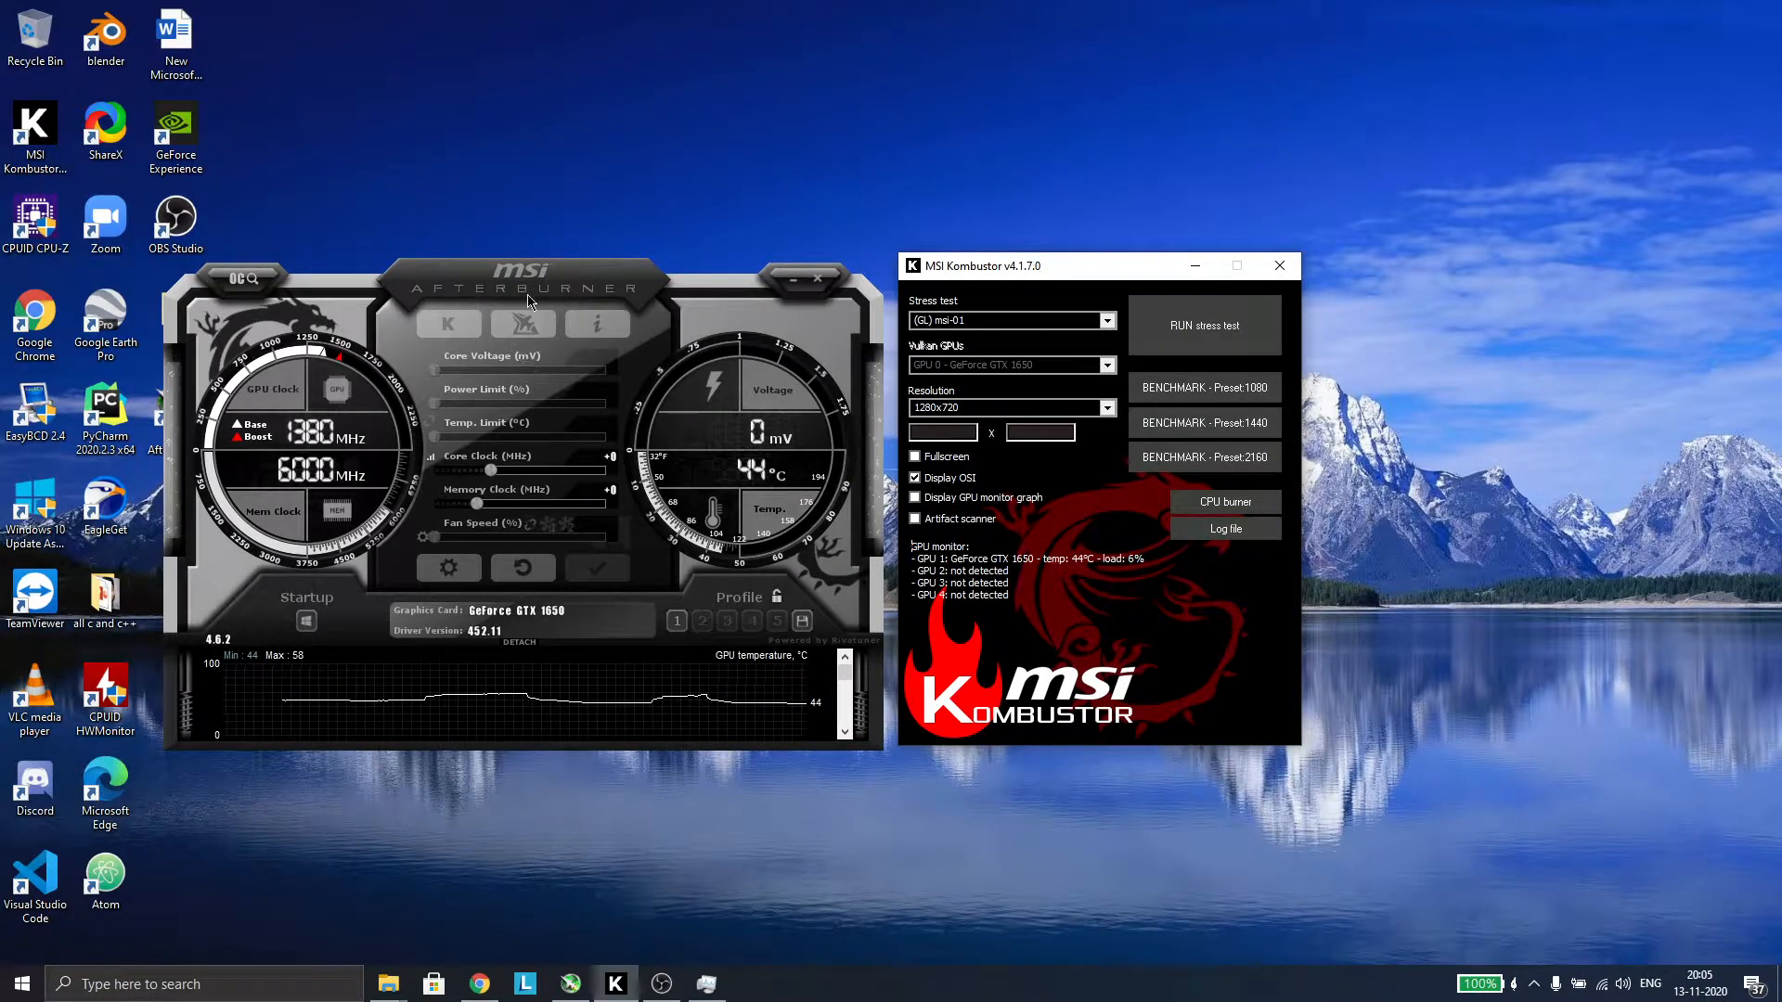
pyautogui.moveTo(565, 287)
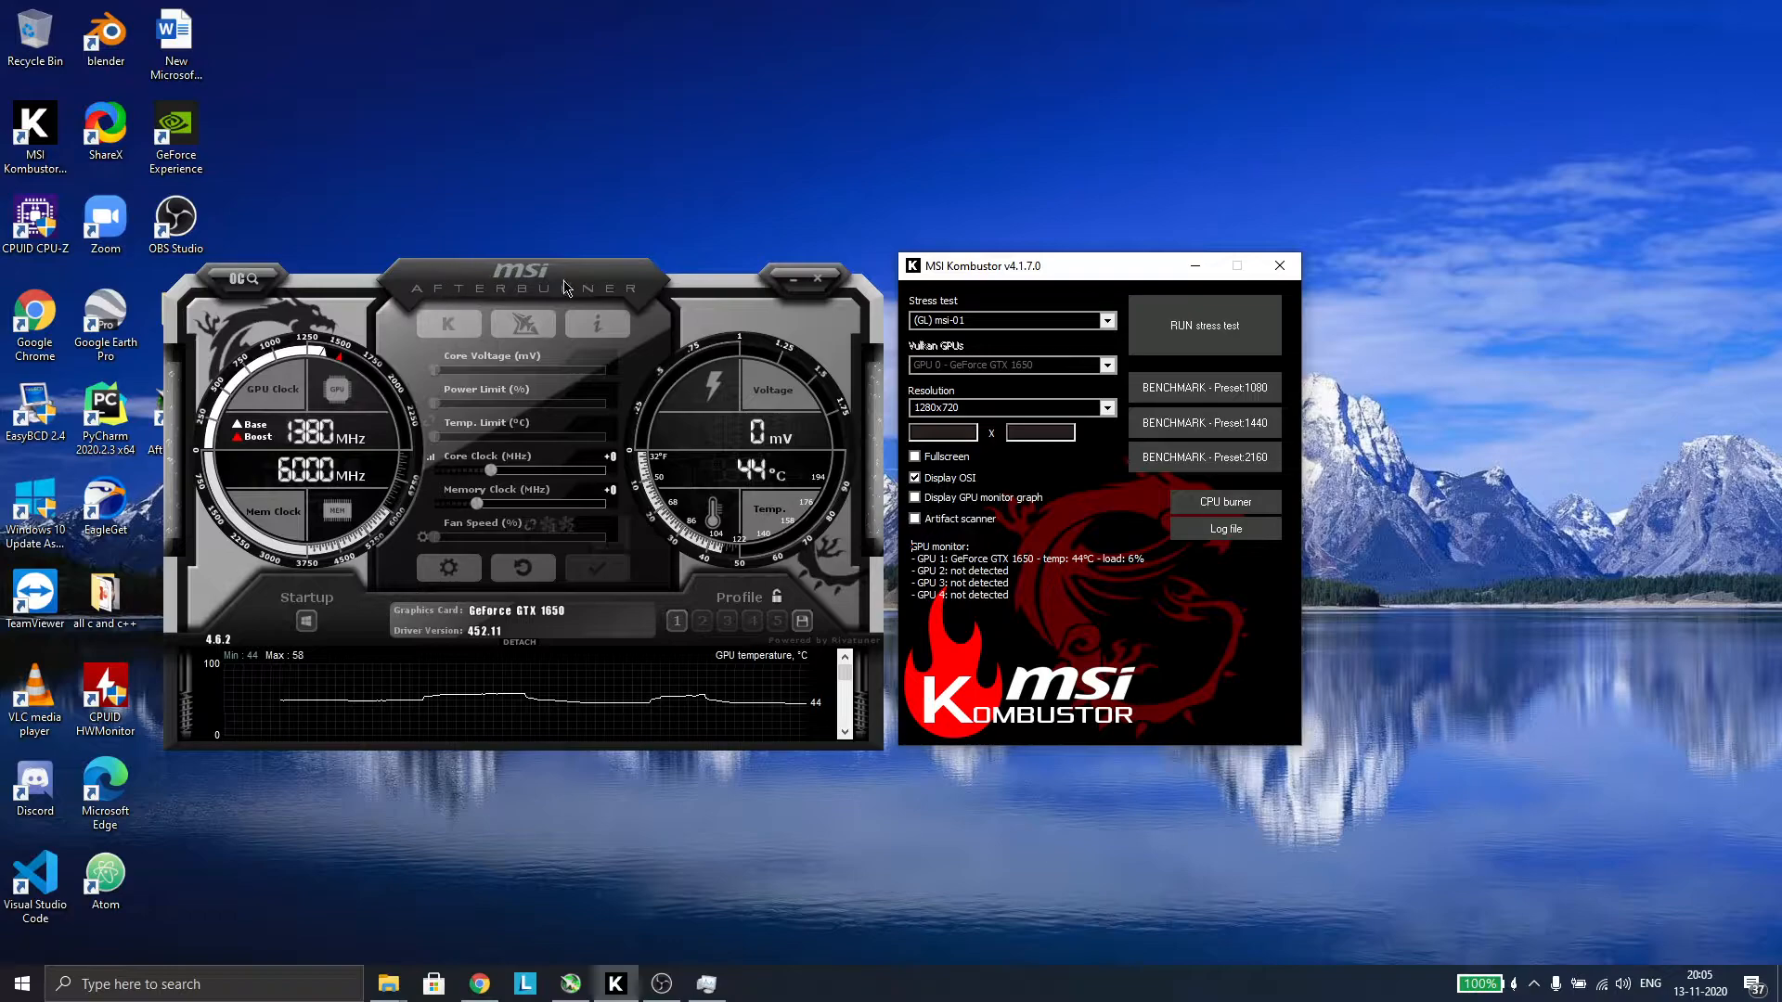
pyautogui.moveTo(975, 300)
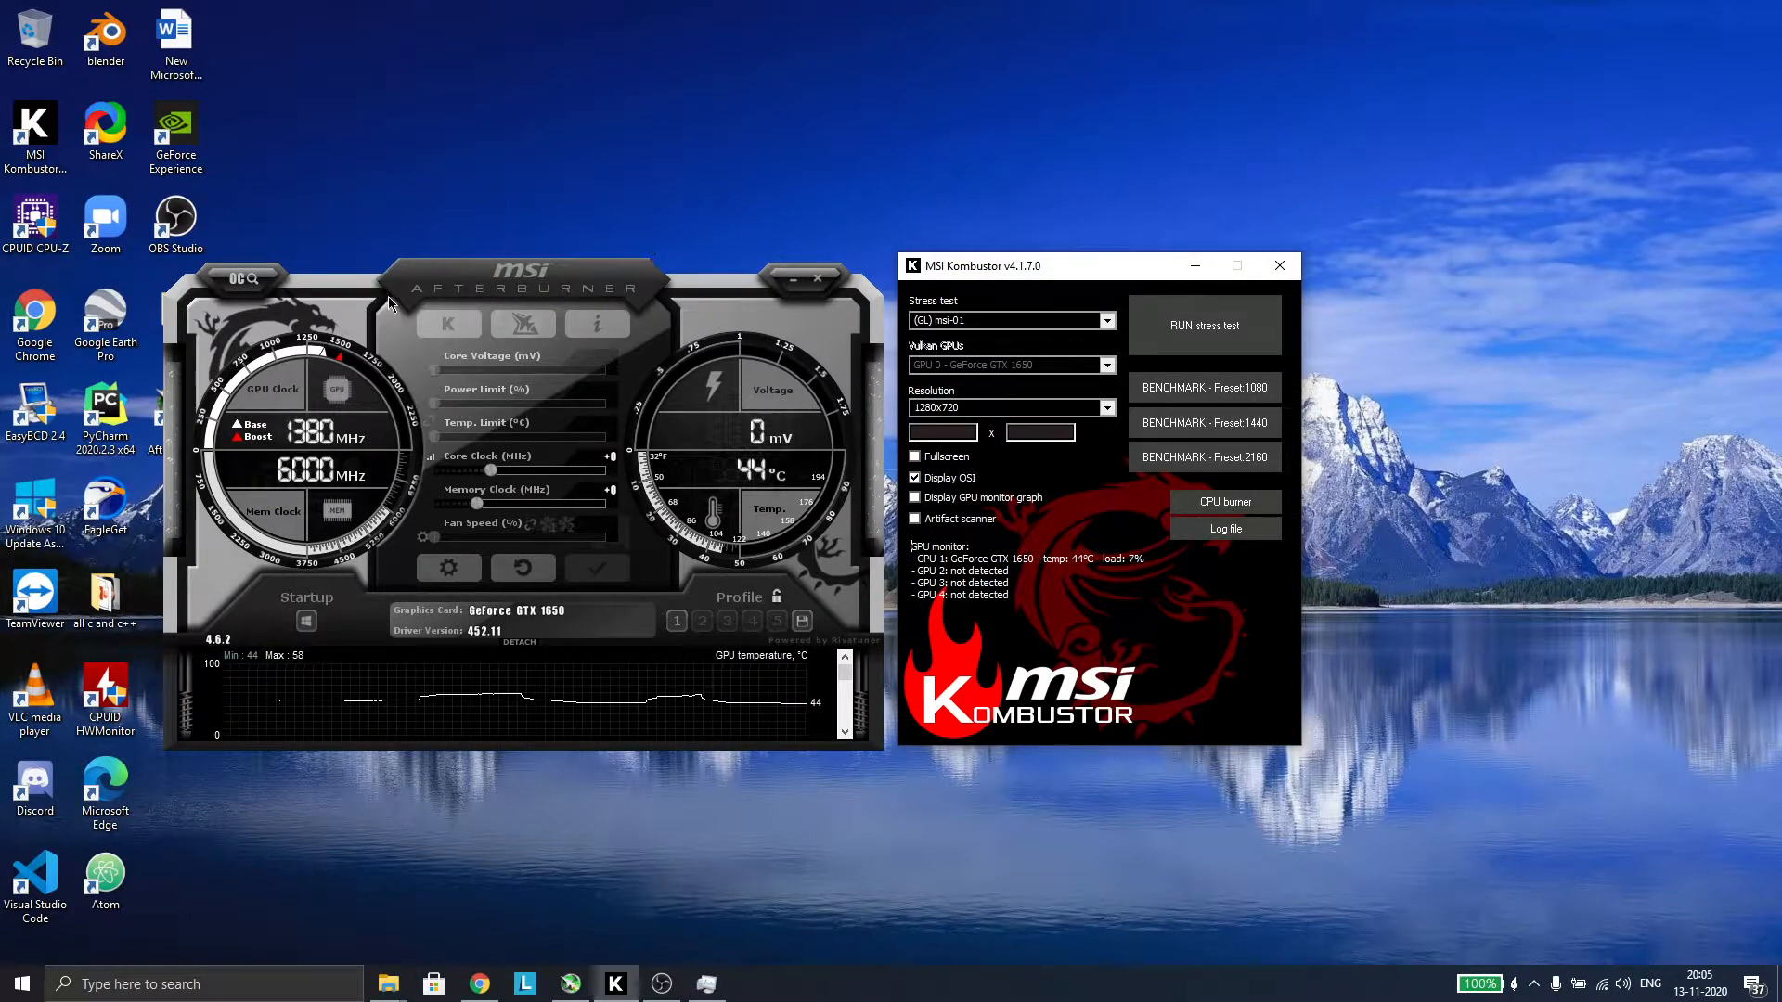
pyautogui.moveTo(403, 306)
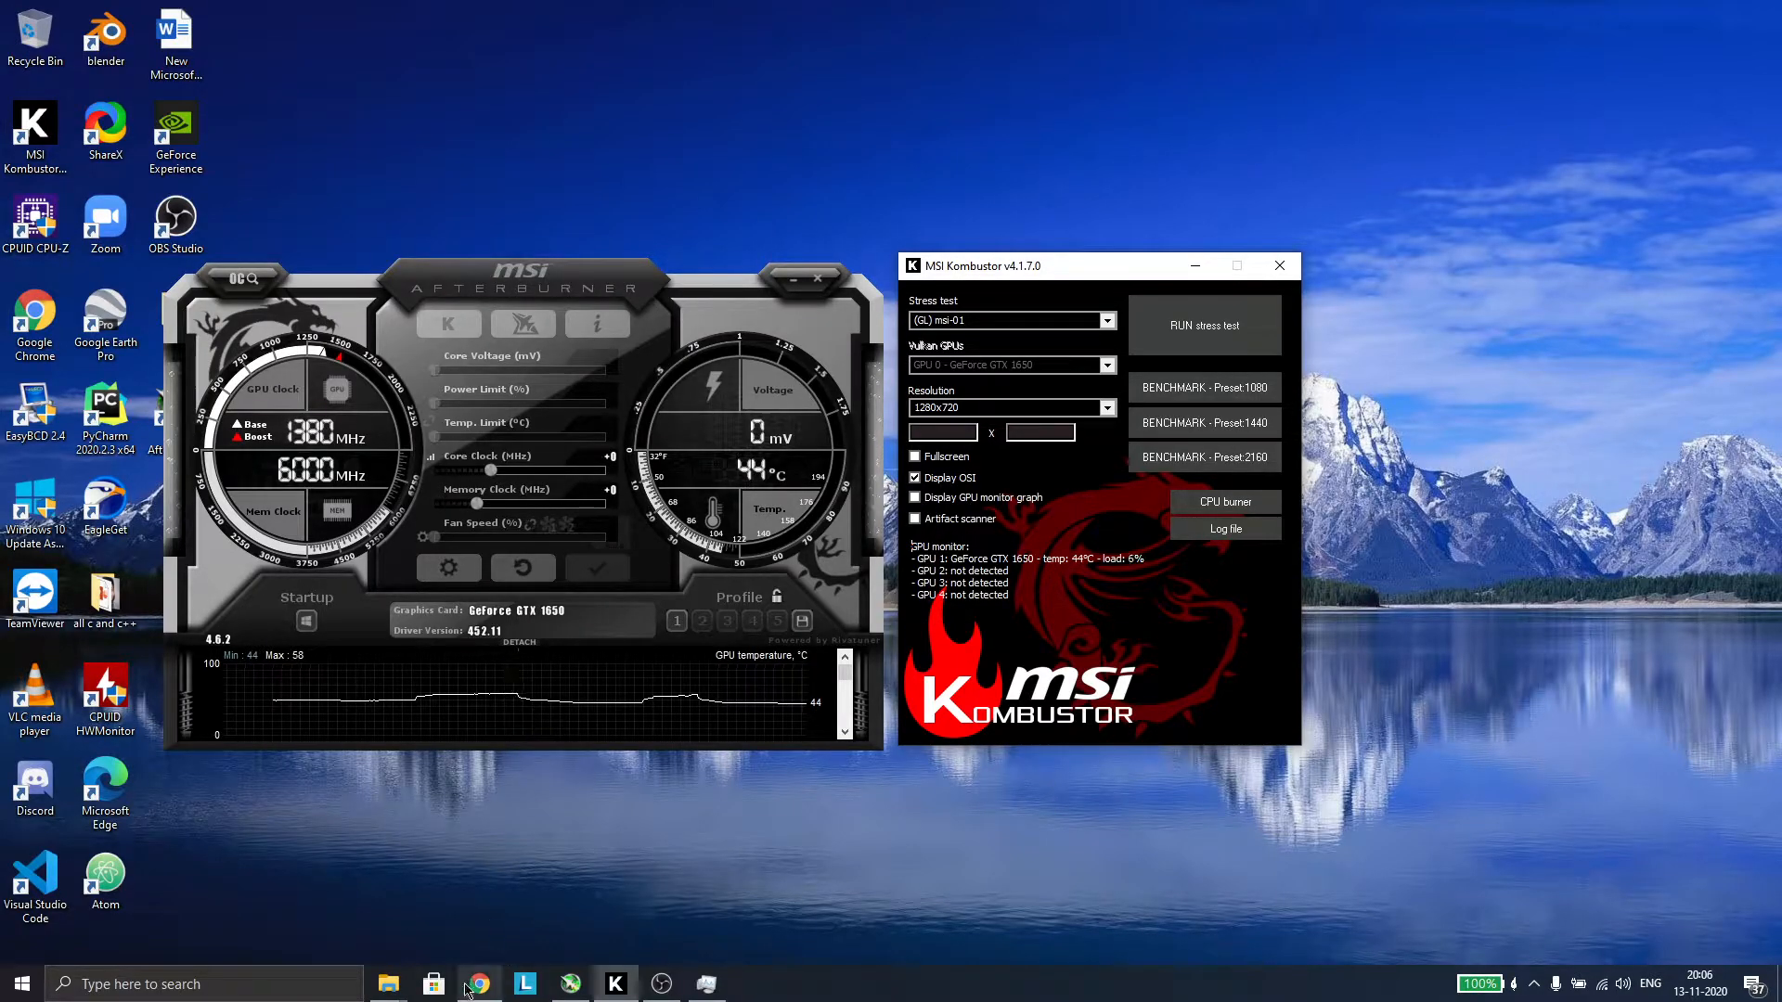
# - In the GPU folder, inspect the Afterburner setup zip and the extracted MSIAfterburnerSetup folder
pyautogui.click(477, 984)
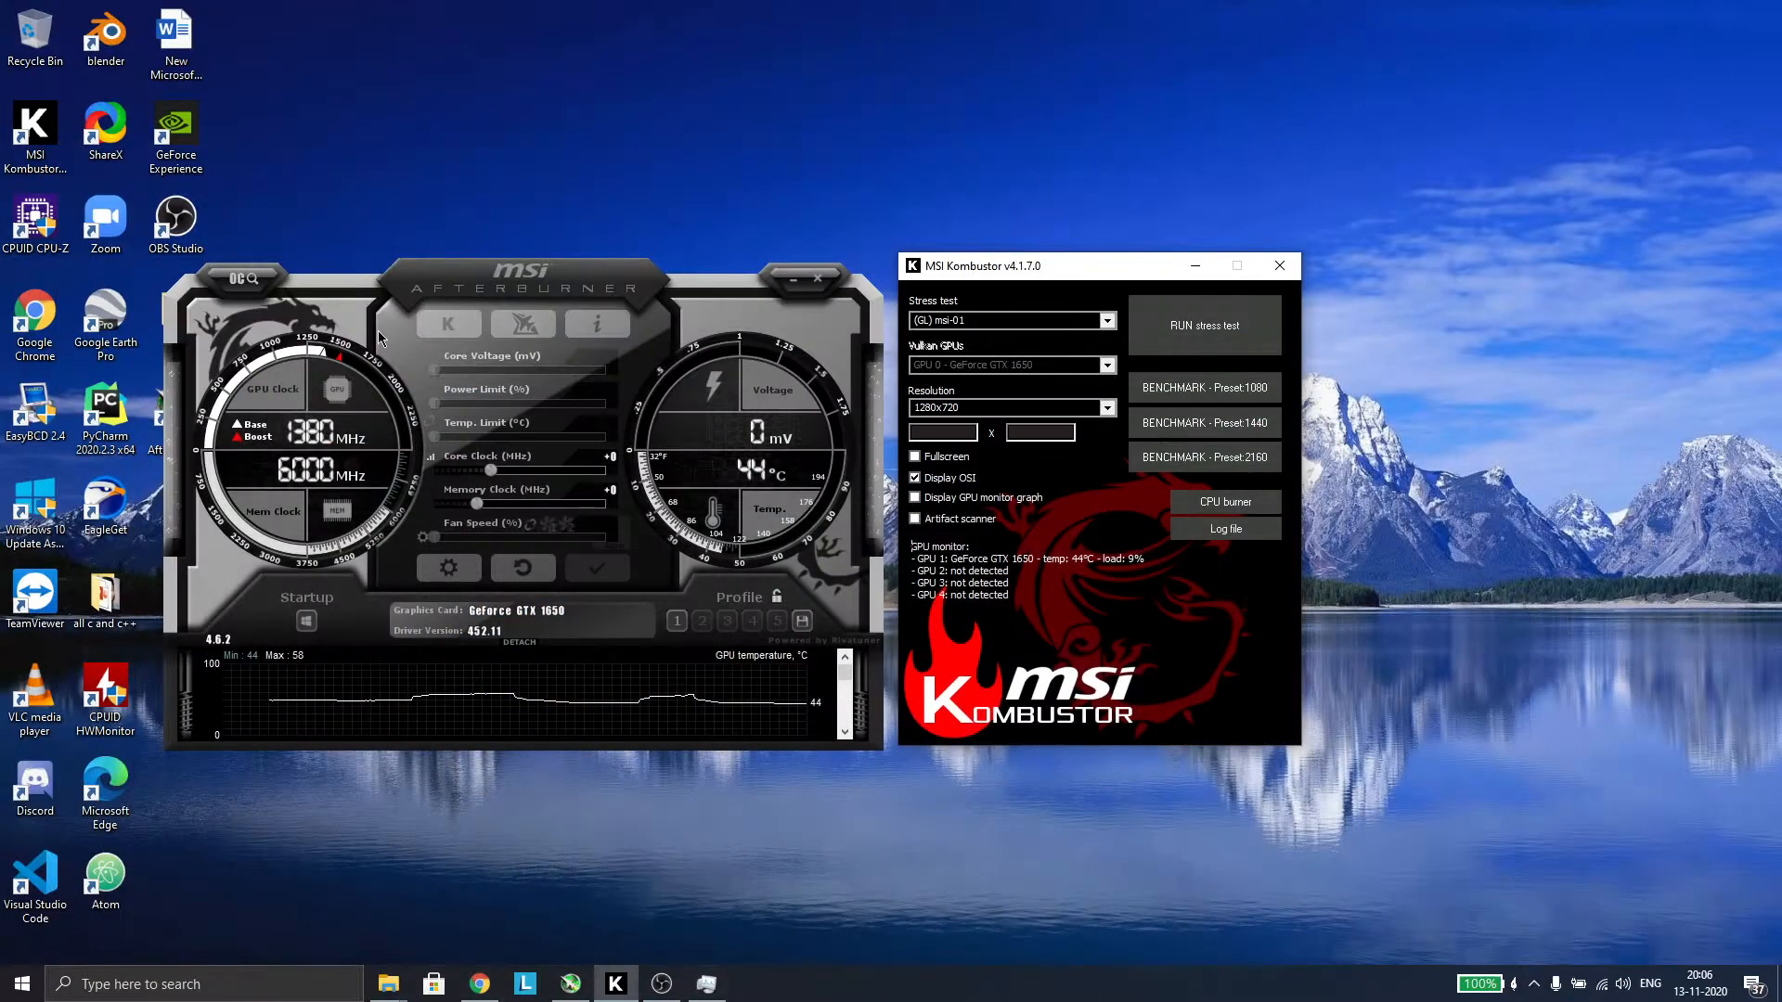
pyautogui.moveTo(477, 848)
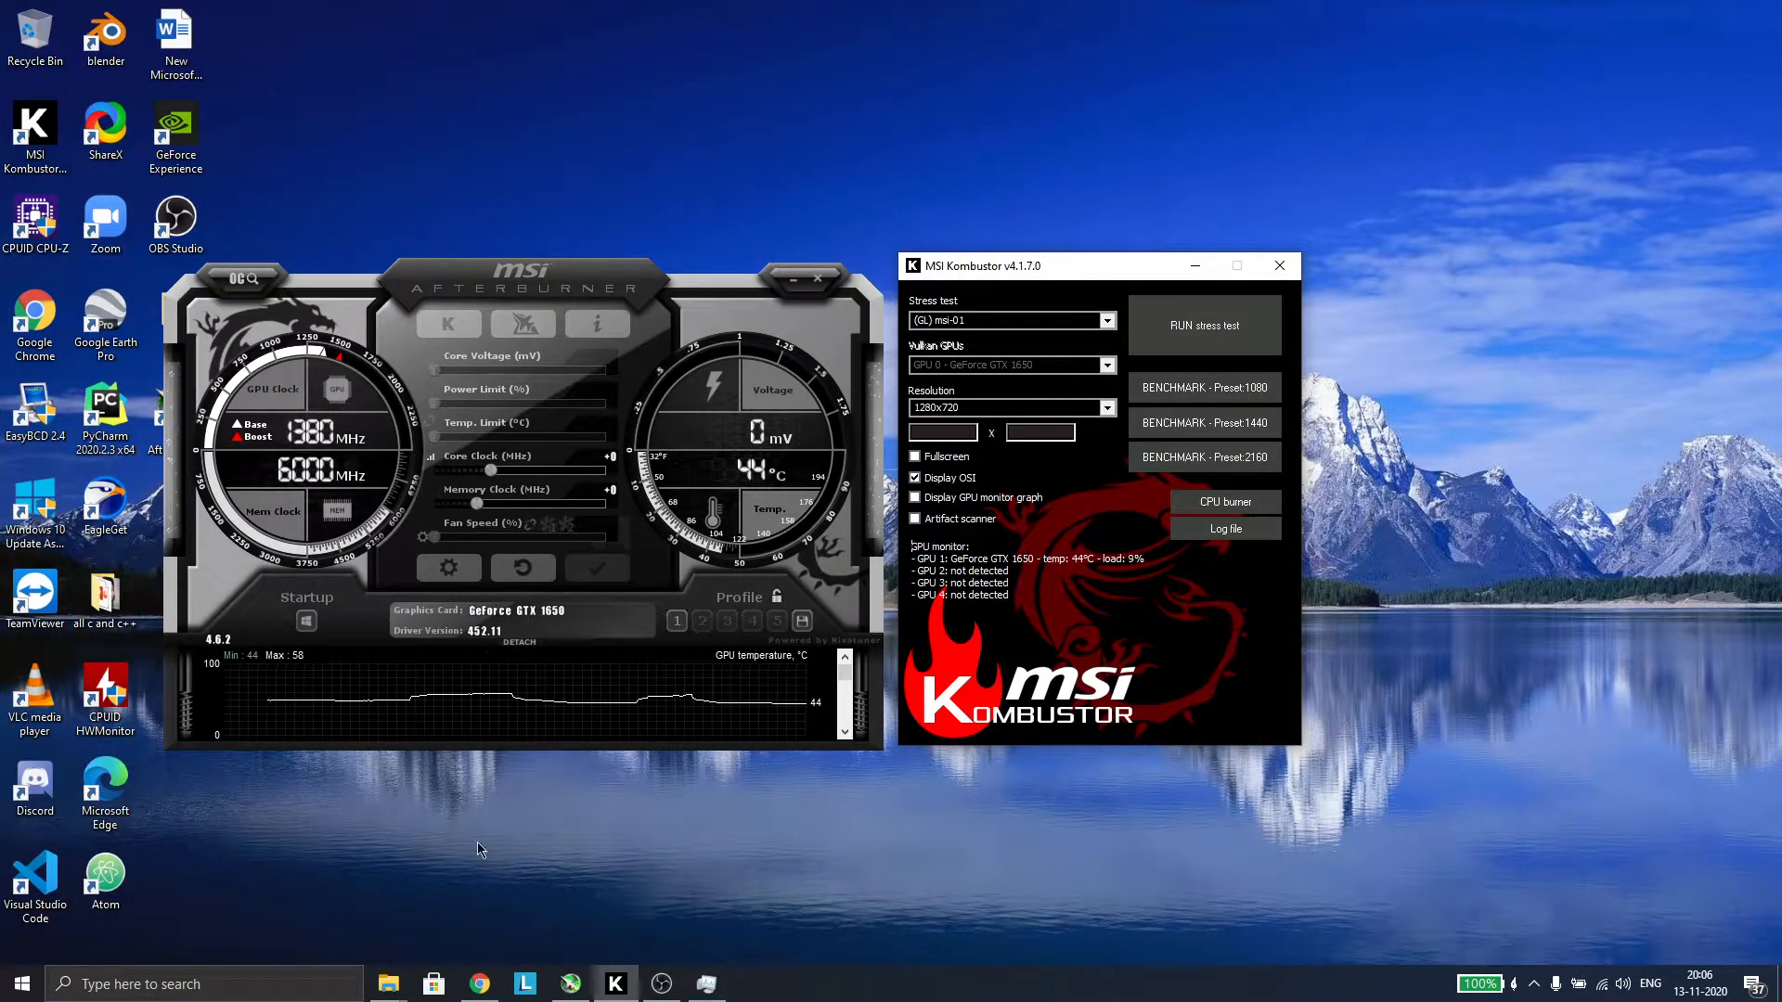
pyautogui.moveTo(984, 269)
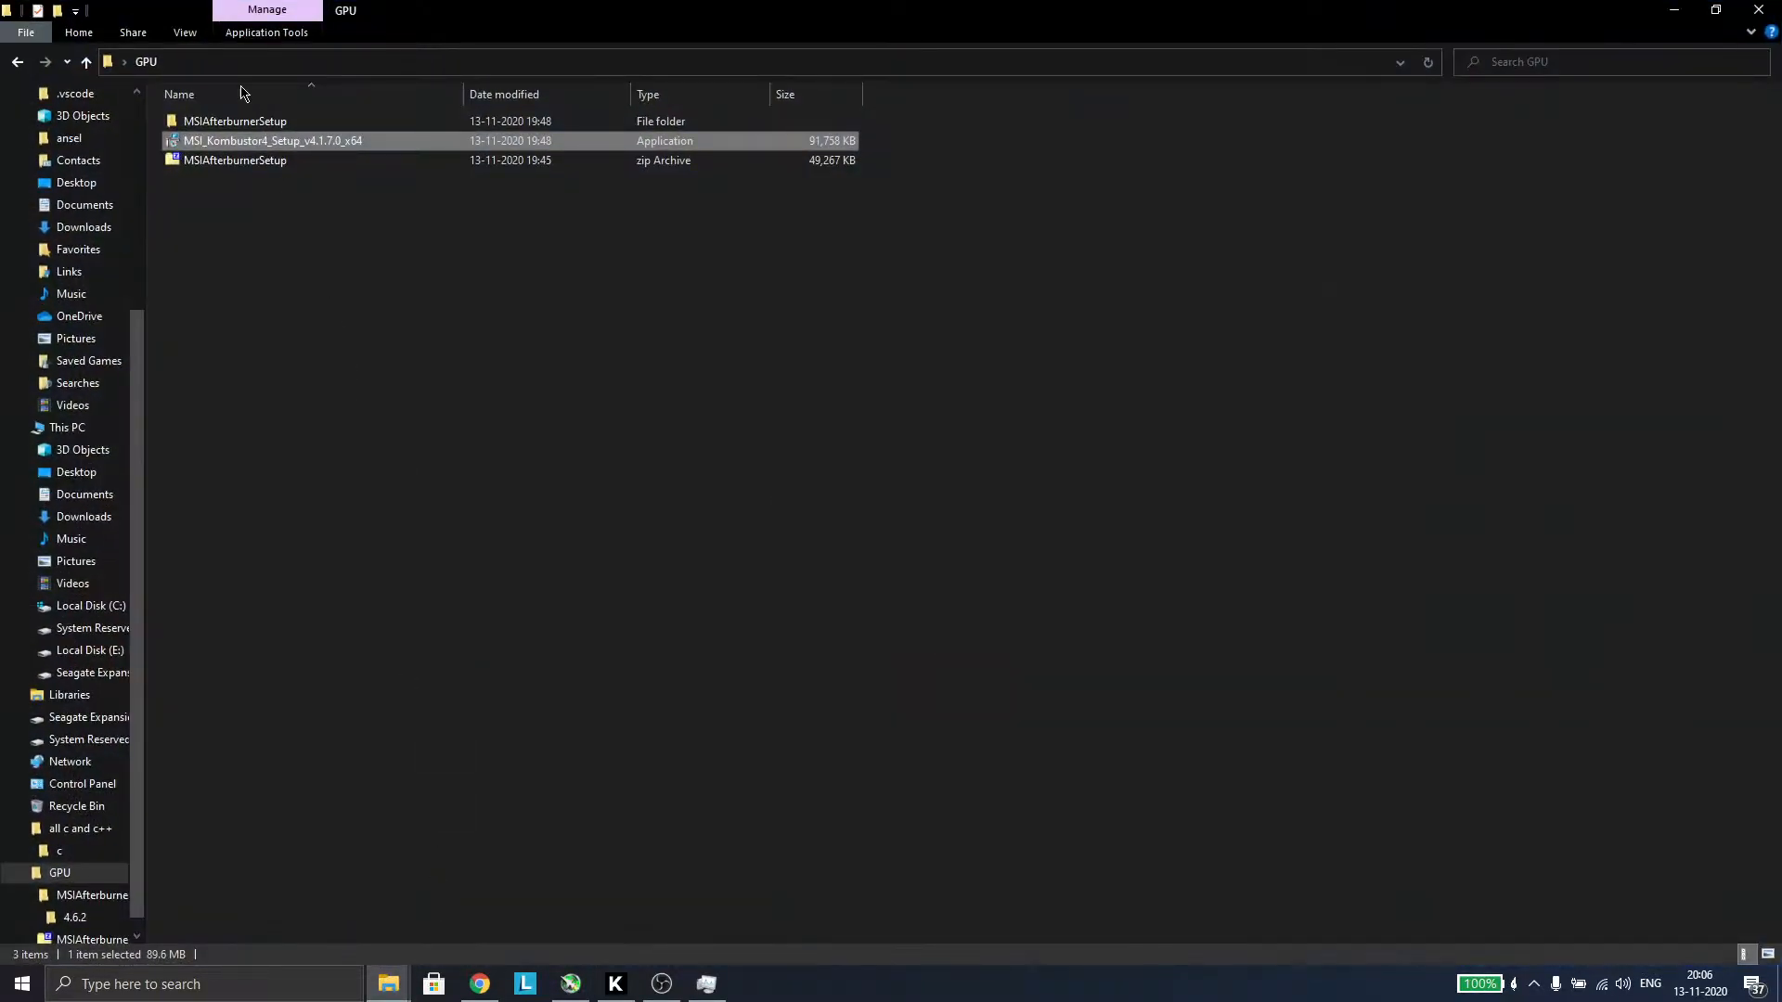
pyautogui.click(234, 160)
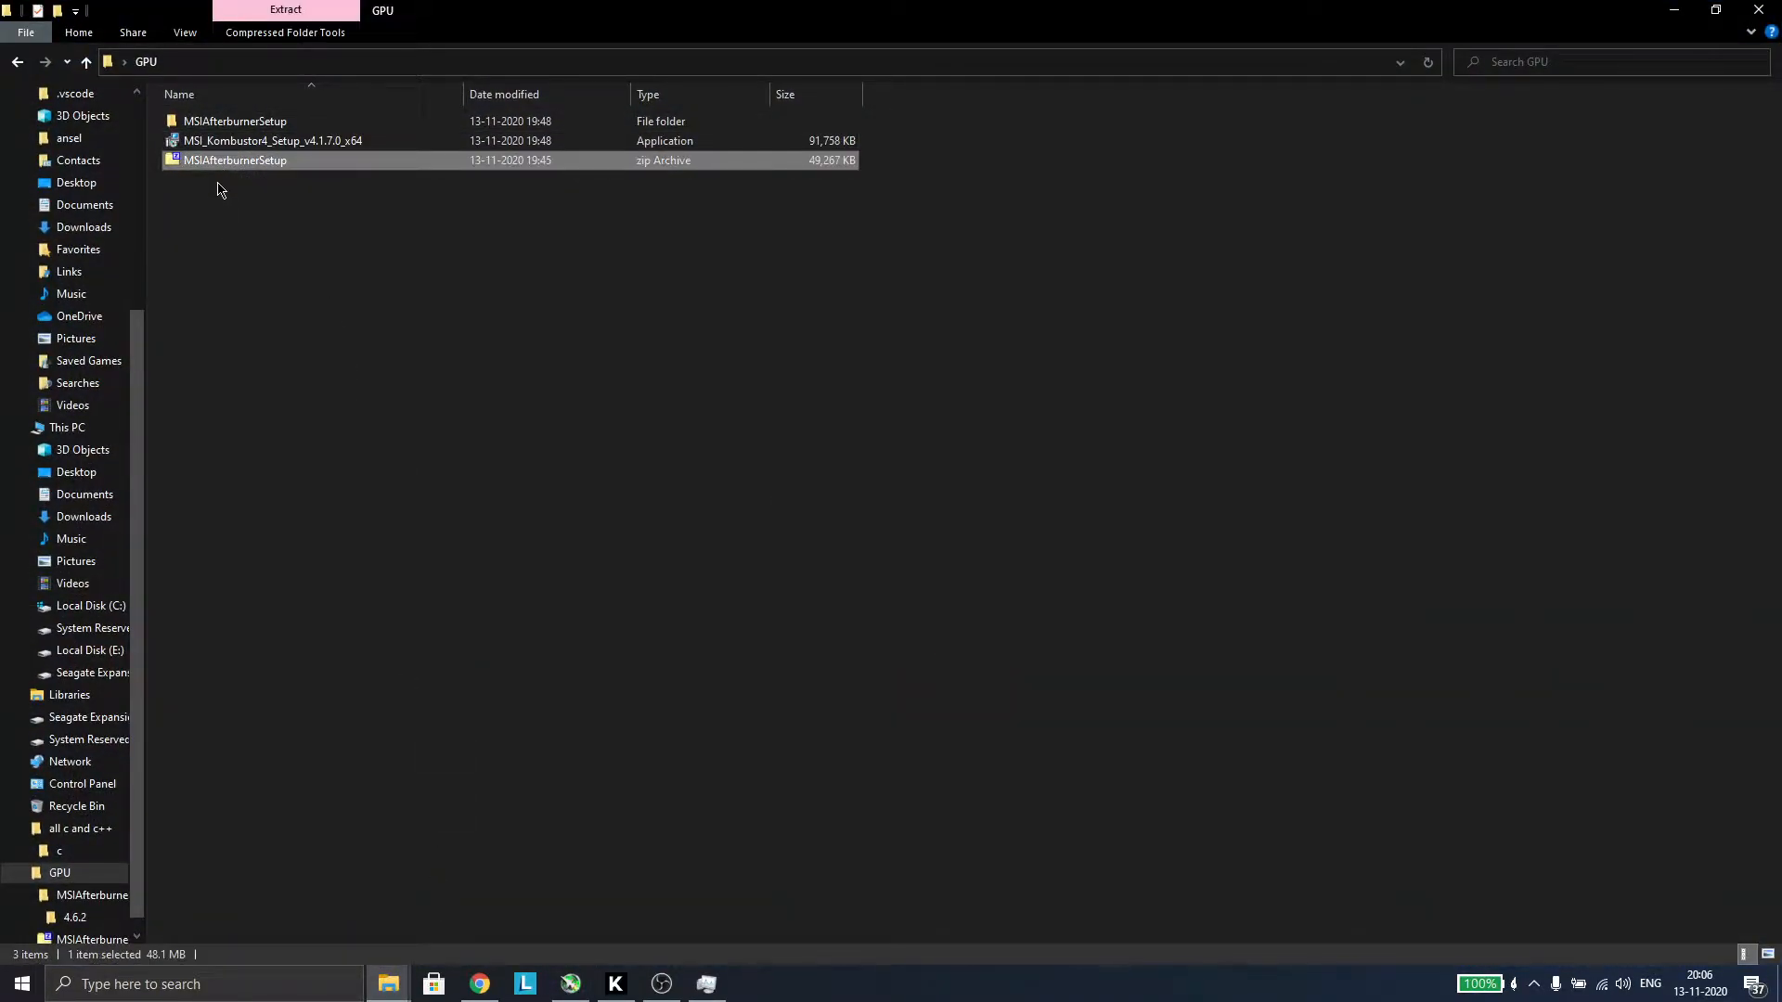
pyautogui.moveTo(271, 171)
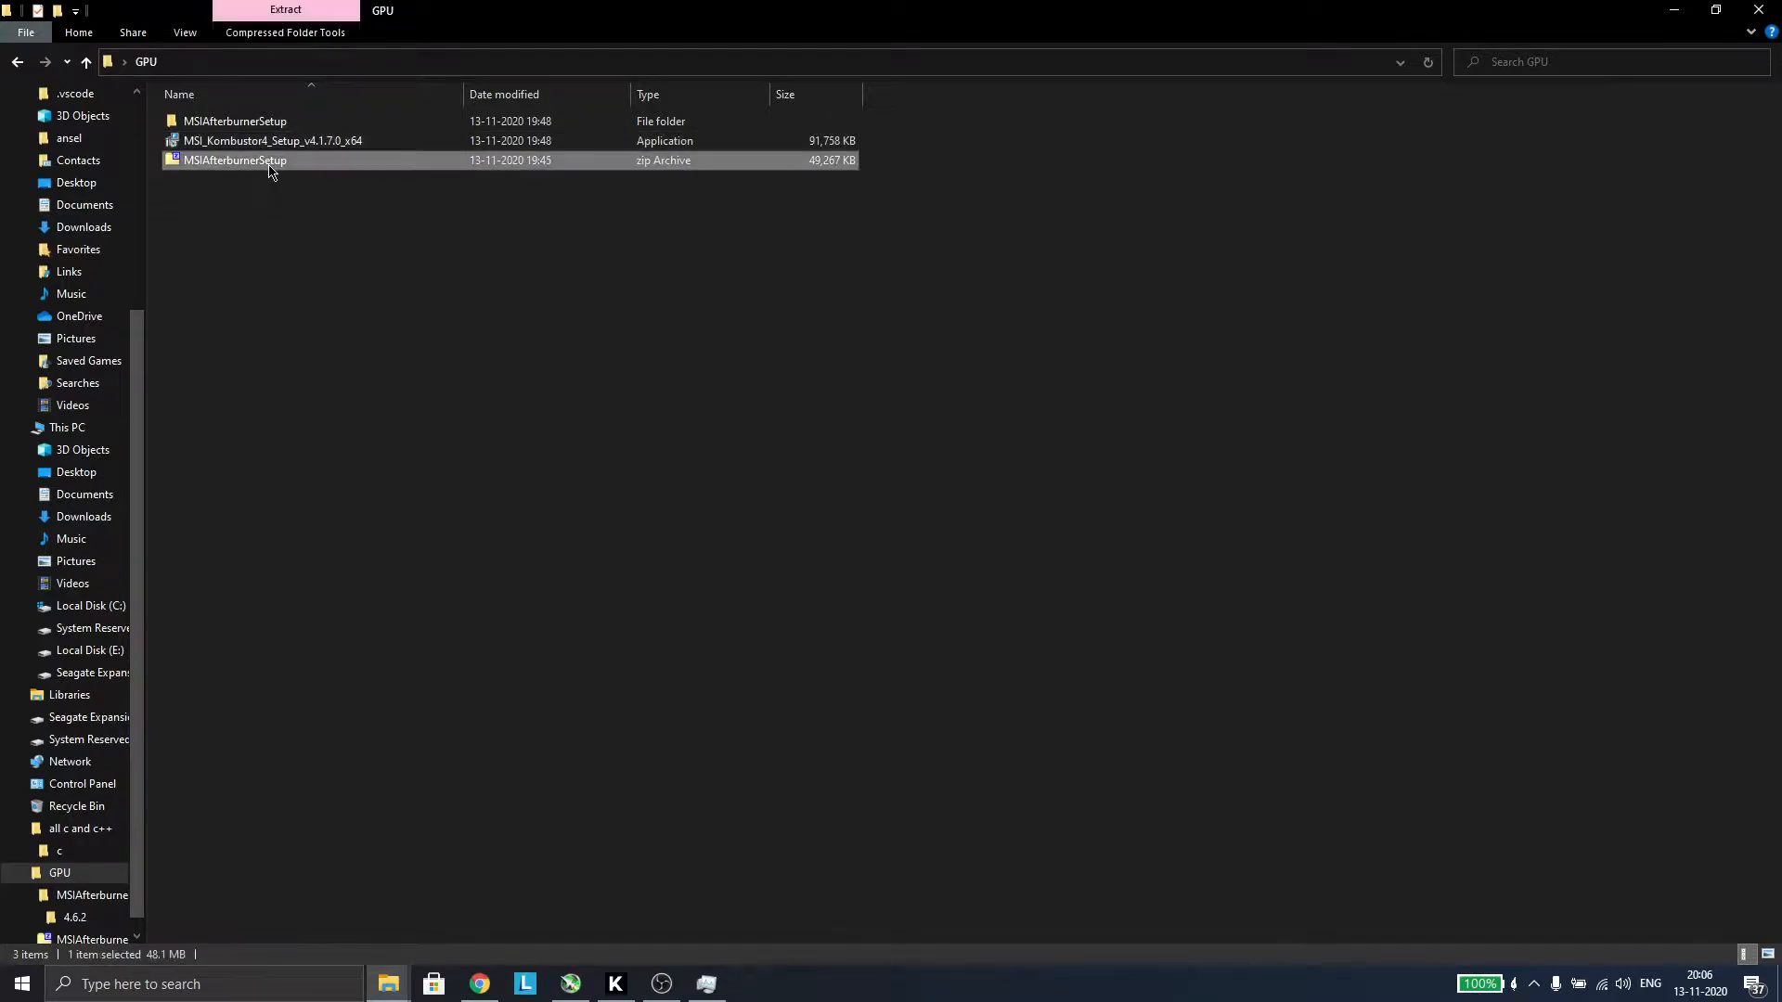
pyautogui.moveTo(697, 176)
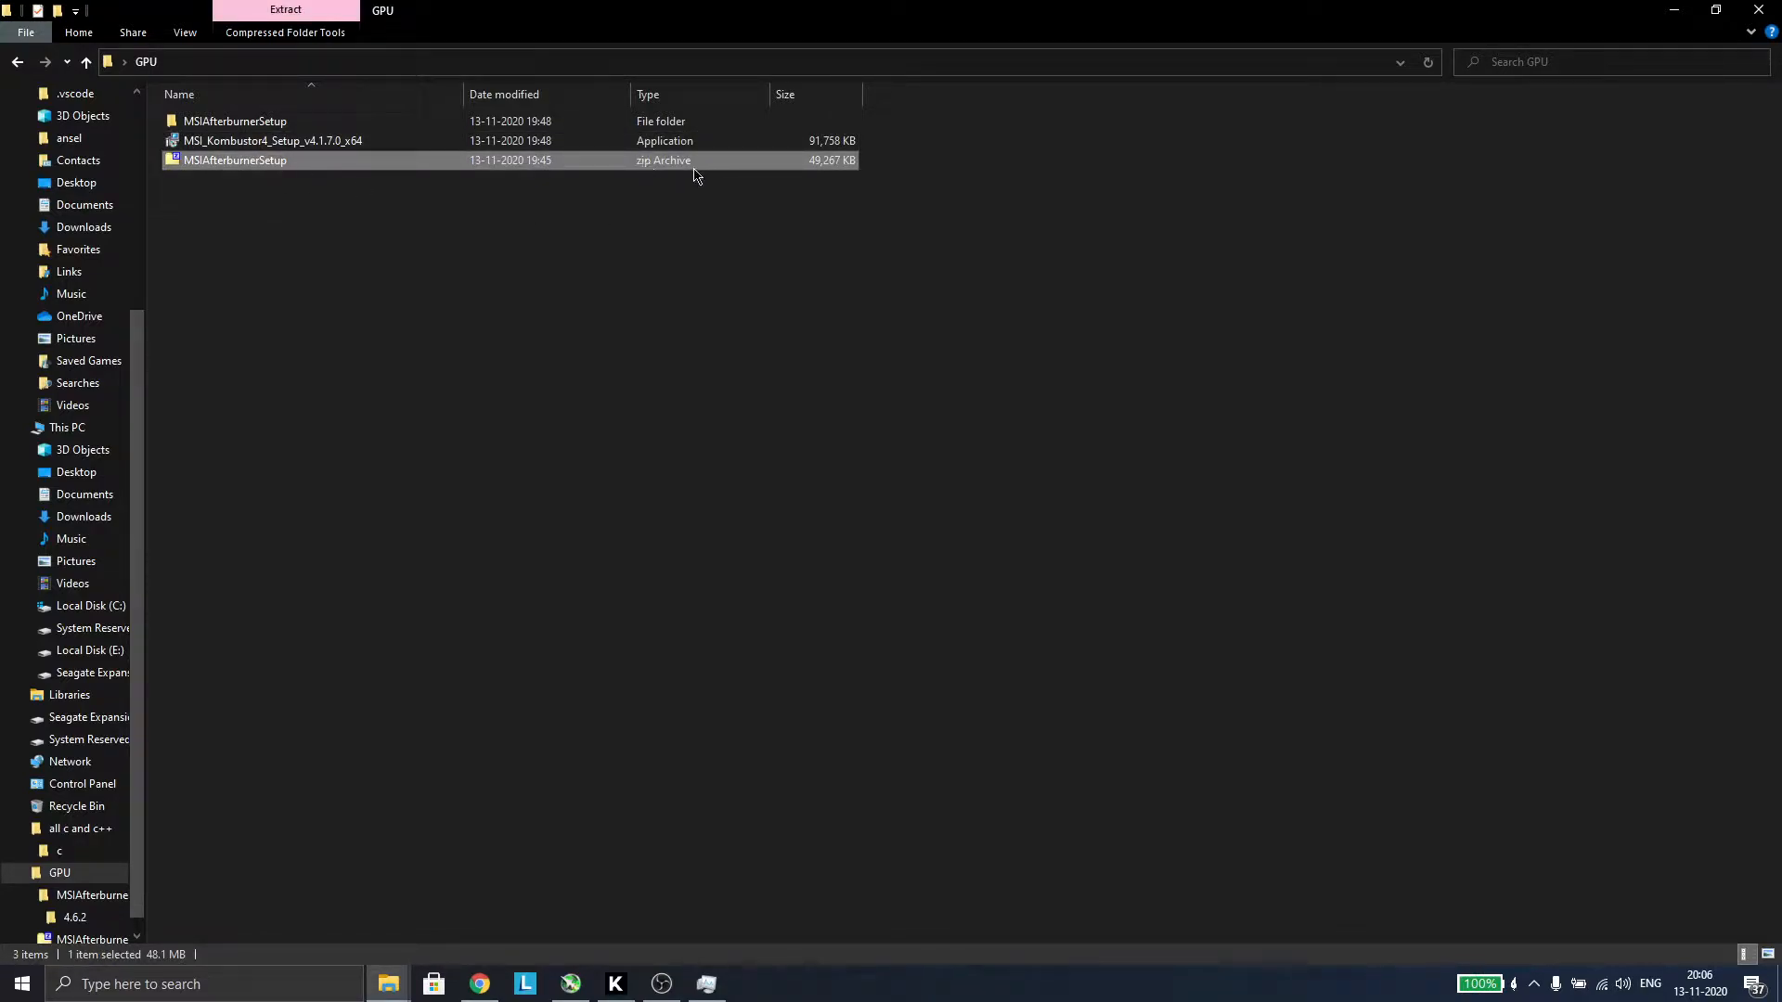
pyautogui.rightClick(236, 160)
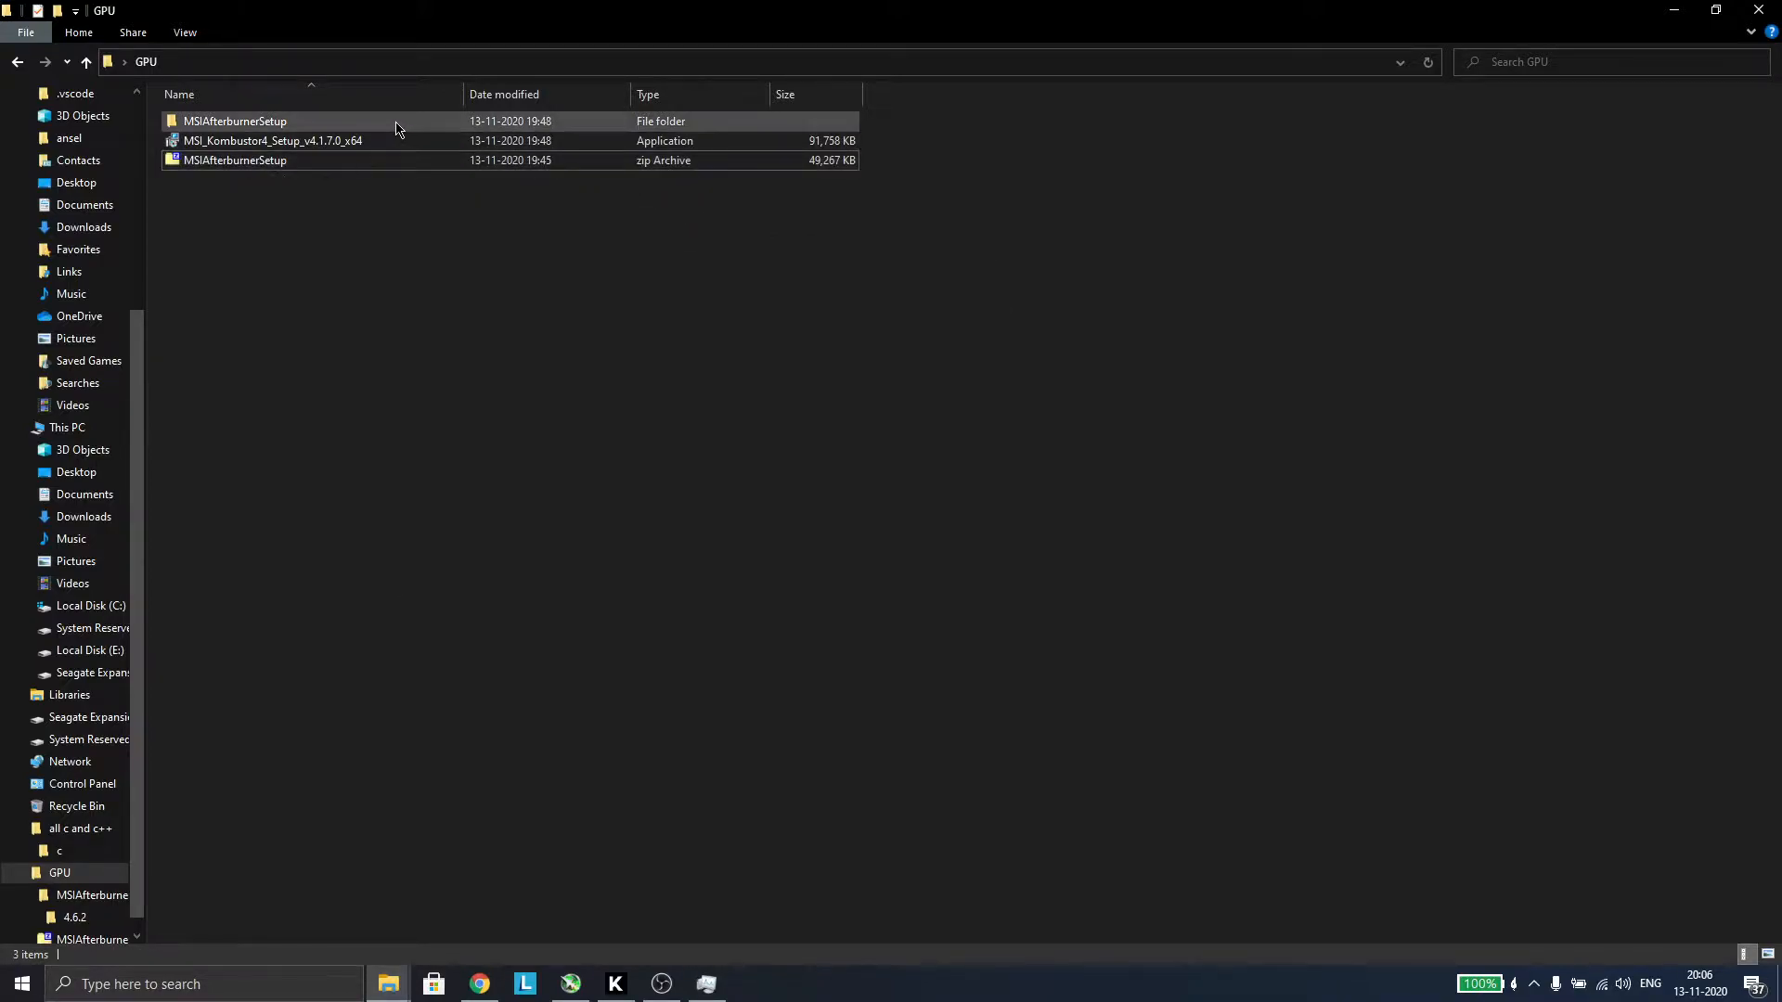
pyautogui.doubleClick(234, 120)
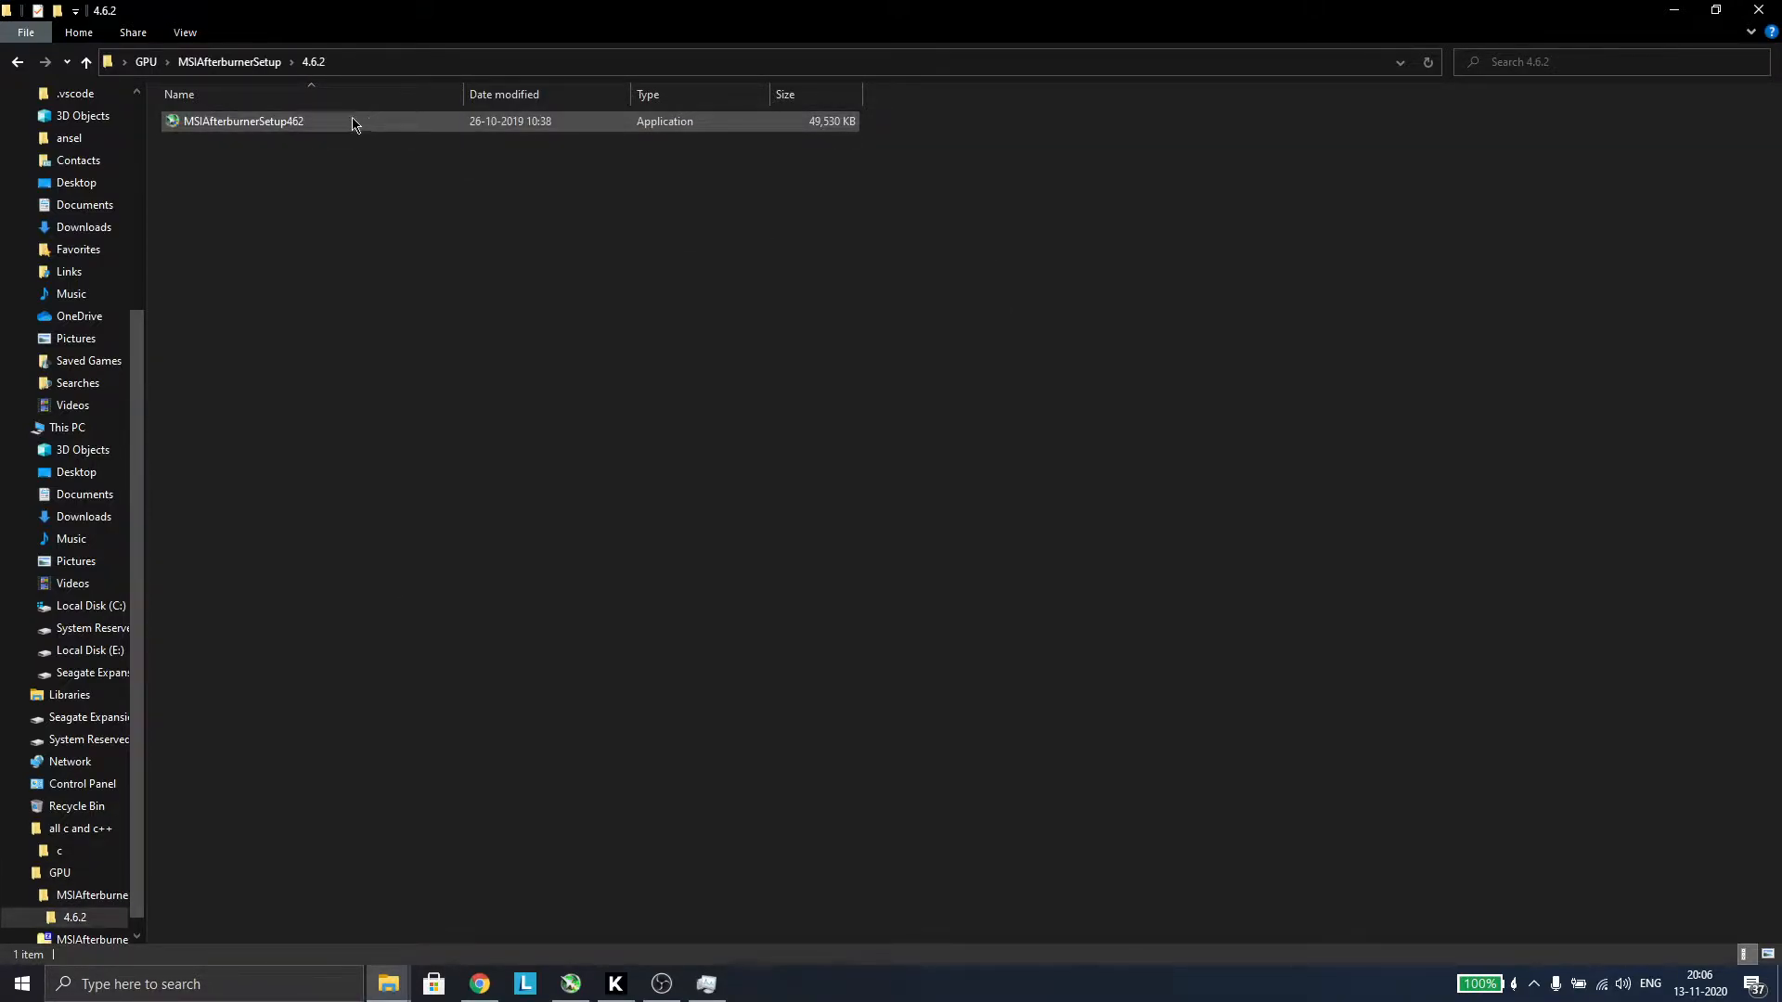
pyautogui.click(85, 61)
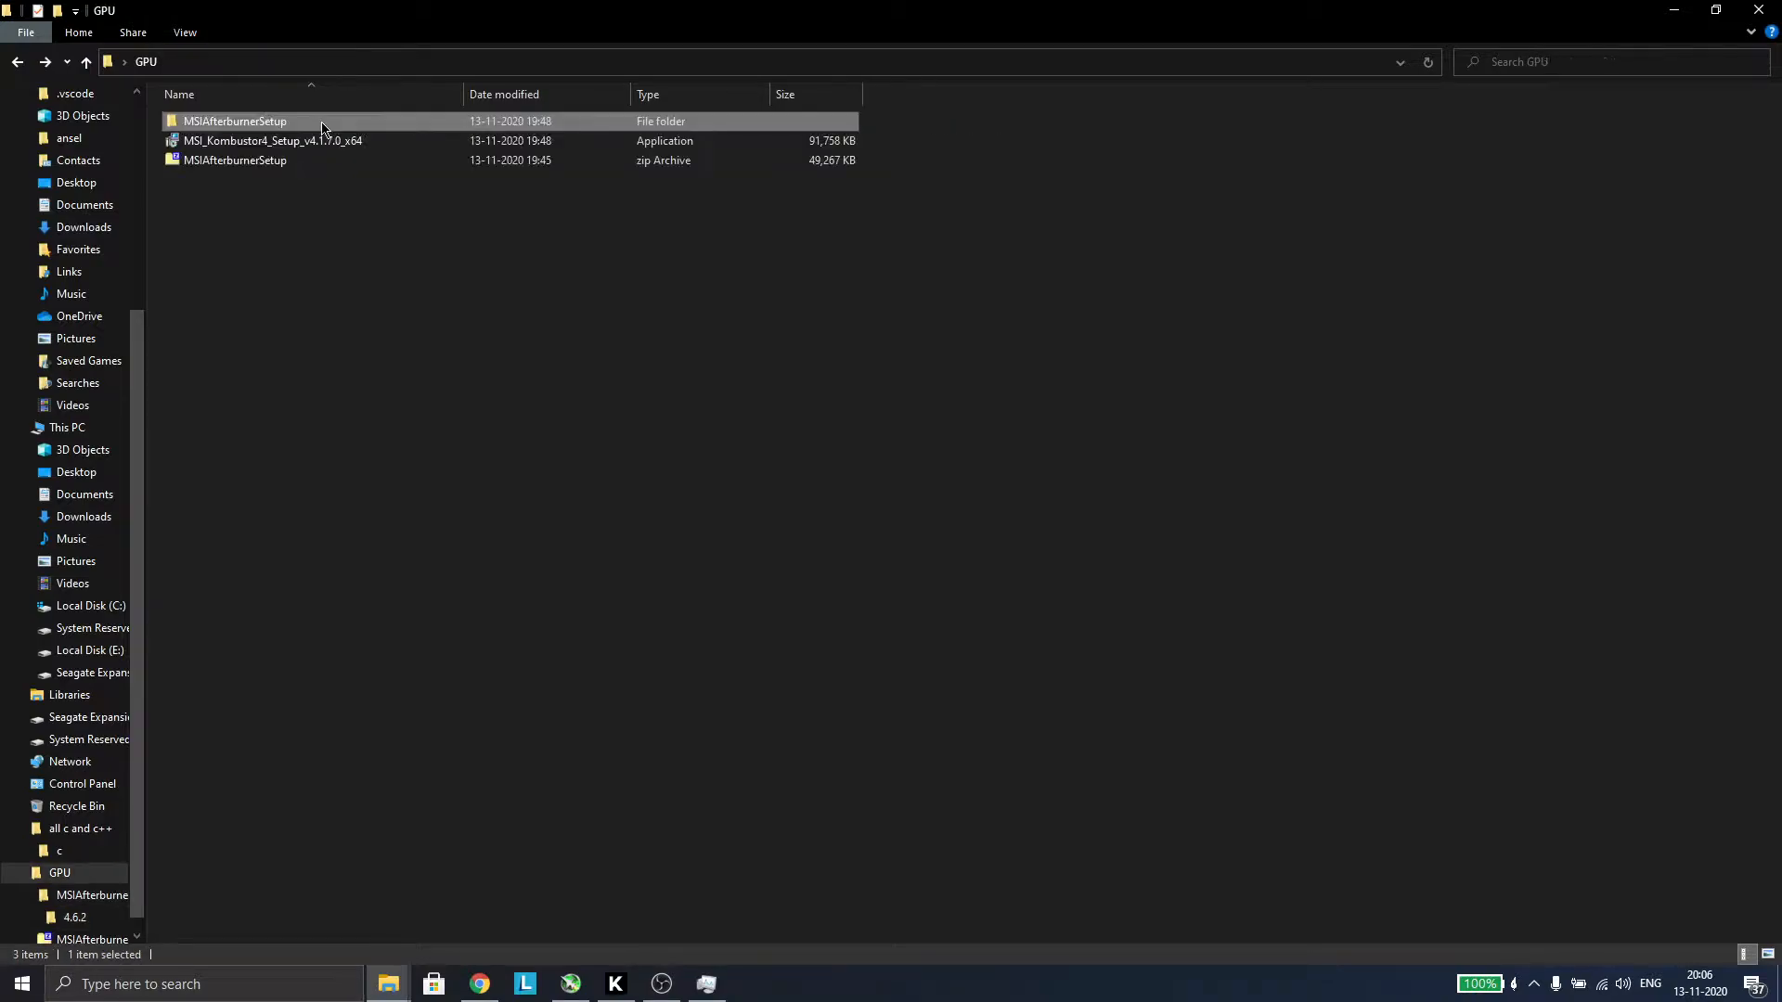
# - Select the Kombustor installer together with the Afterburner zip archive
pyautogui.click(272, 140)
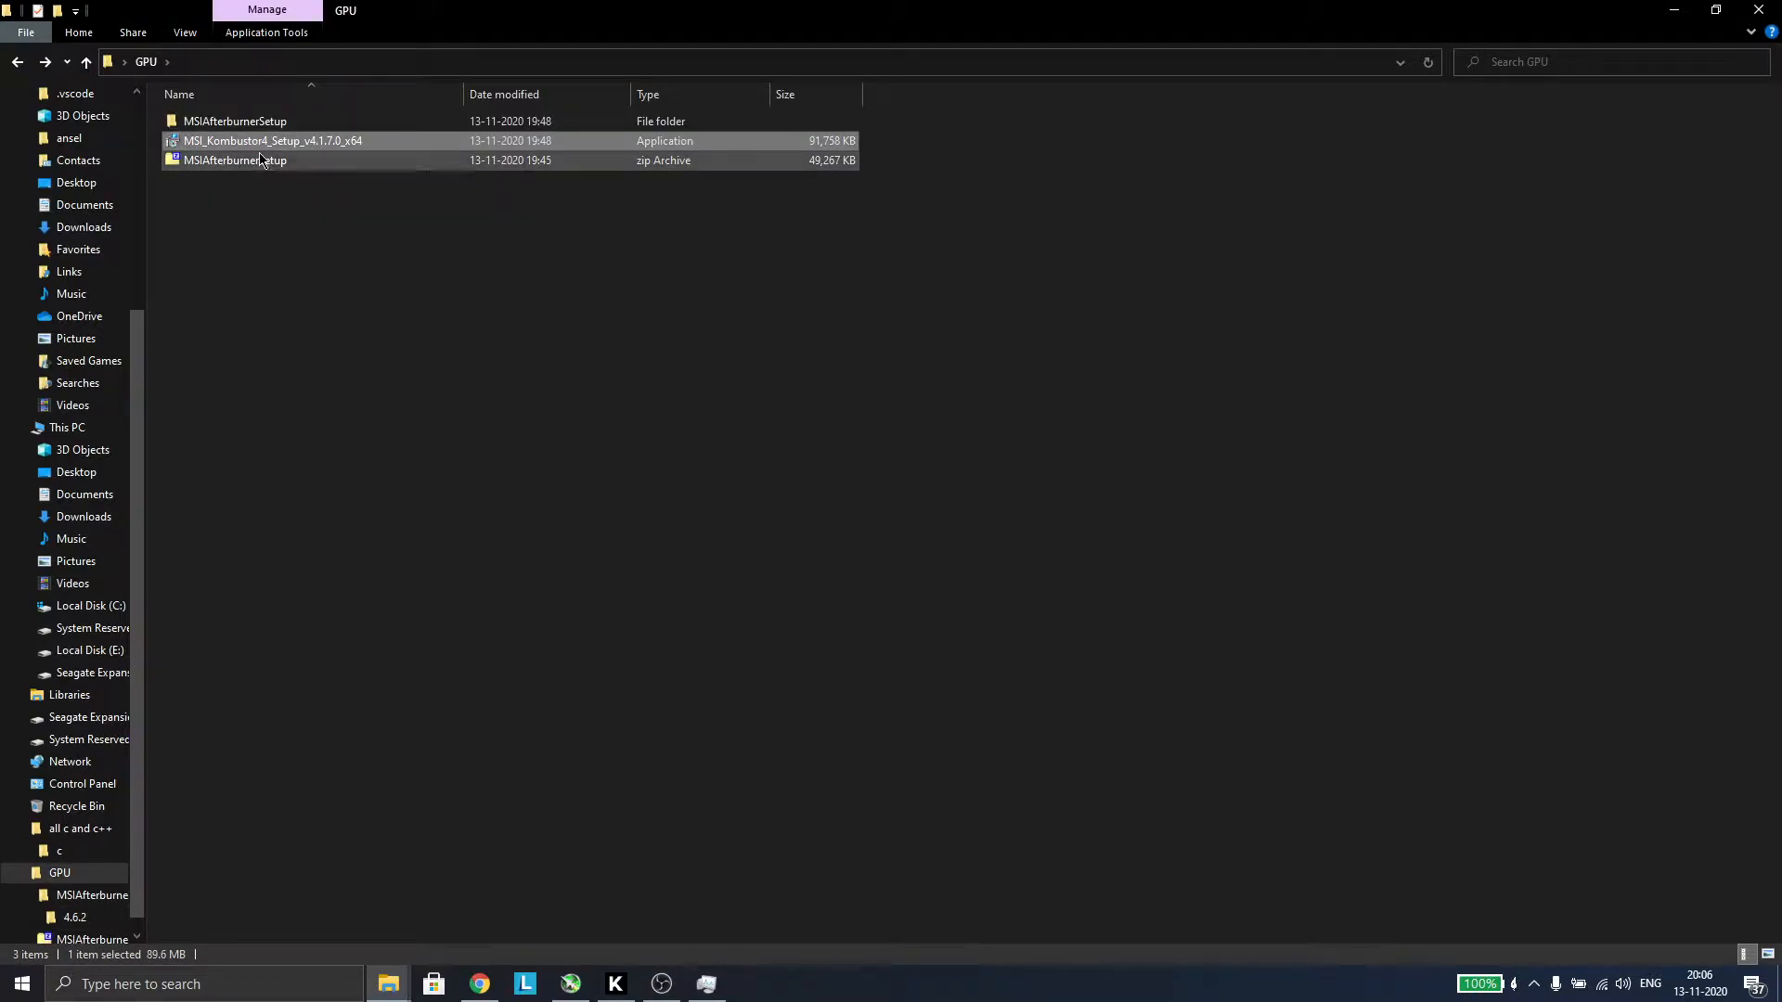
pyautogui.click(234, 120)
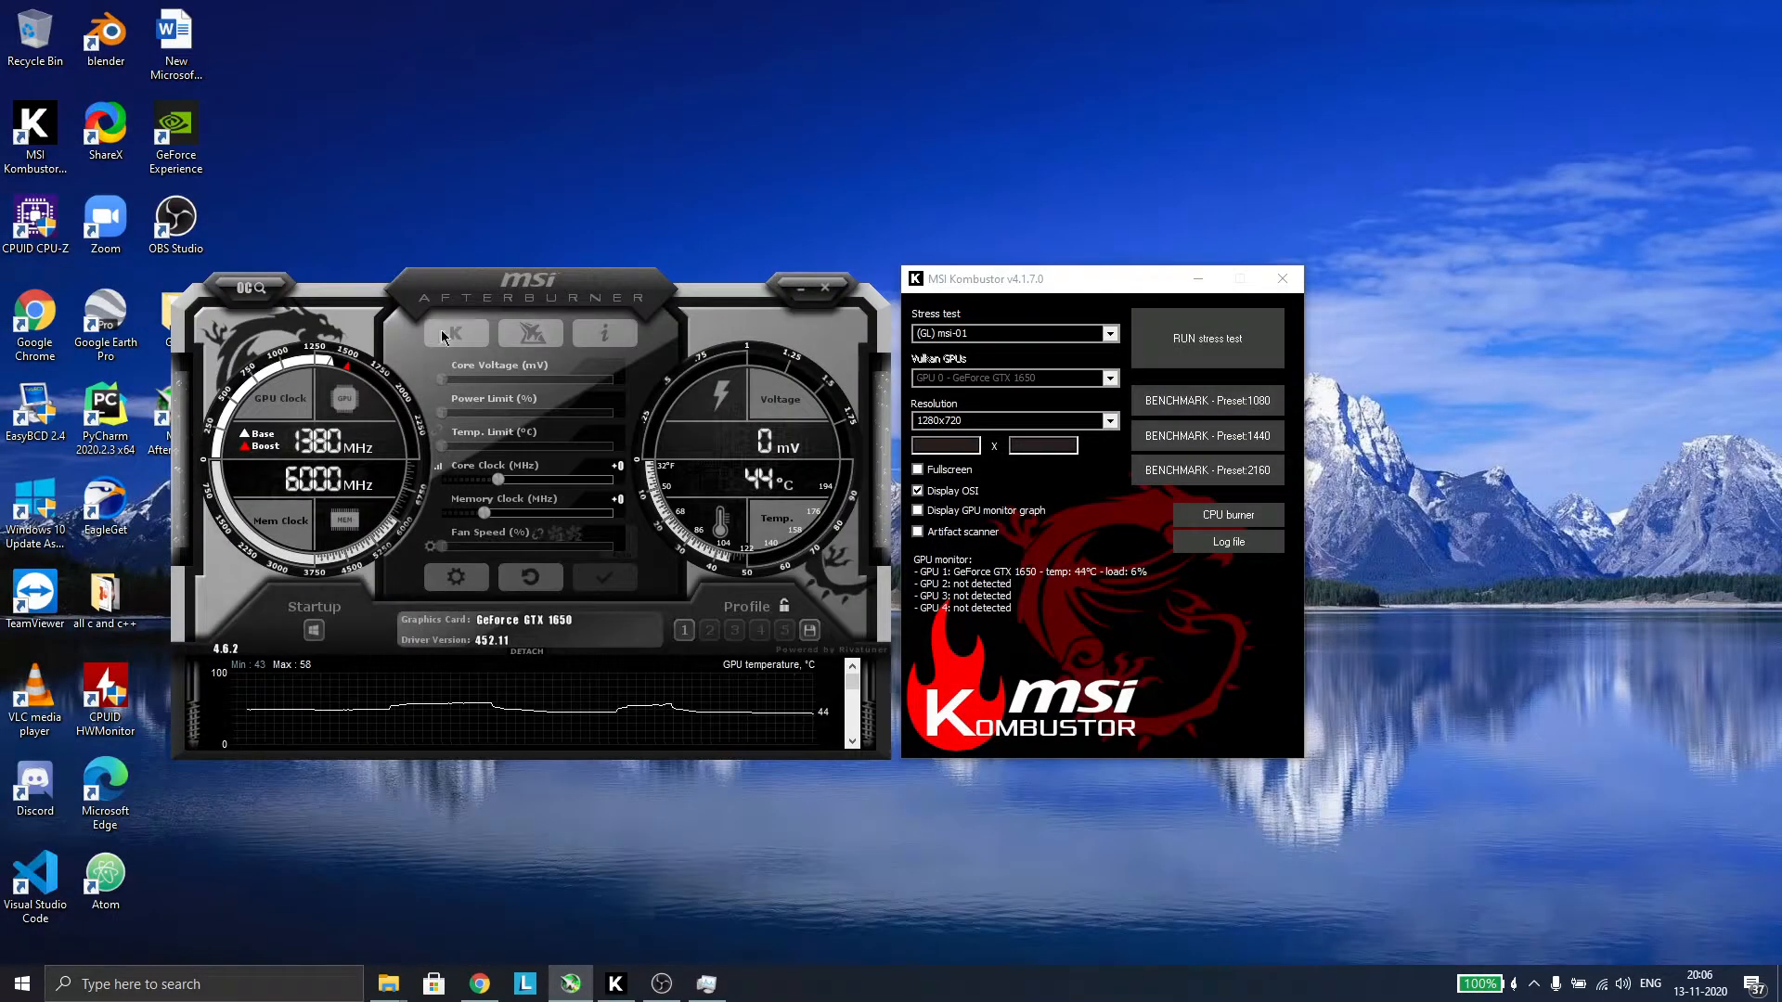
# - Nudge the Afterburner window slightly lower beside the Kombustor launcher
pyautogui.moveTo(526, 282); pyautogui.dragTo(547, 299)
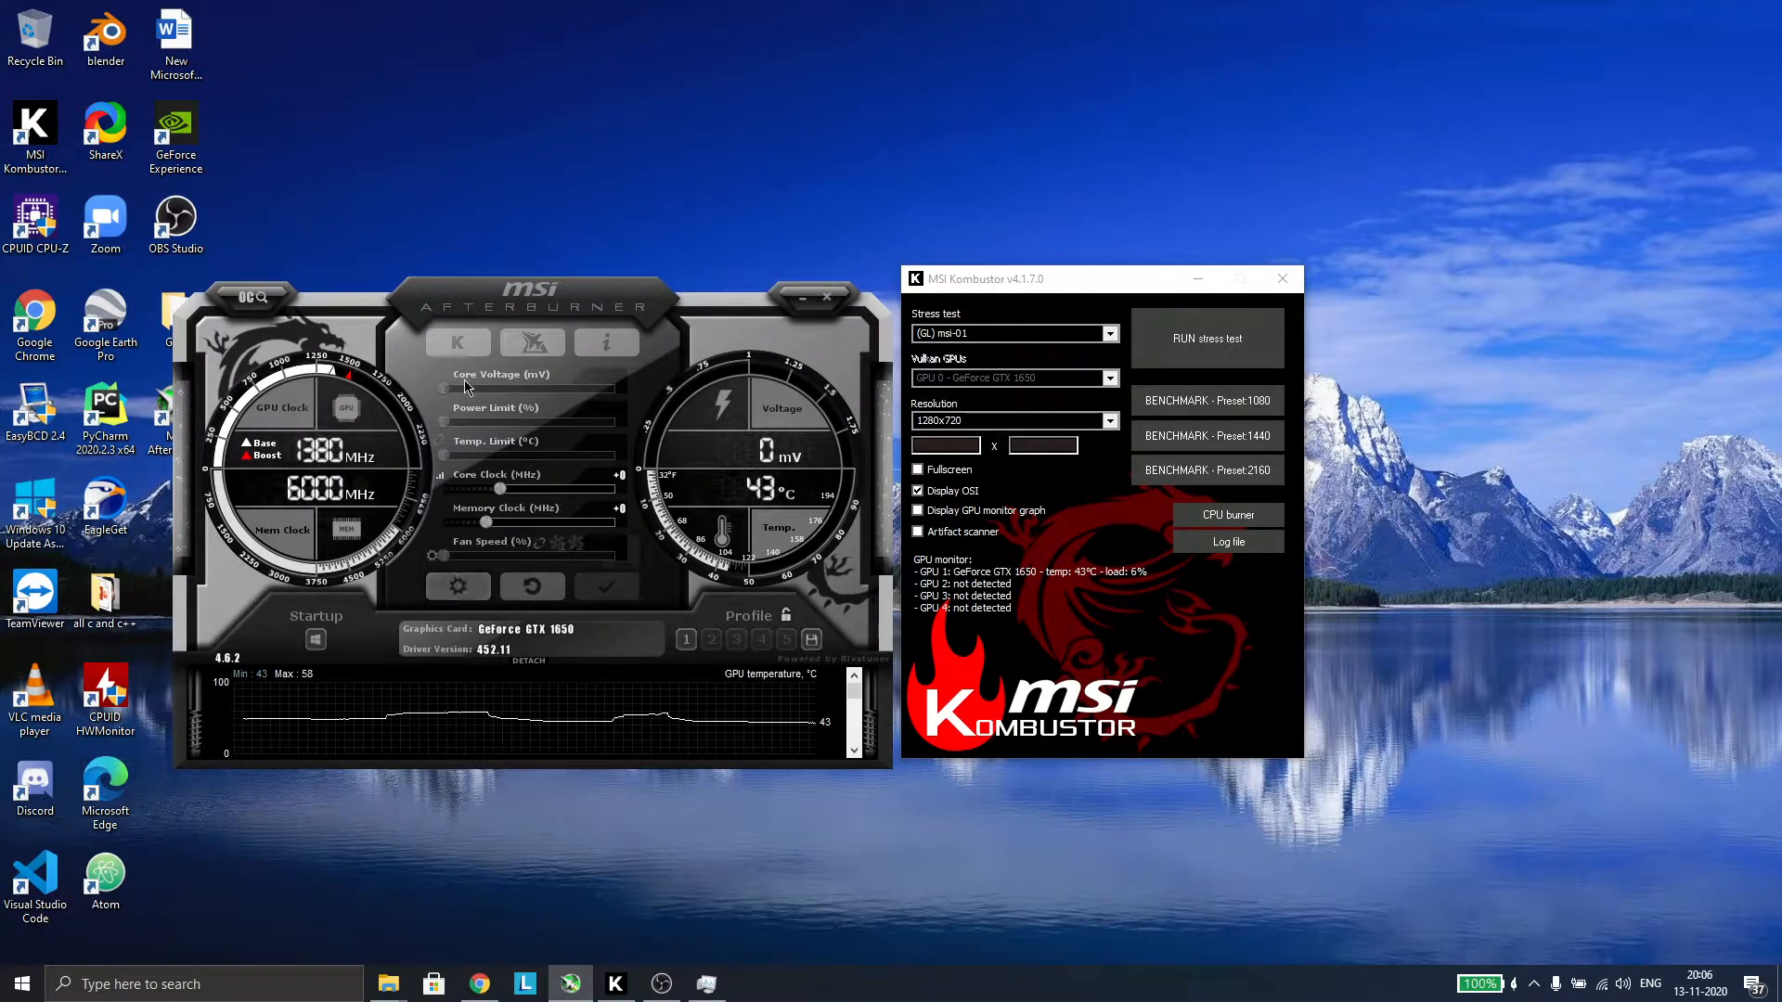
pyautogui.moveTo(444, 557)
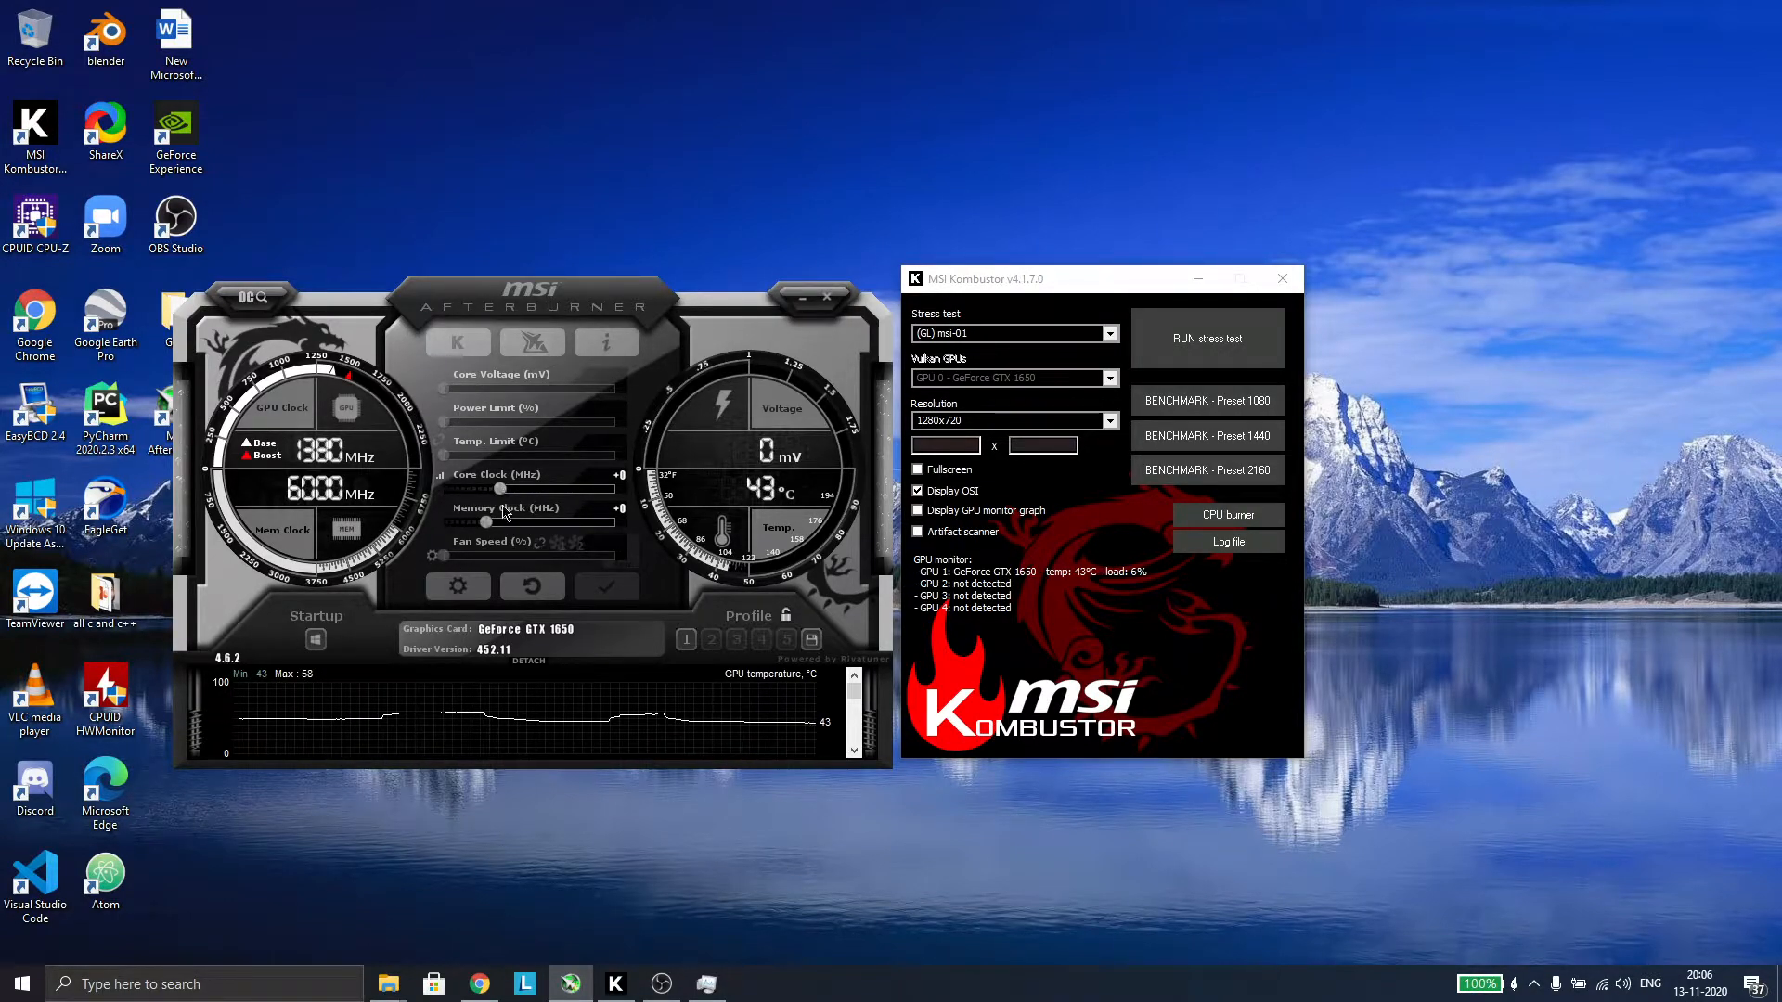
pyautogui.moveTo(409, 572)
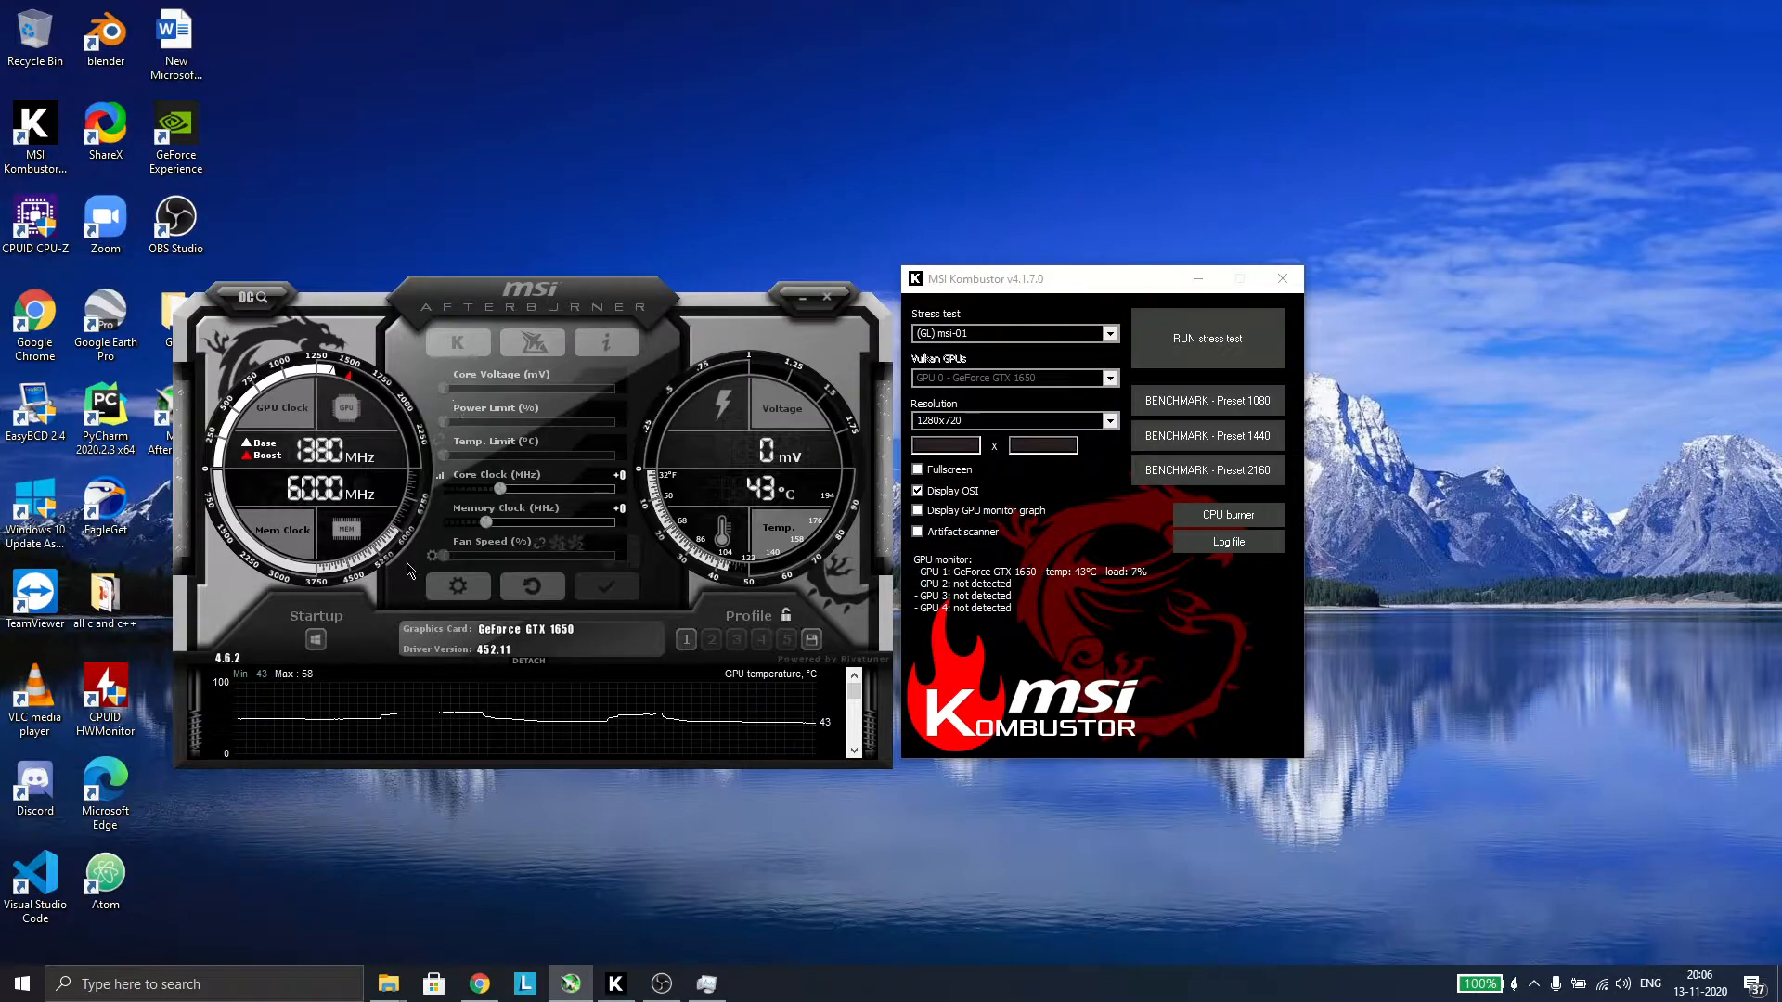
pyautogui.moveTo(451, 433)
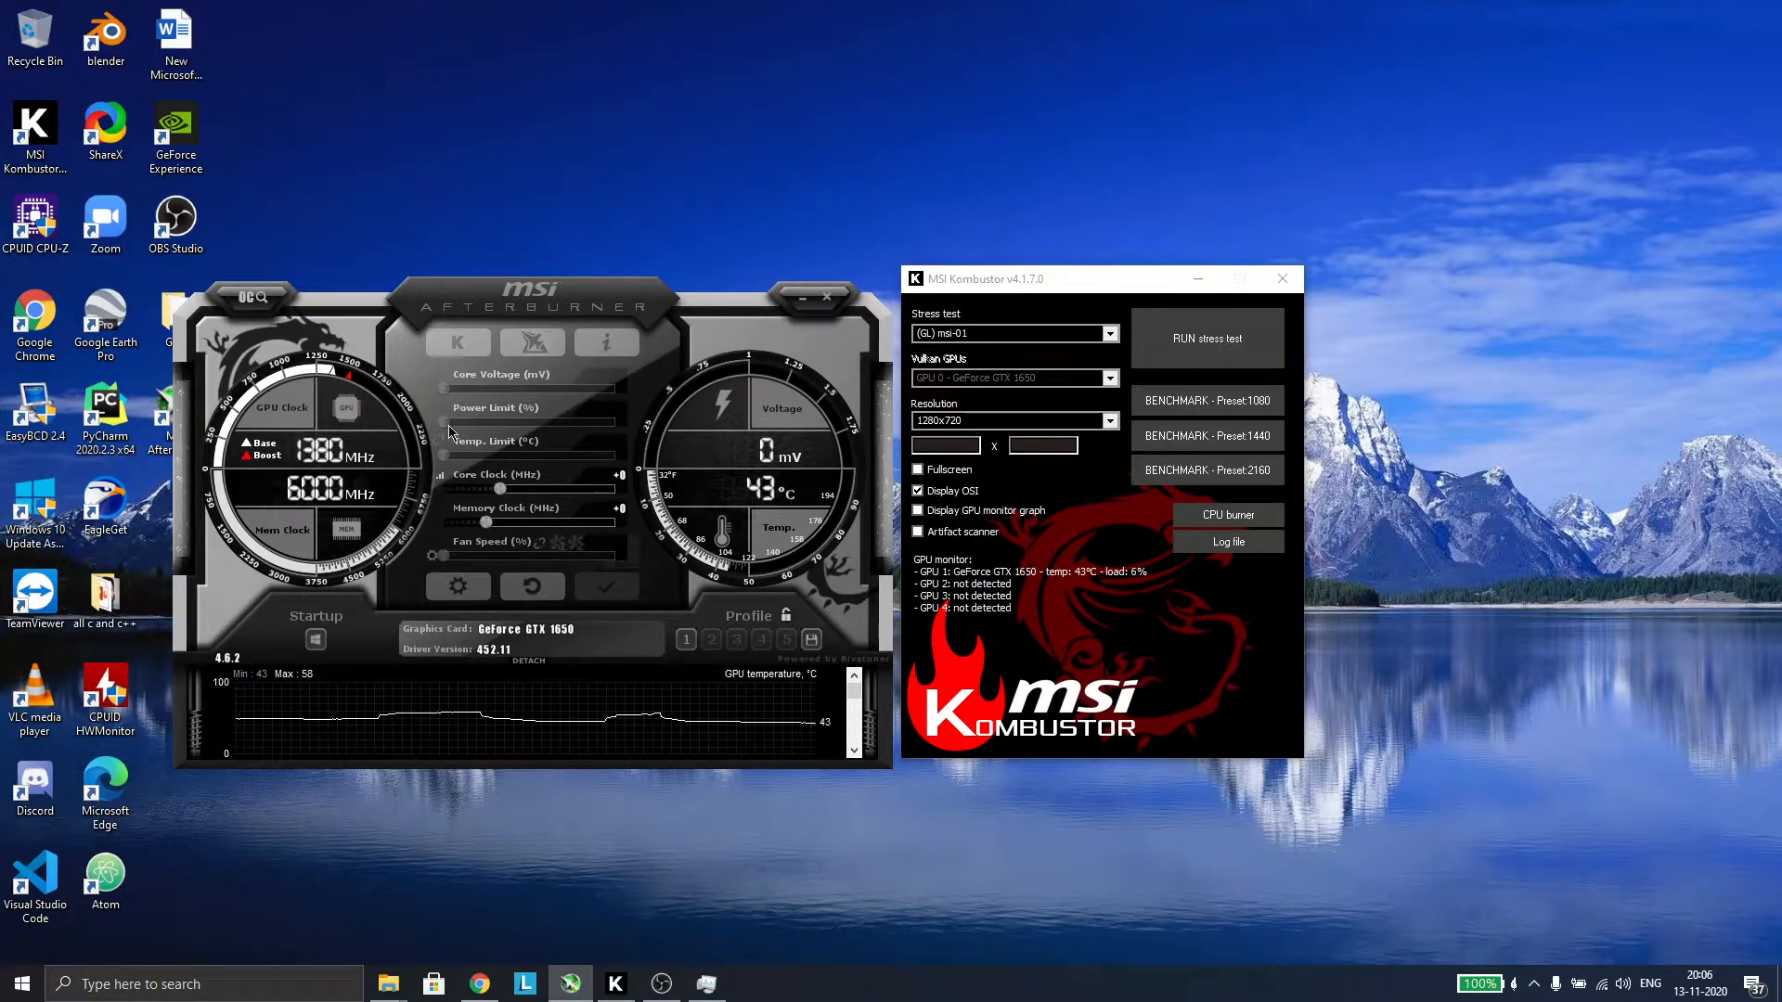
pyautogui.moveTo(462, 572)
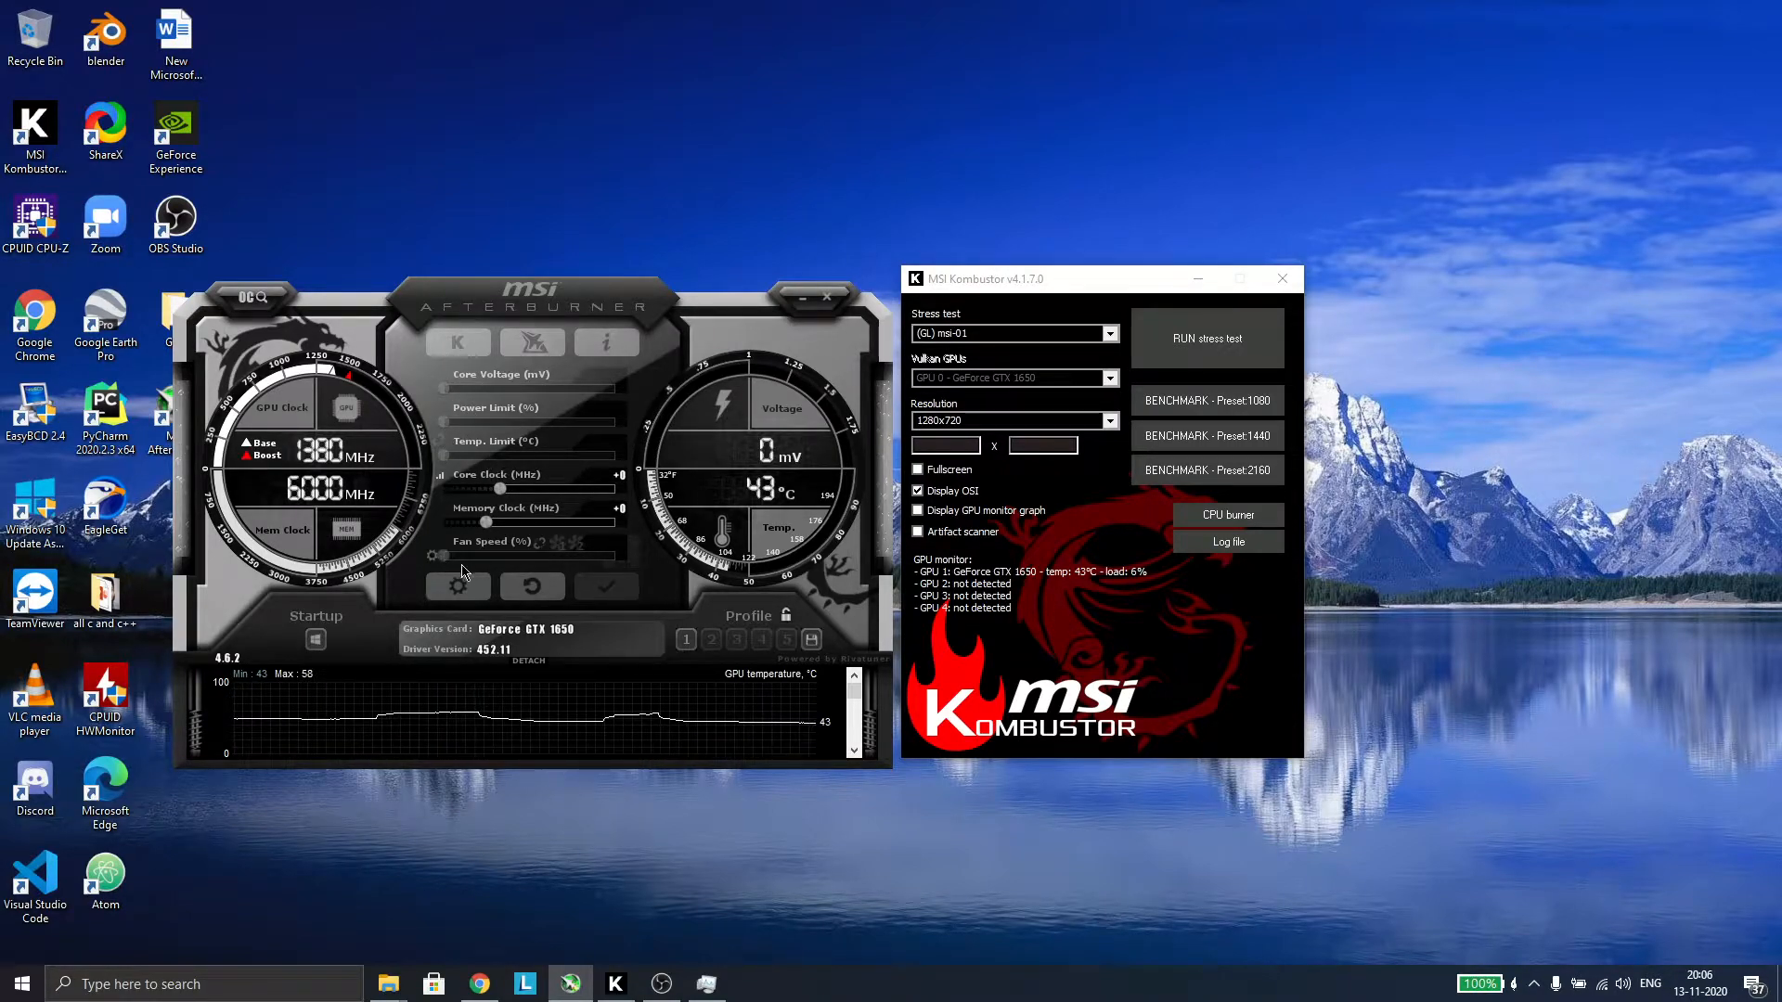
pyautogui.moveTo(509, 316)
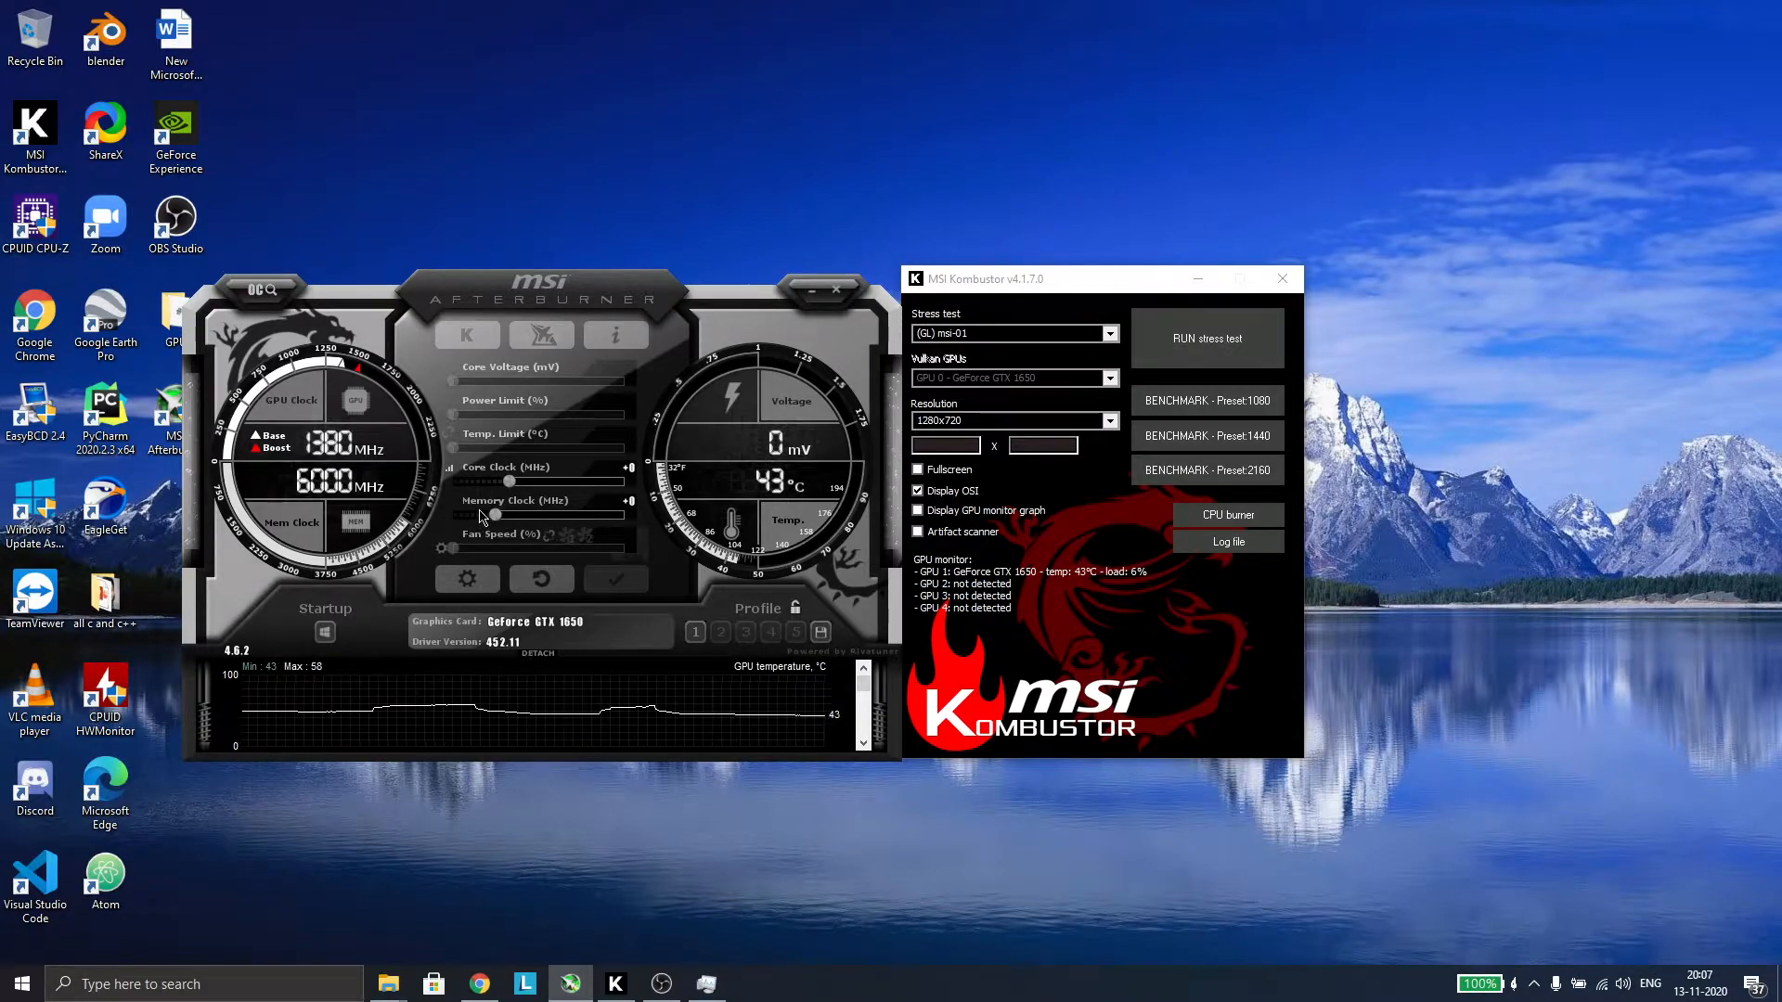
pyautogui.moveTo(381, 501)
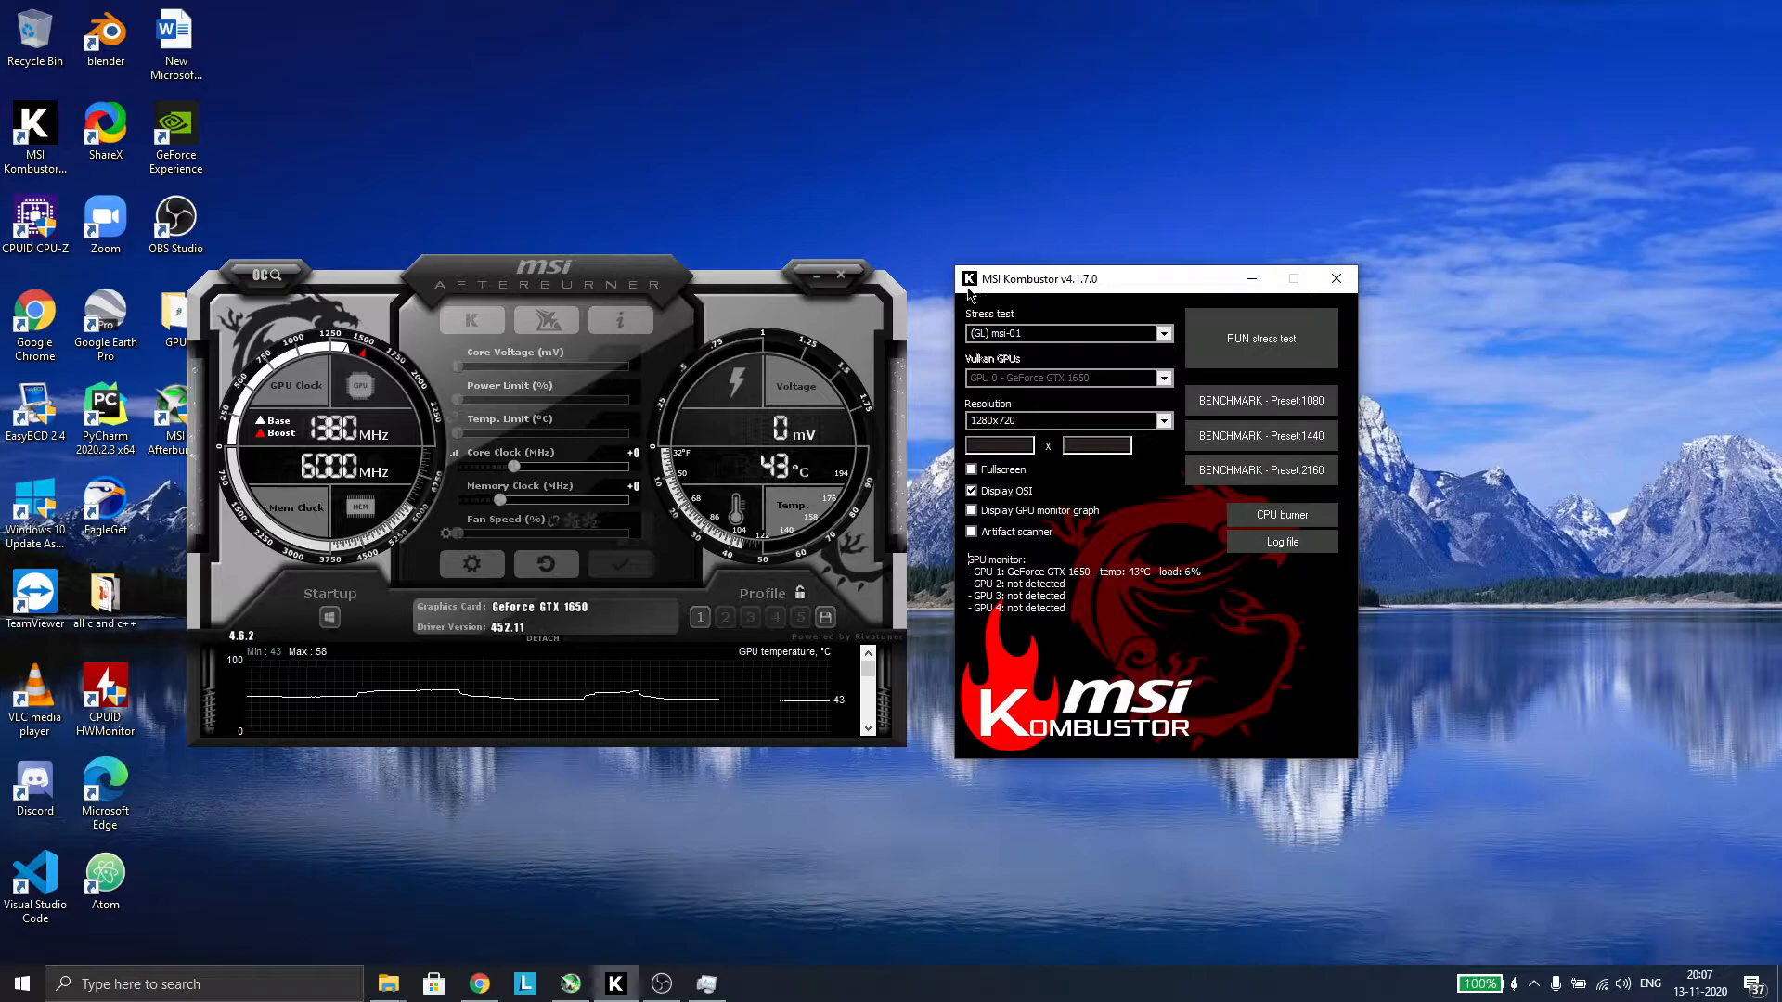
# - Move the Kombustor window left next to Afterburner and uncheck Display OSI
pyautogui.moveTo(1034, 278); pyautogui.dragTo(1112, 256)
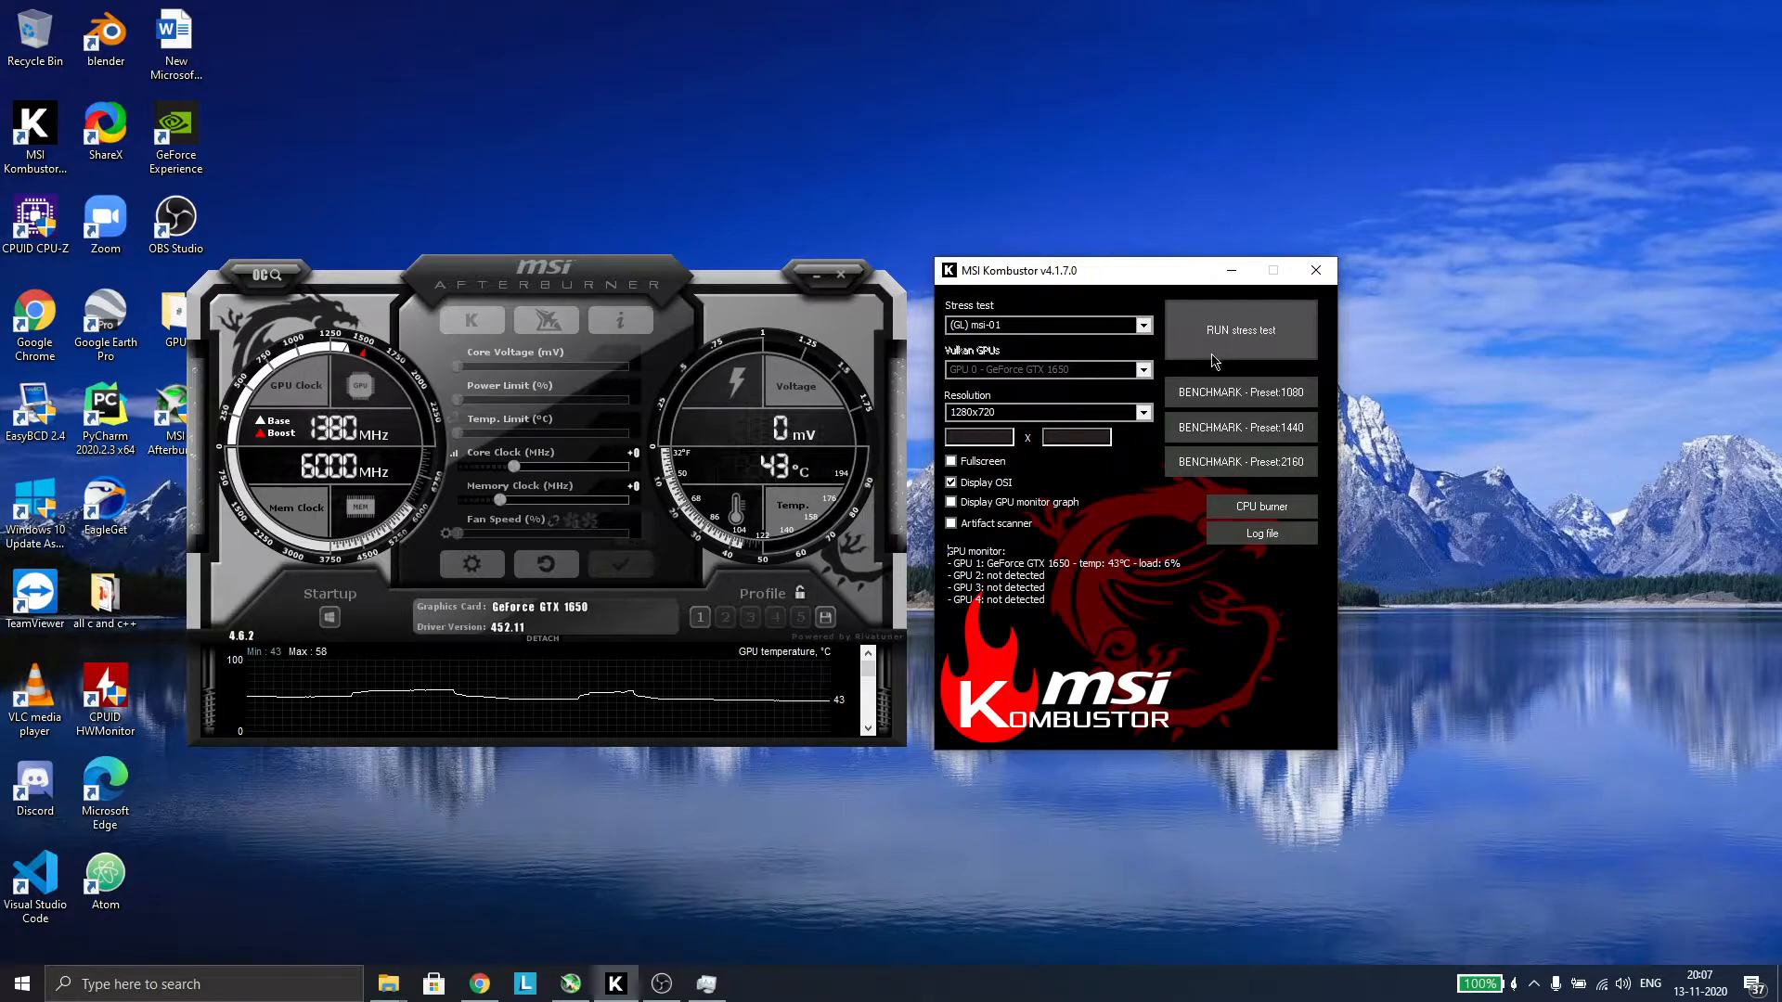
pyautogui.moveTo(1069, 271); pyautogui.dragTo(1092, 291)
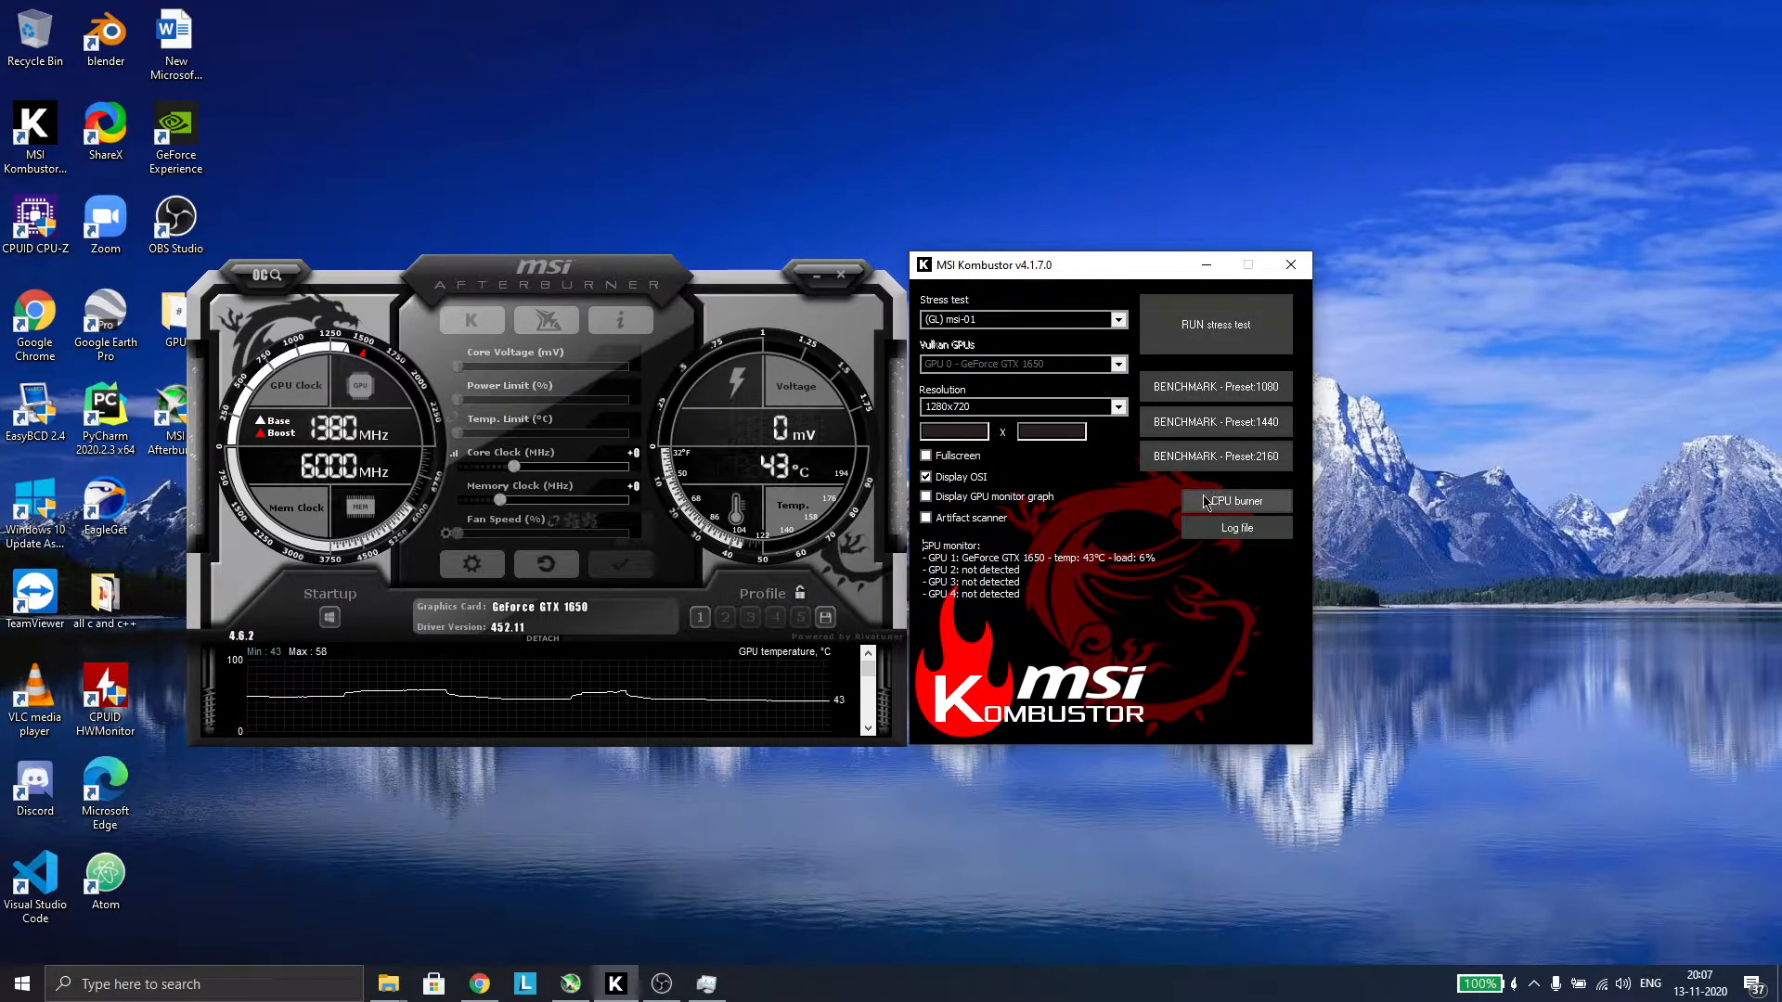
pyautogui.moveTo(1192, 520)
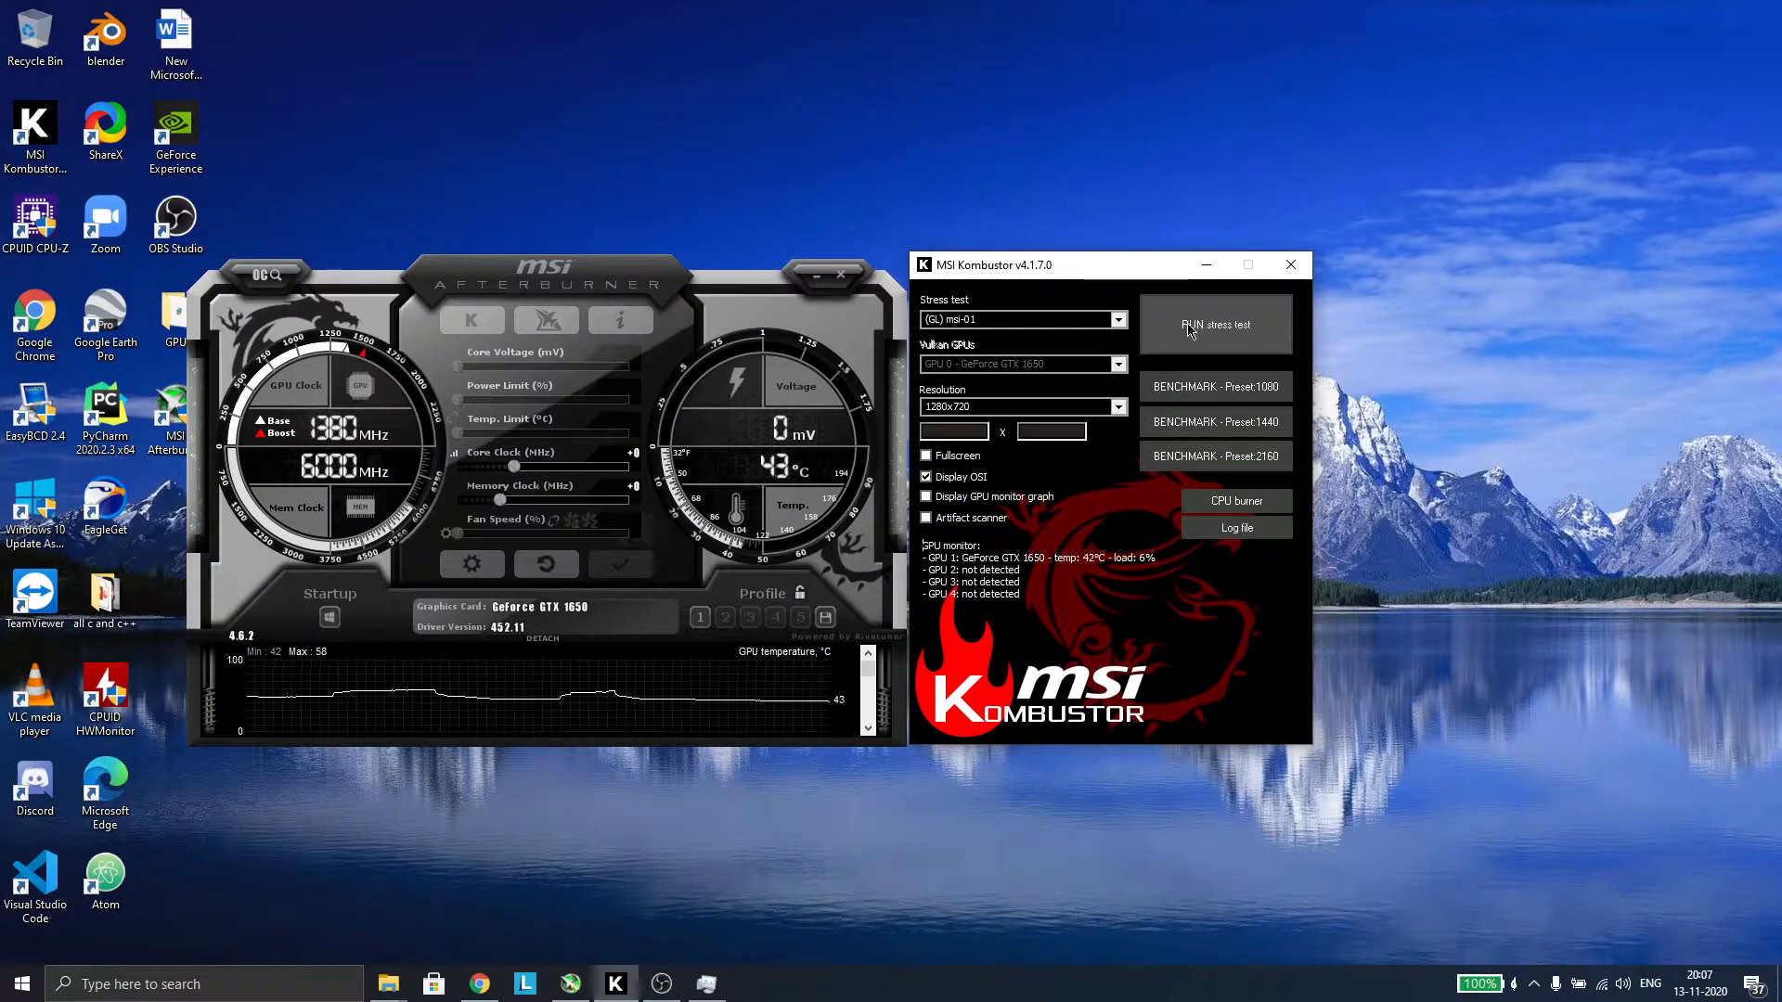
pyautogui.moveTo(925, 418)
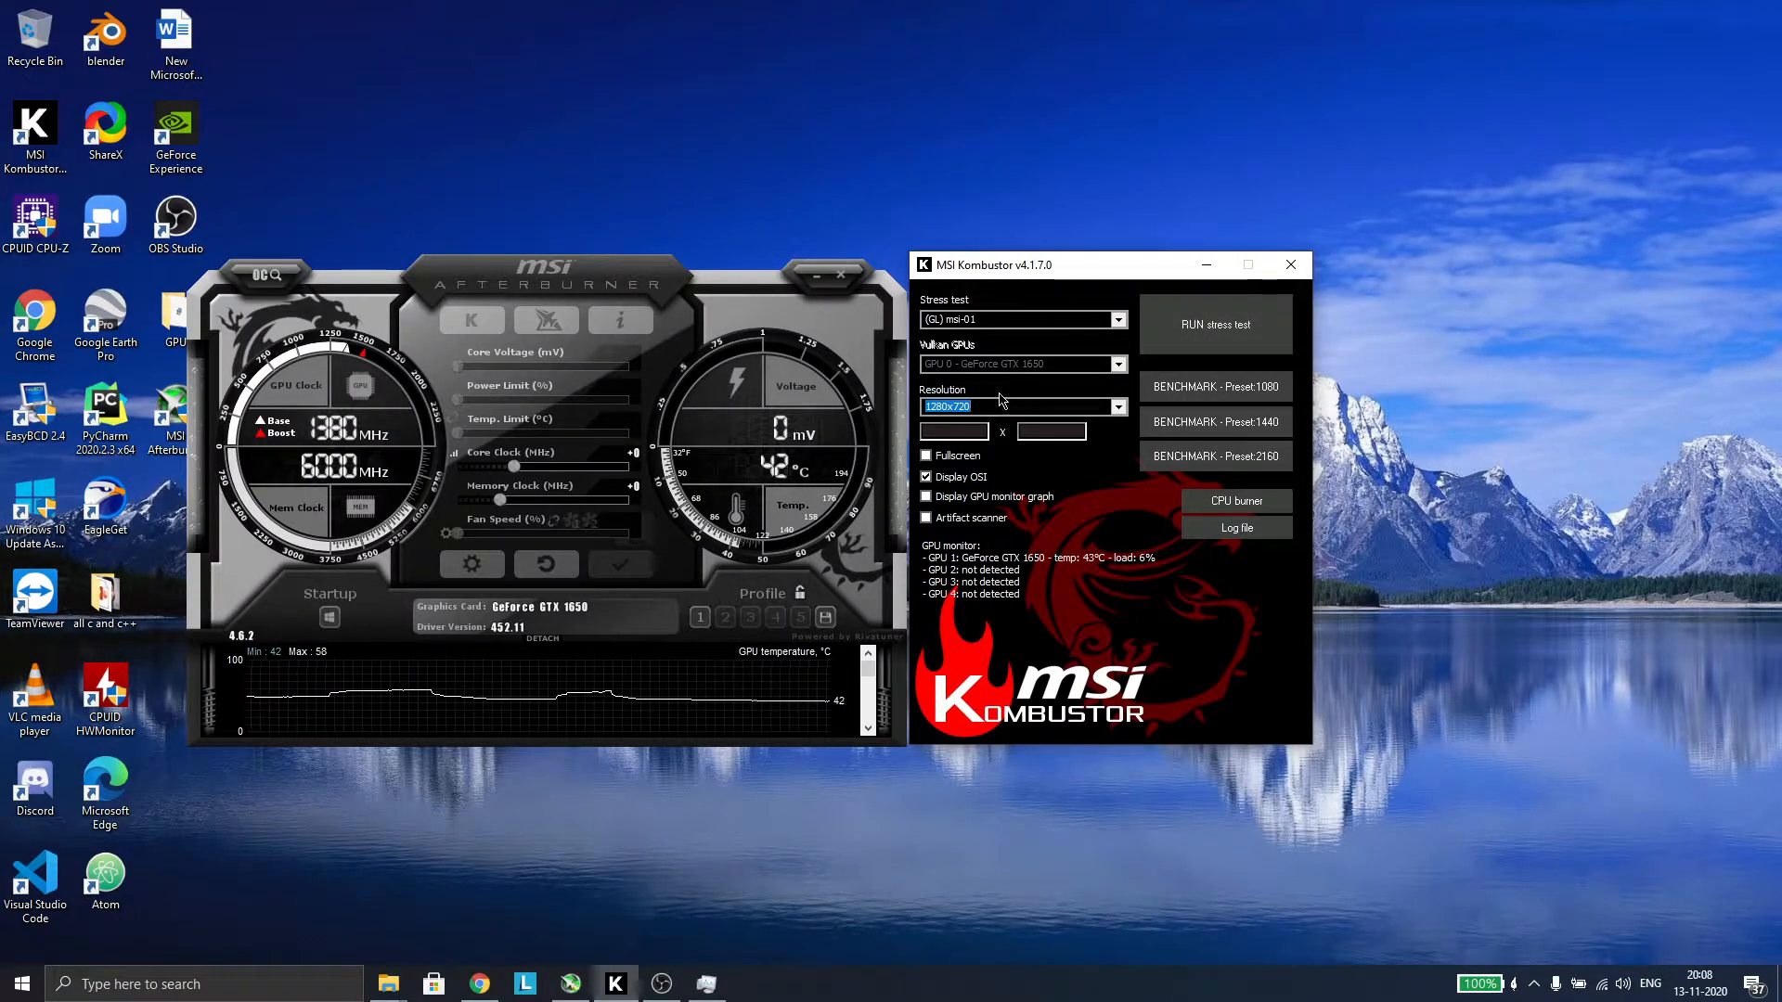
pyautogui.click(928, 456)
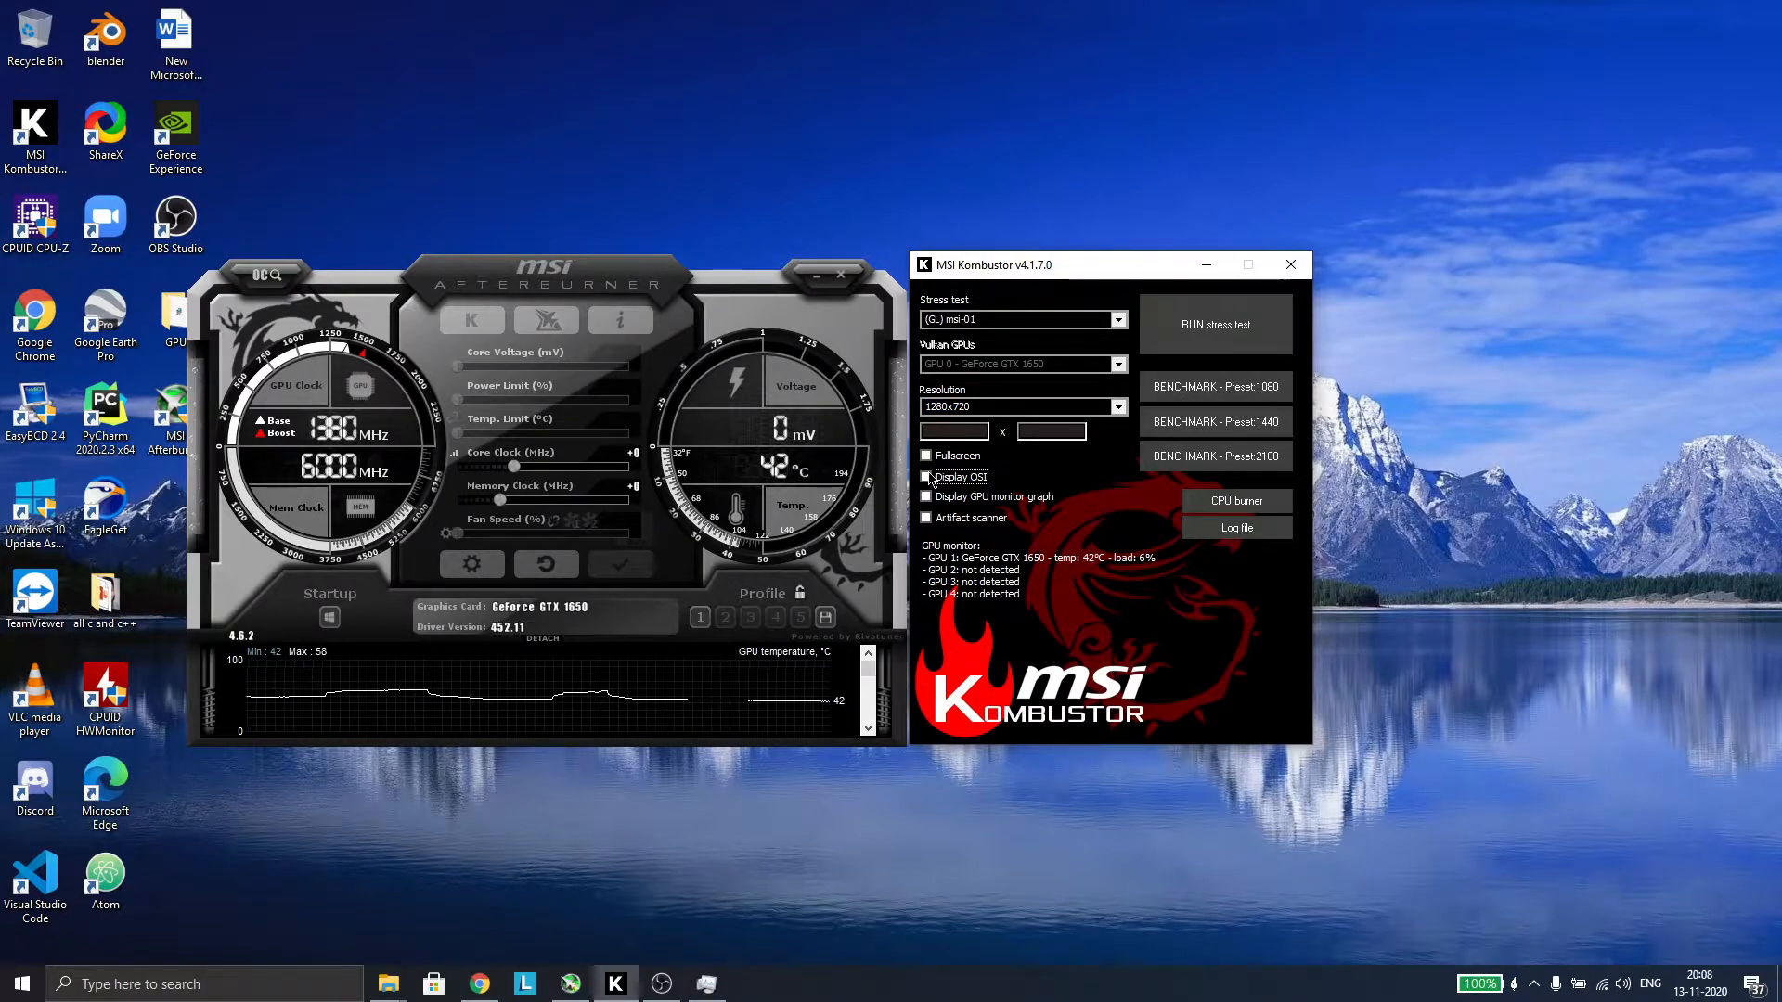
# - Re-enable Display OSI and run the MSI-01 stress test on the GTX 1650
pyautogui.click(927, 477)
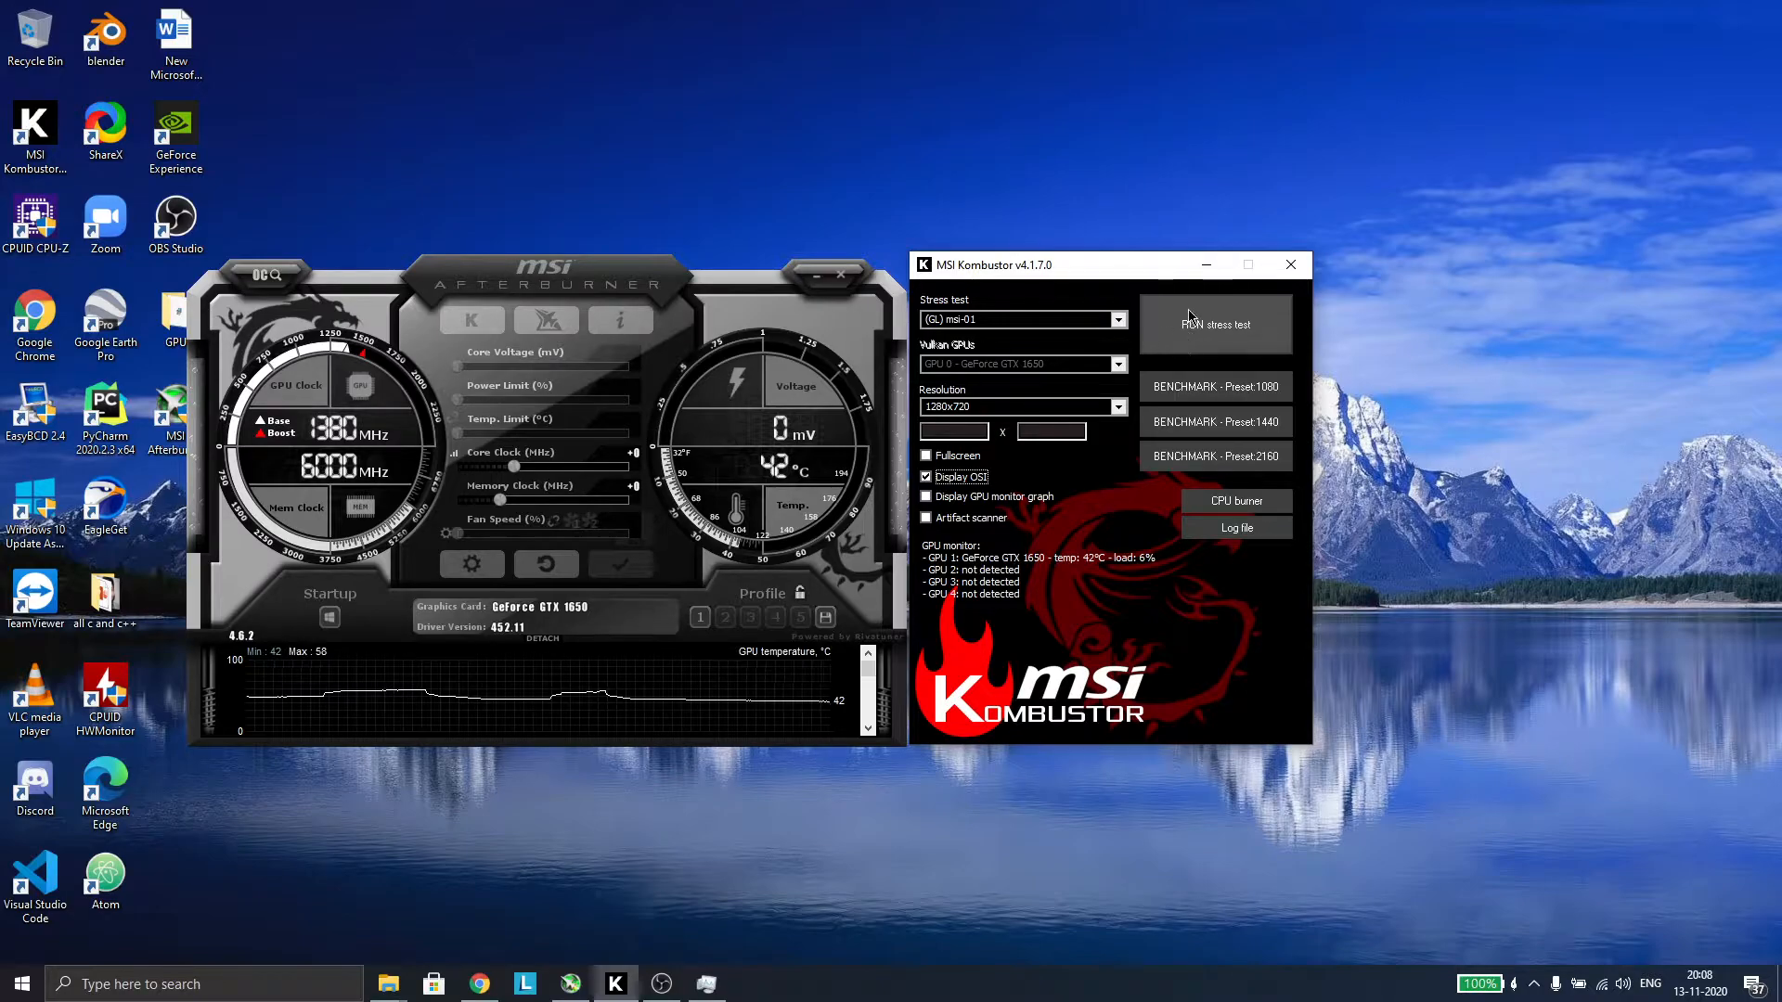
pyautogui.click(1214, 321)
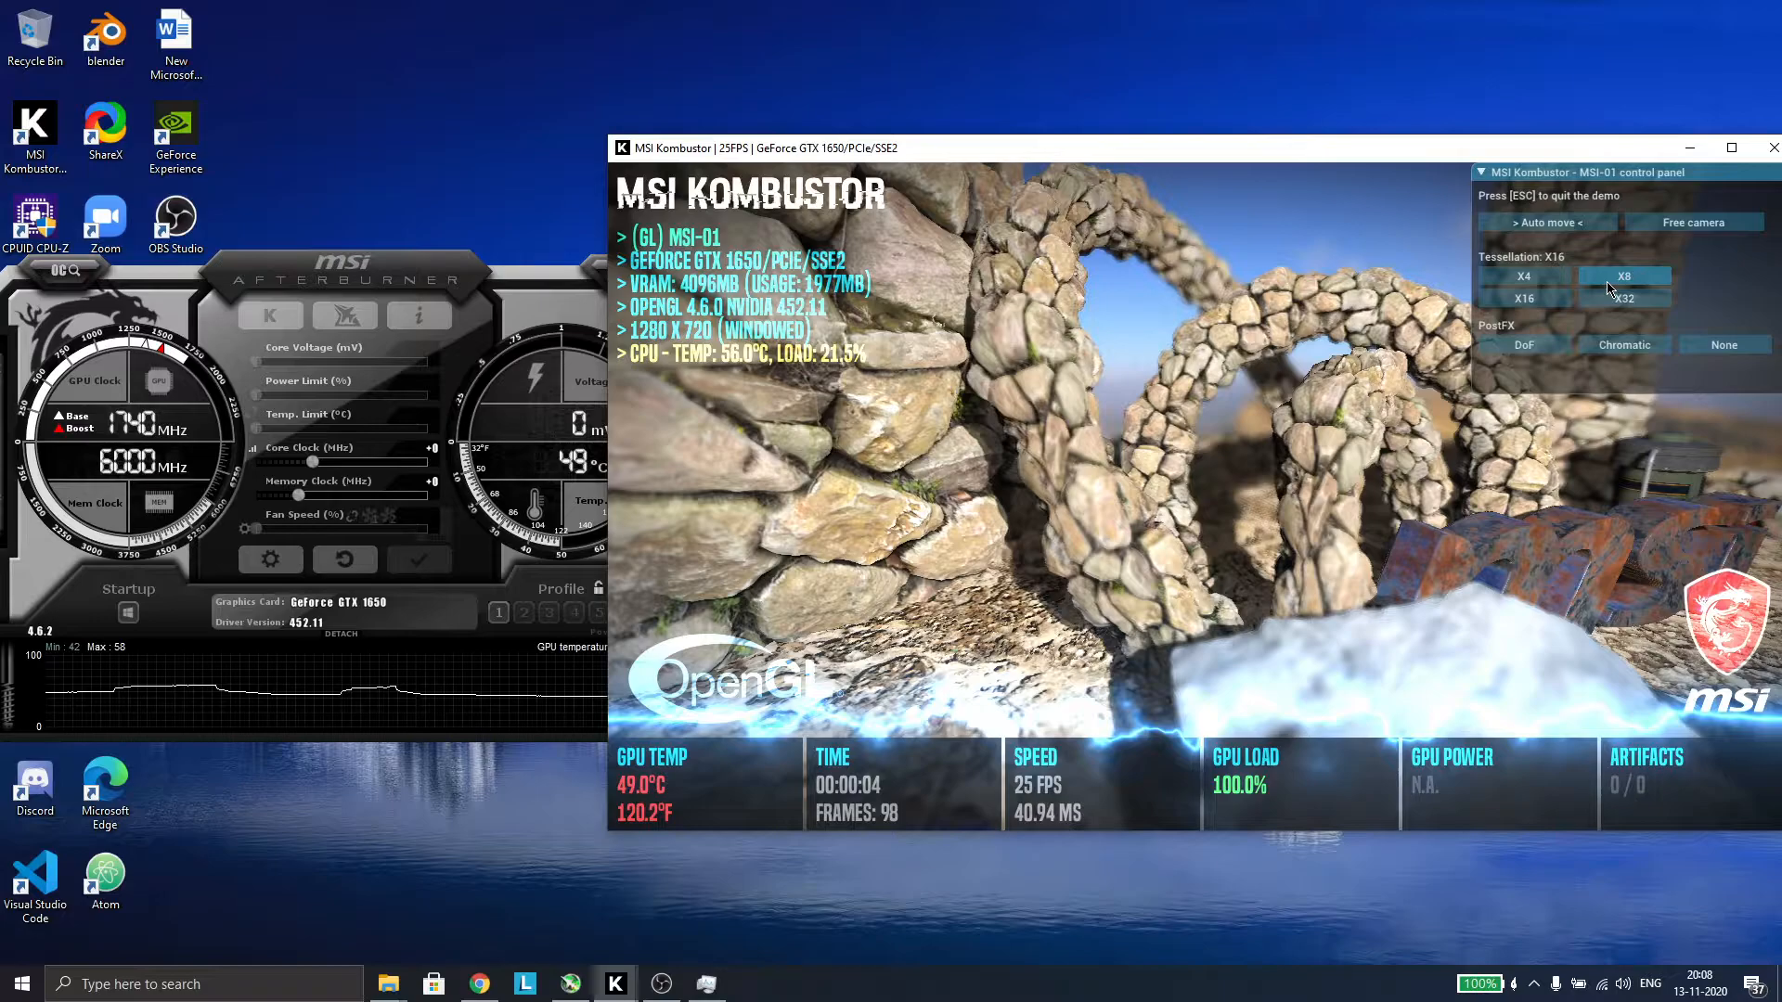
pyautogui.moveTo(1608, 286)
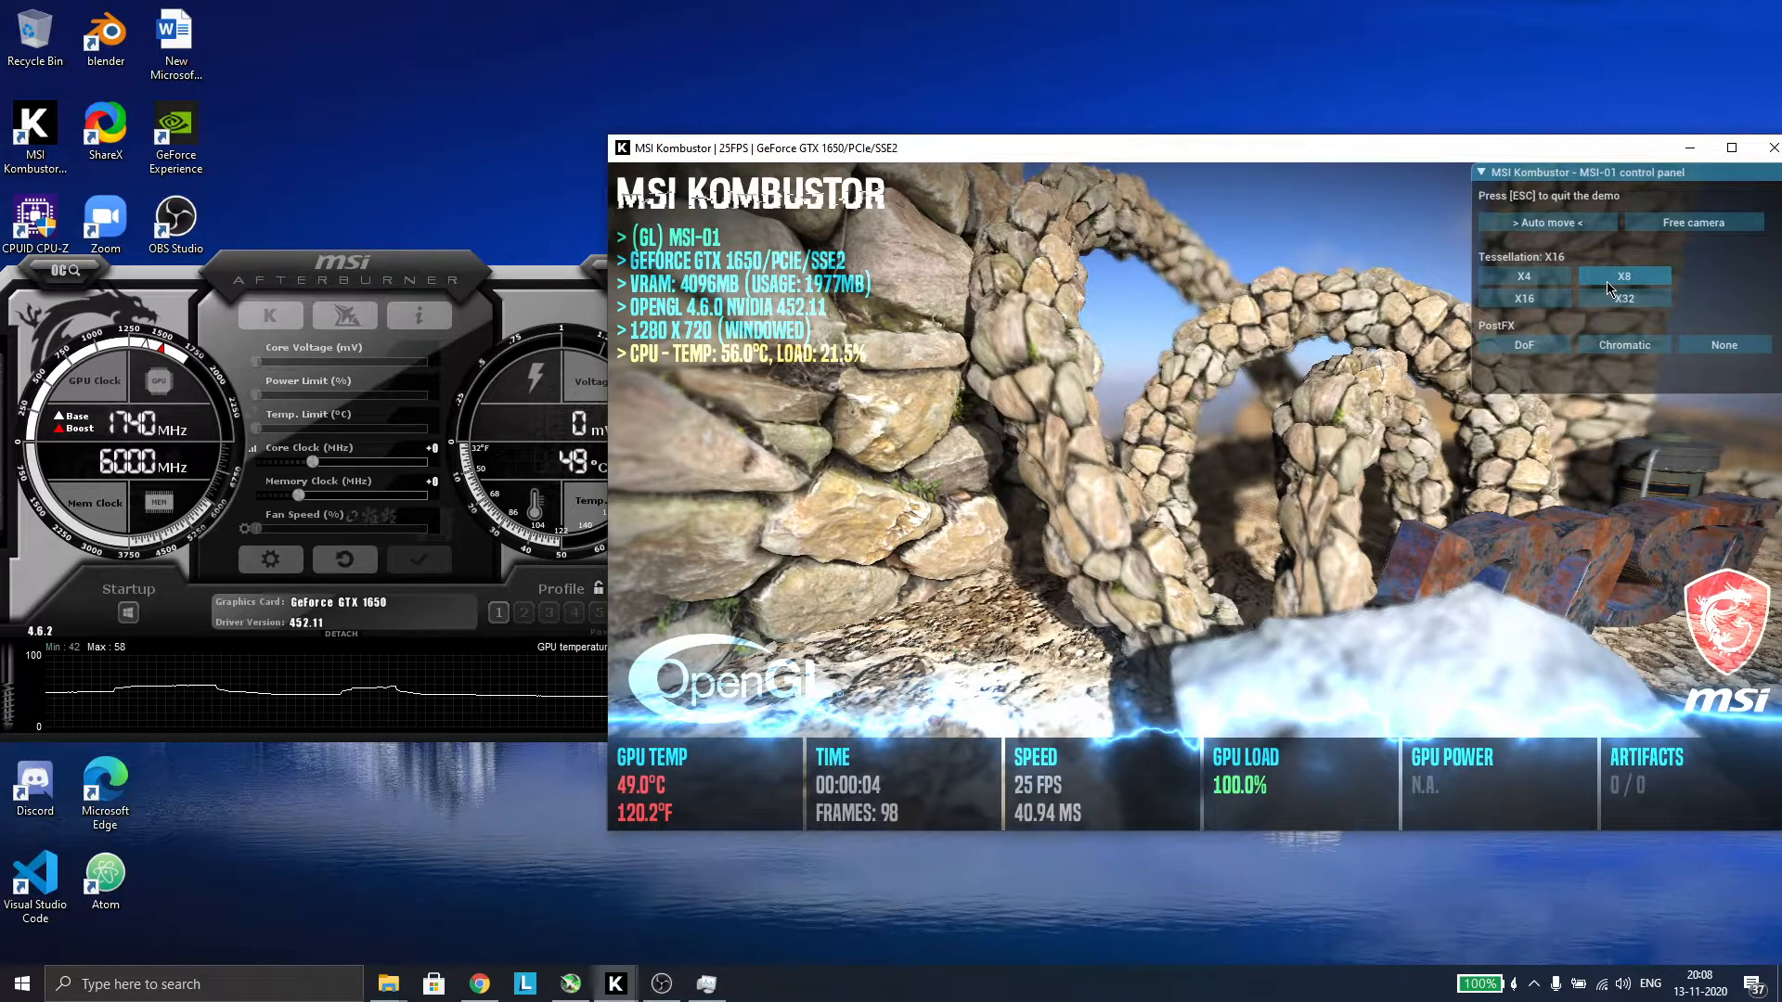
pyautogui.click(1623, 276)
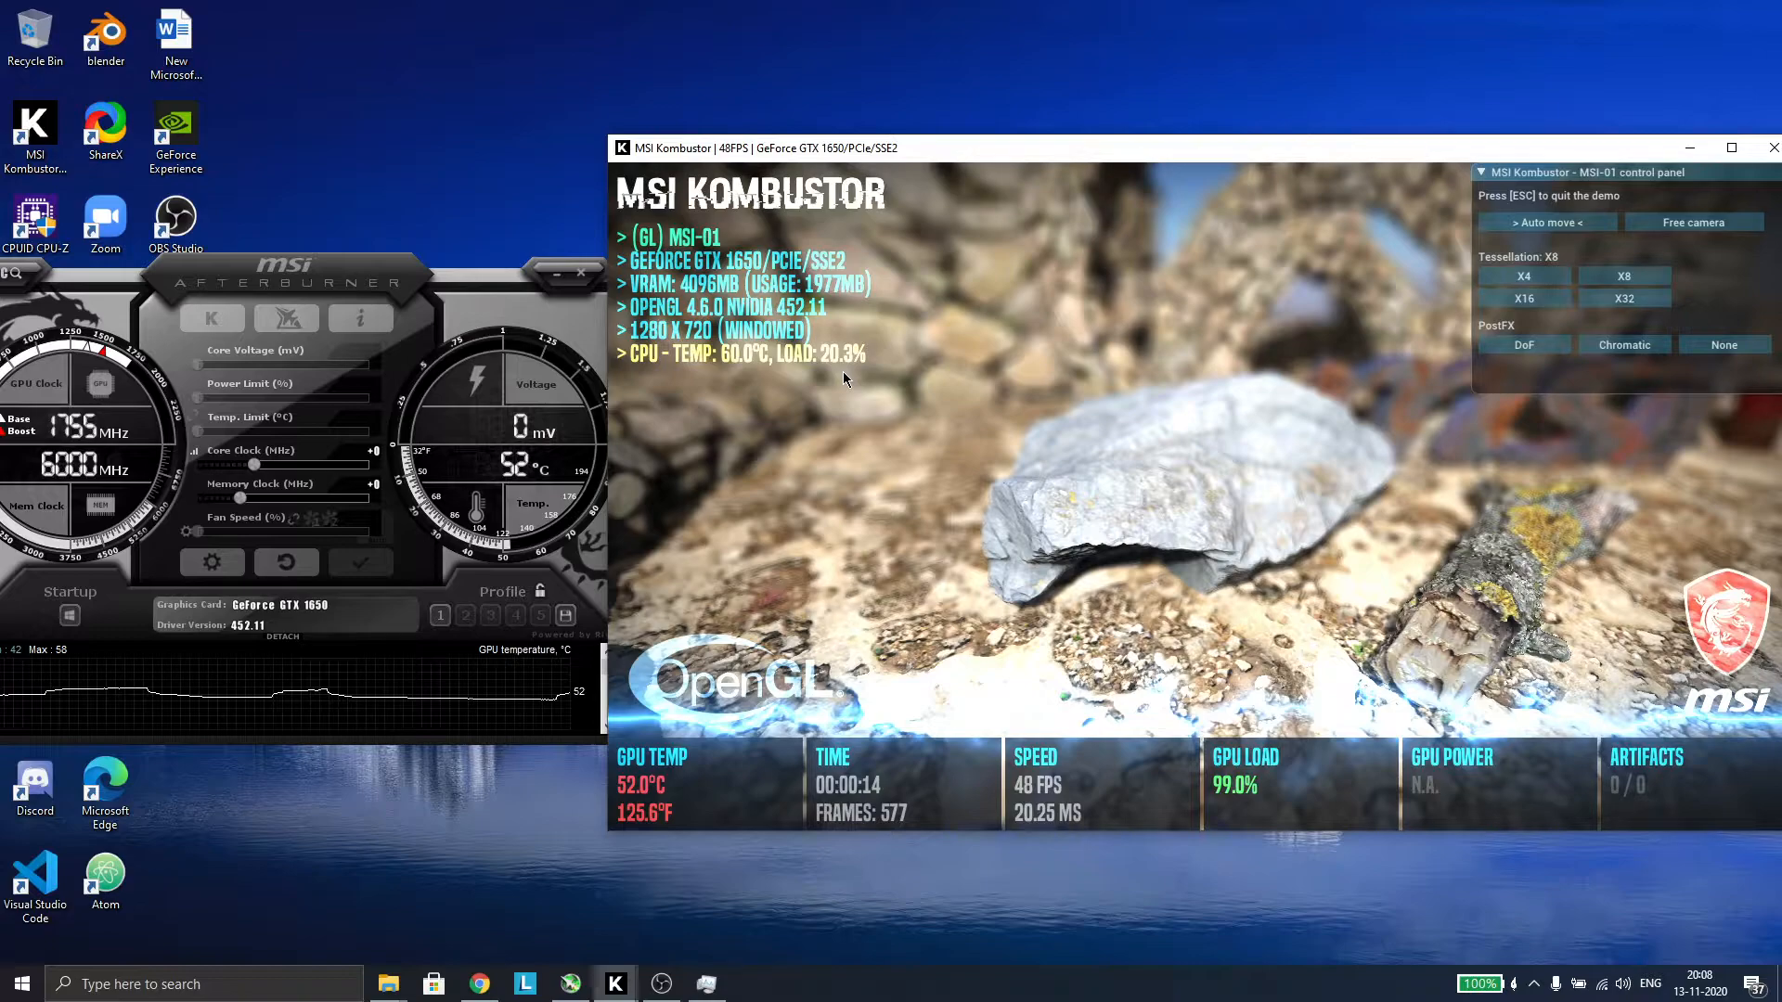
pyautogui.click(1522, 297)
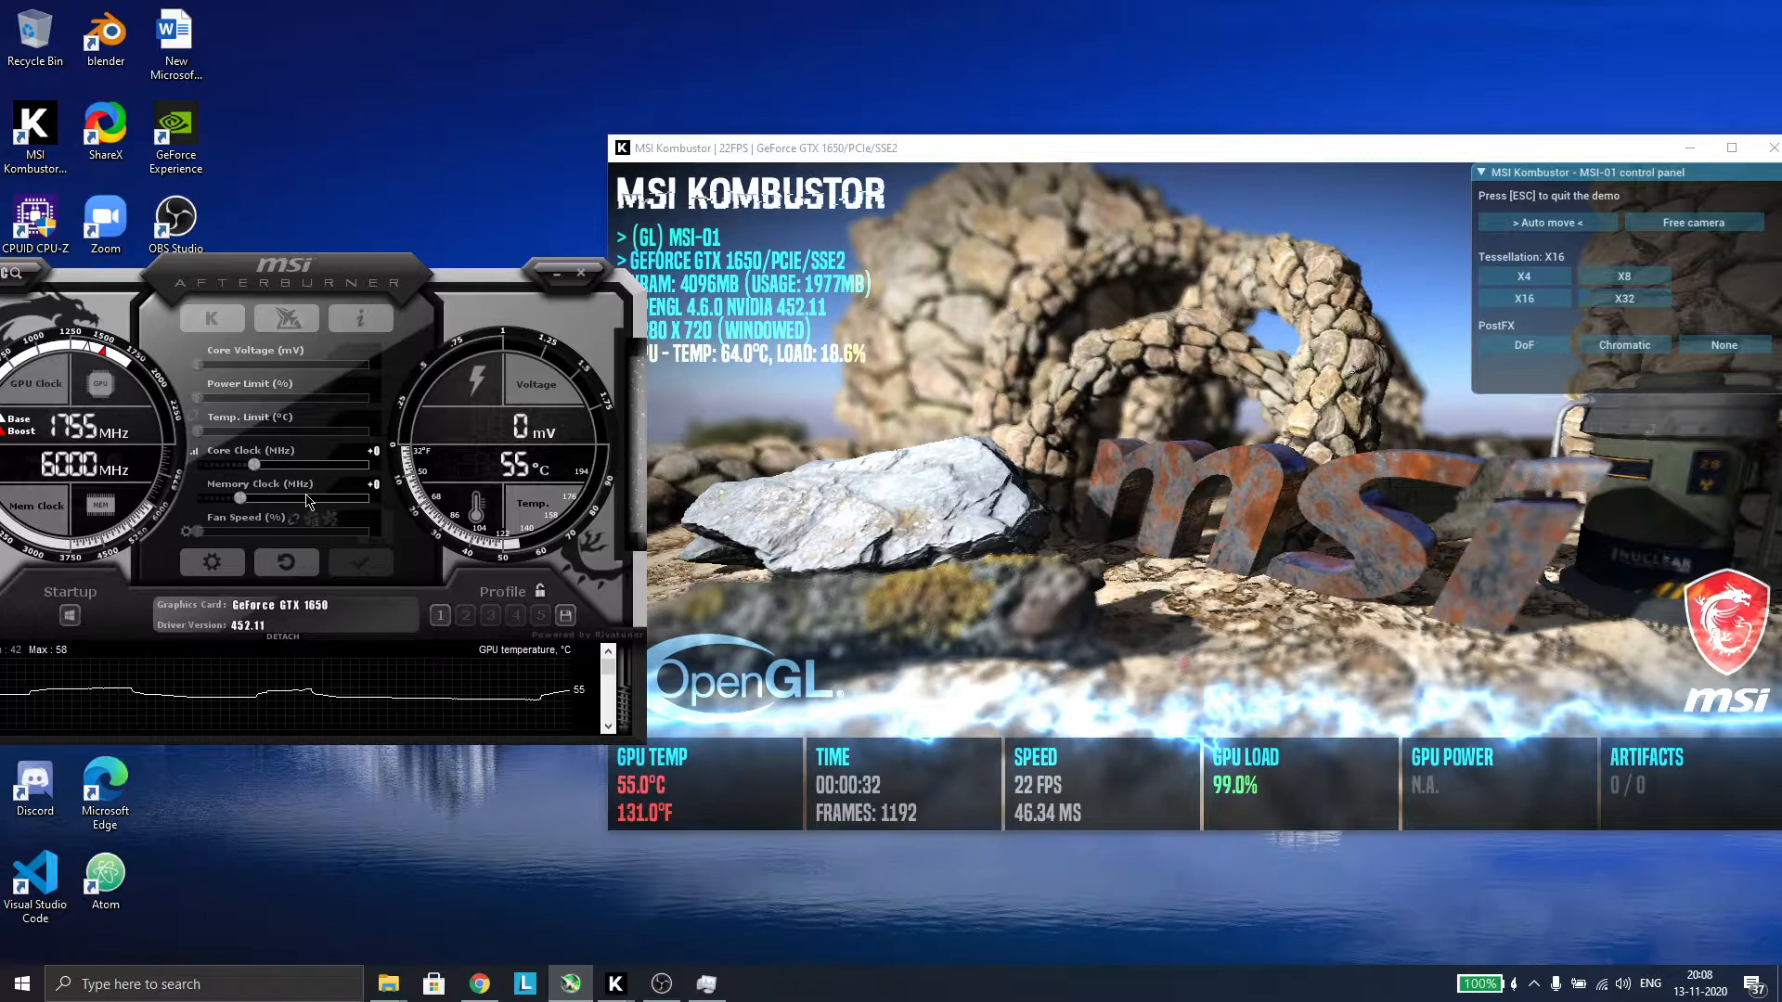
# - Start adjusting the GPU clock offsets toward +150 core and +750 memory
pyautogui.click(1622, 276)
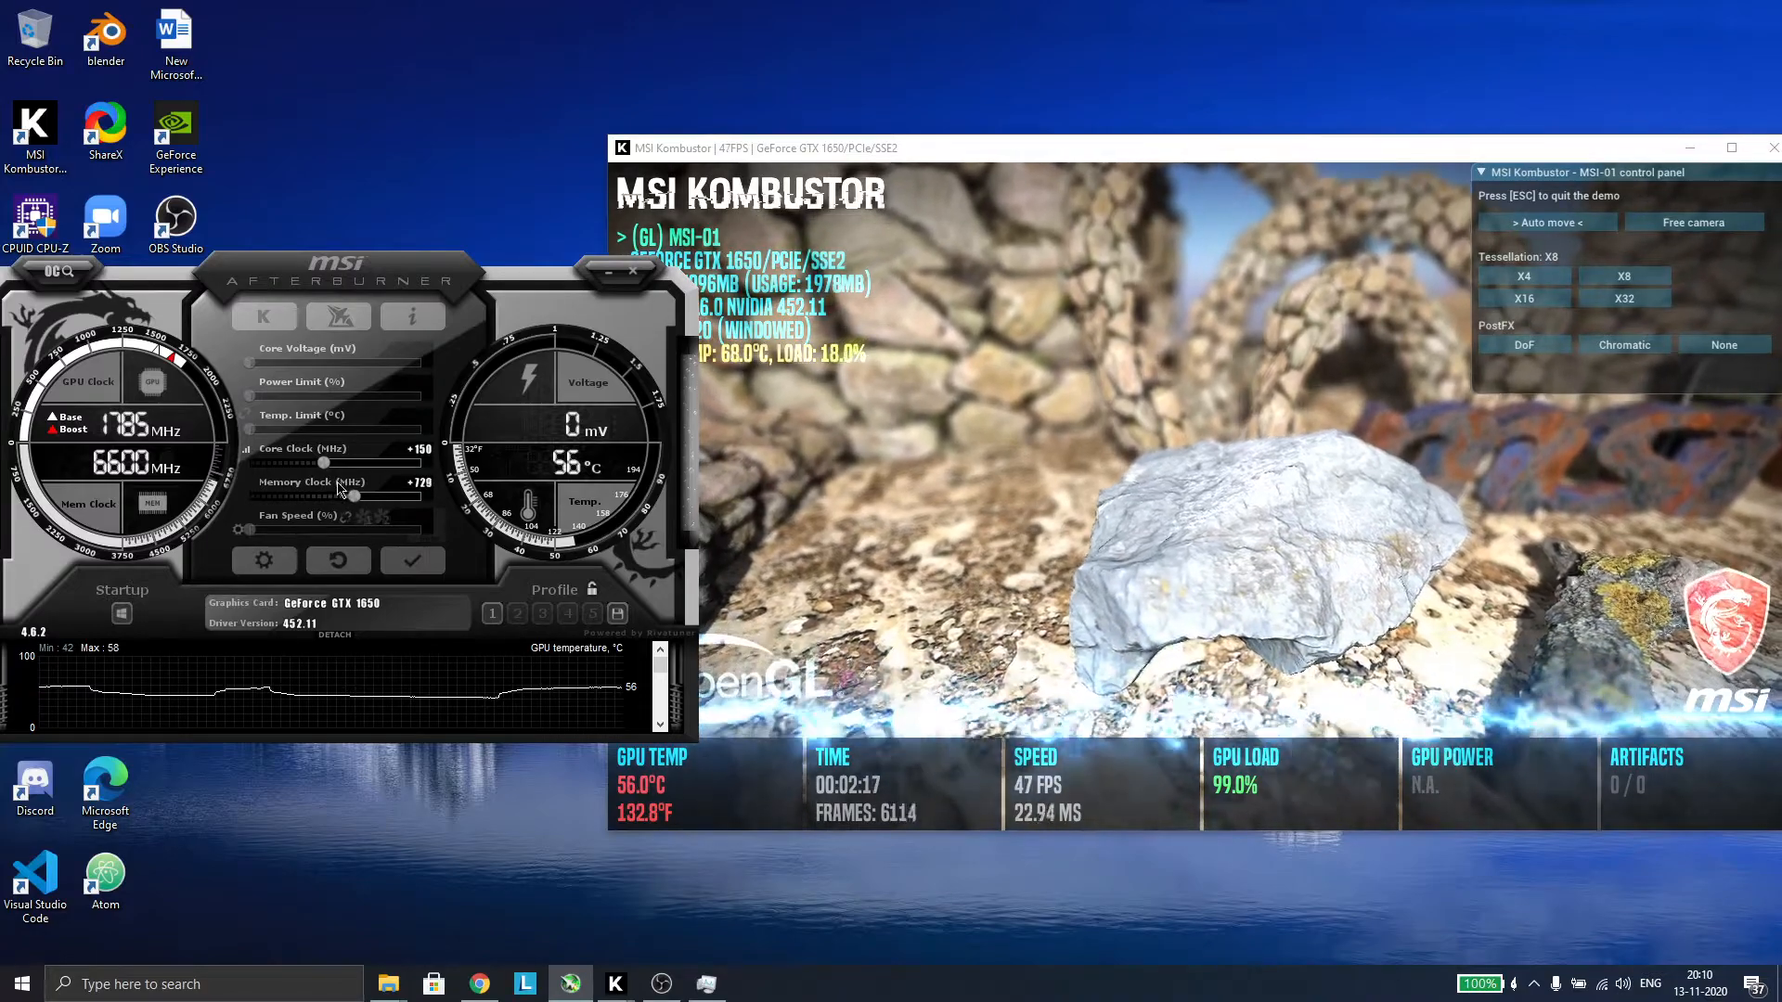
pyautogui.moveTo(410, 558)
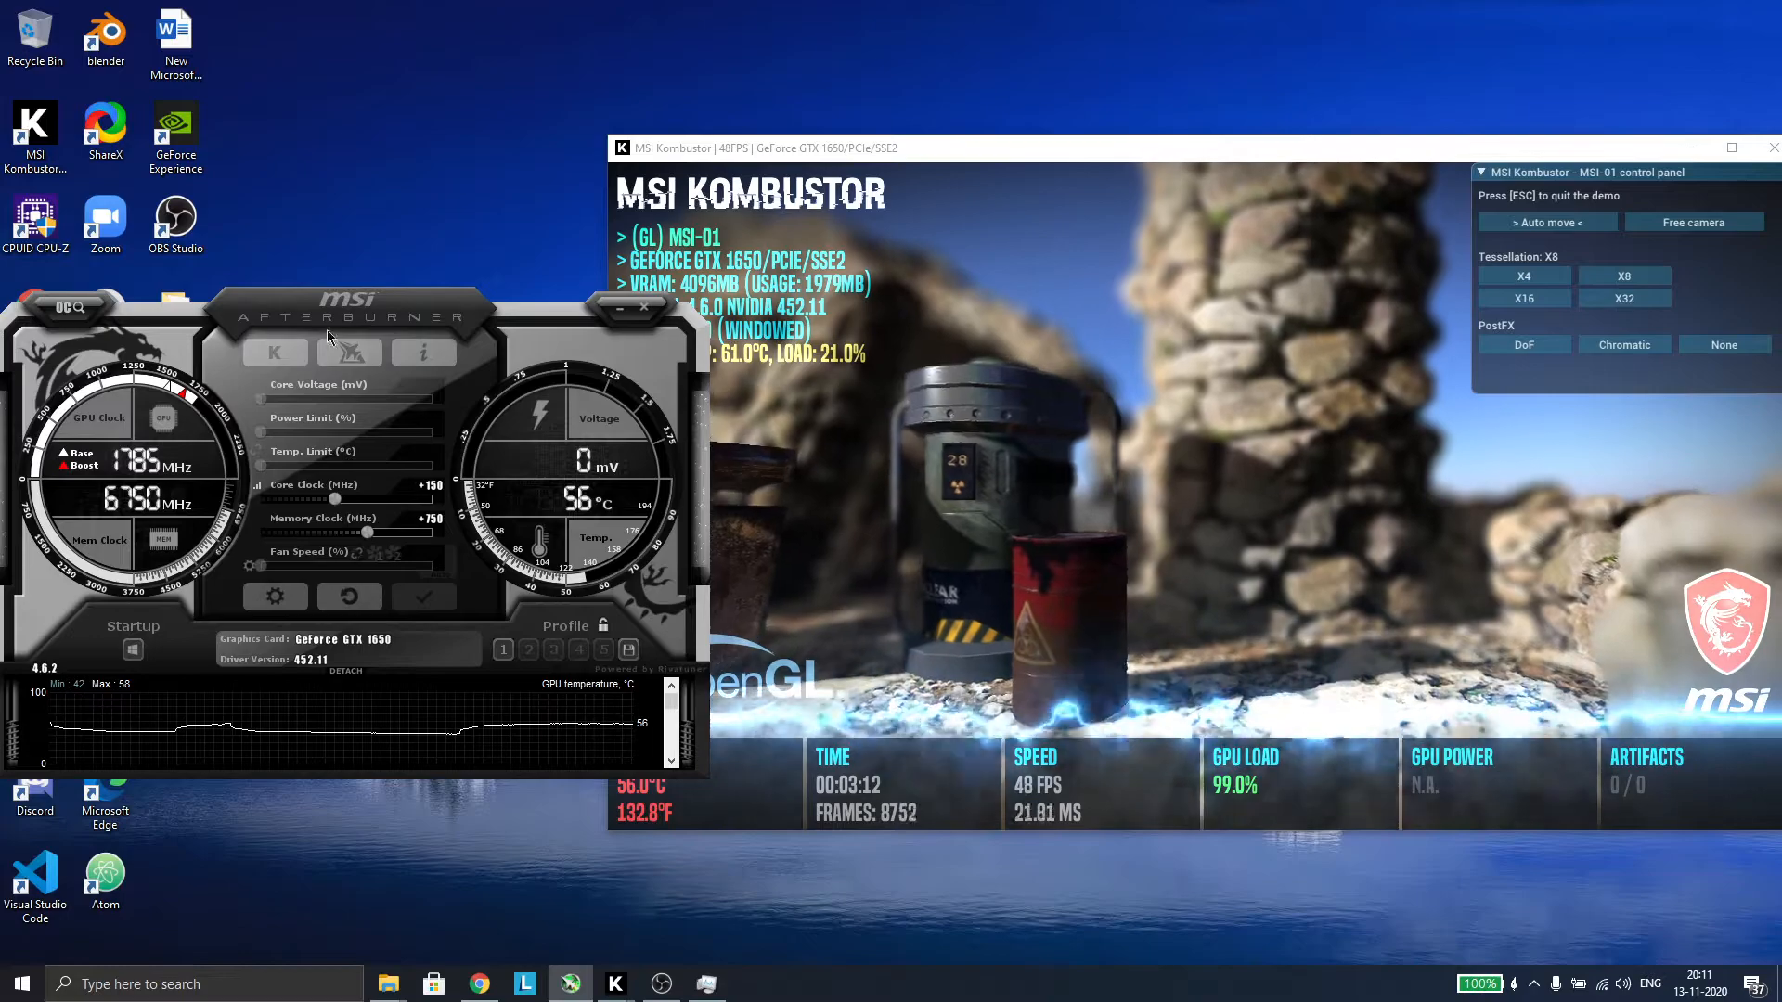
# - Drag the Afterburner window over the running Kombustor demo
pyautogui.moveTo(353, 315); pyautogui.dragTo(494, 230)
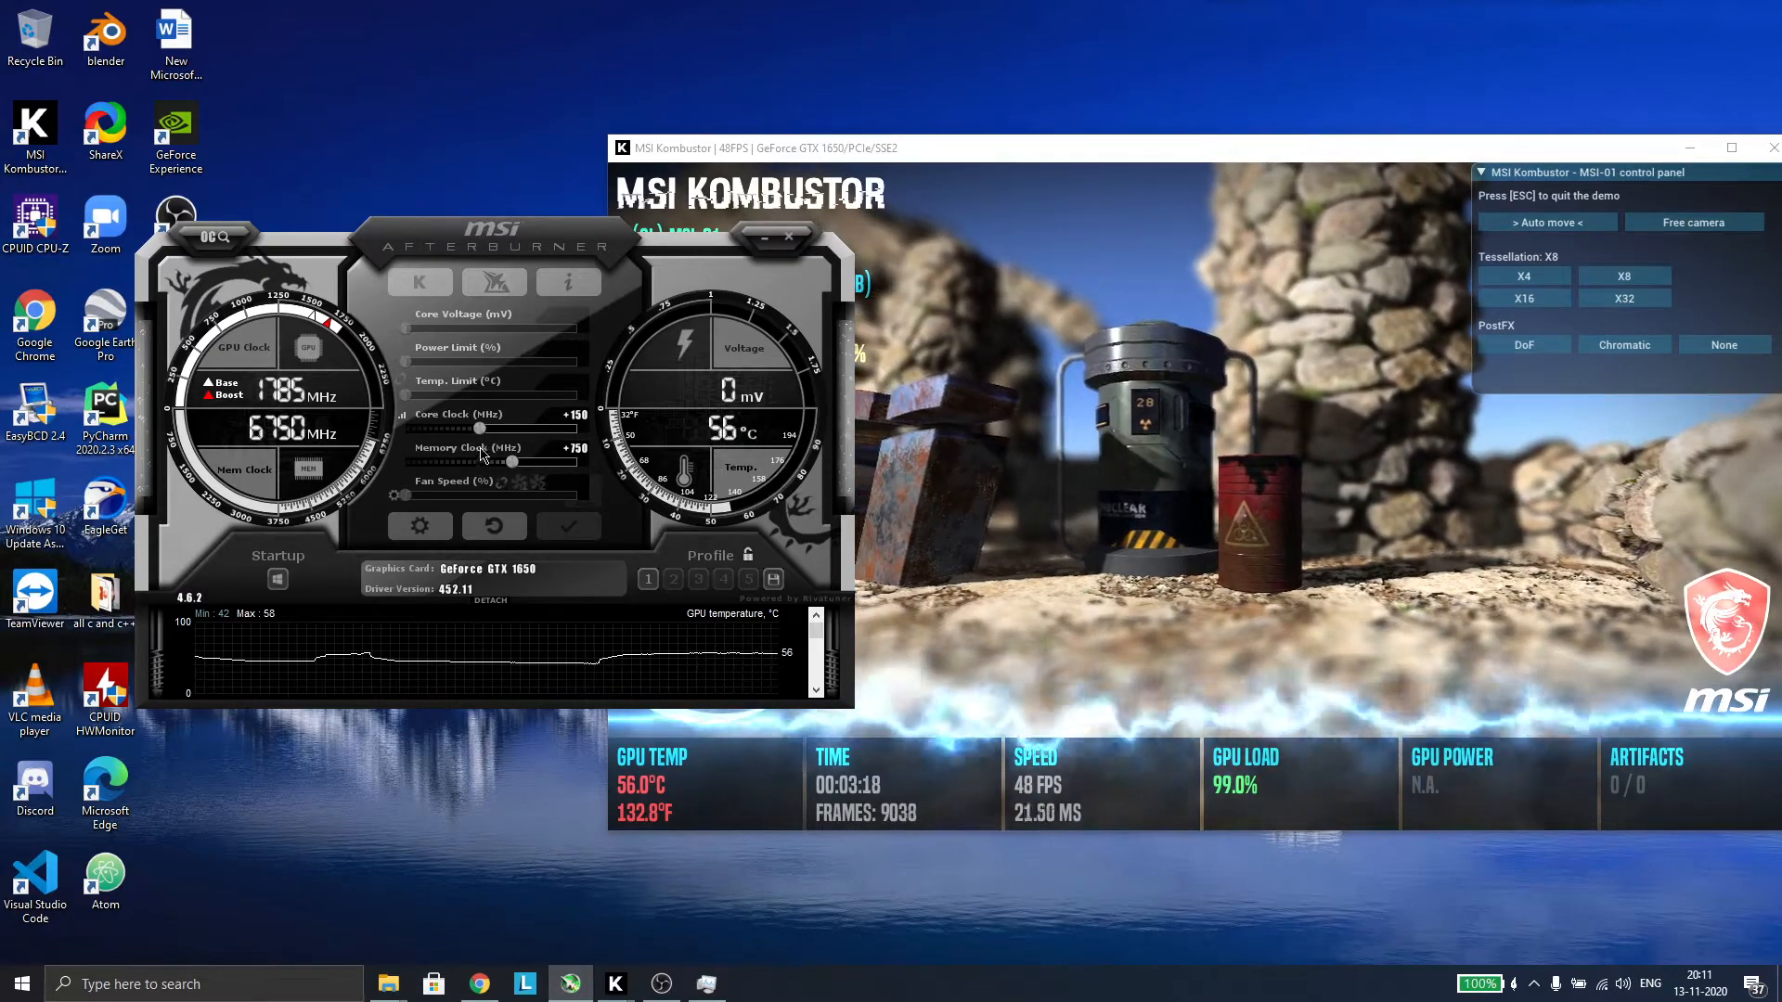
pyautogui.moveTo(536, 257)
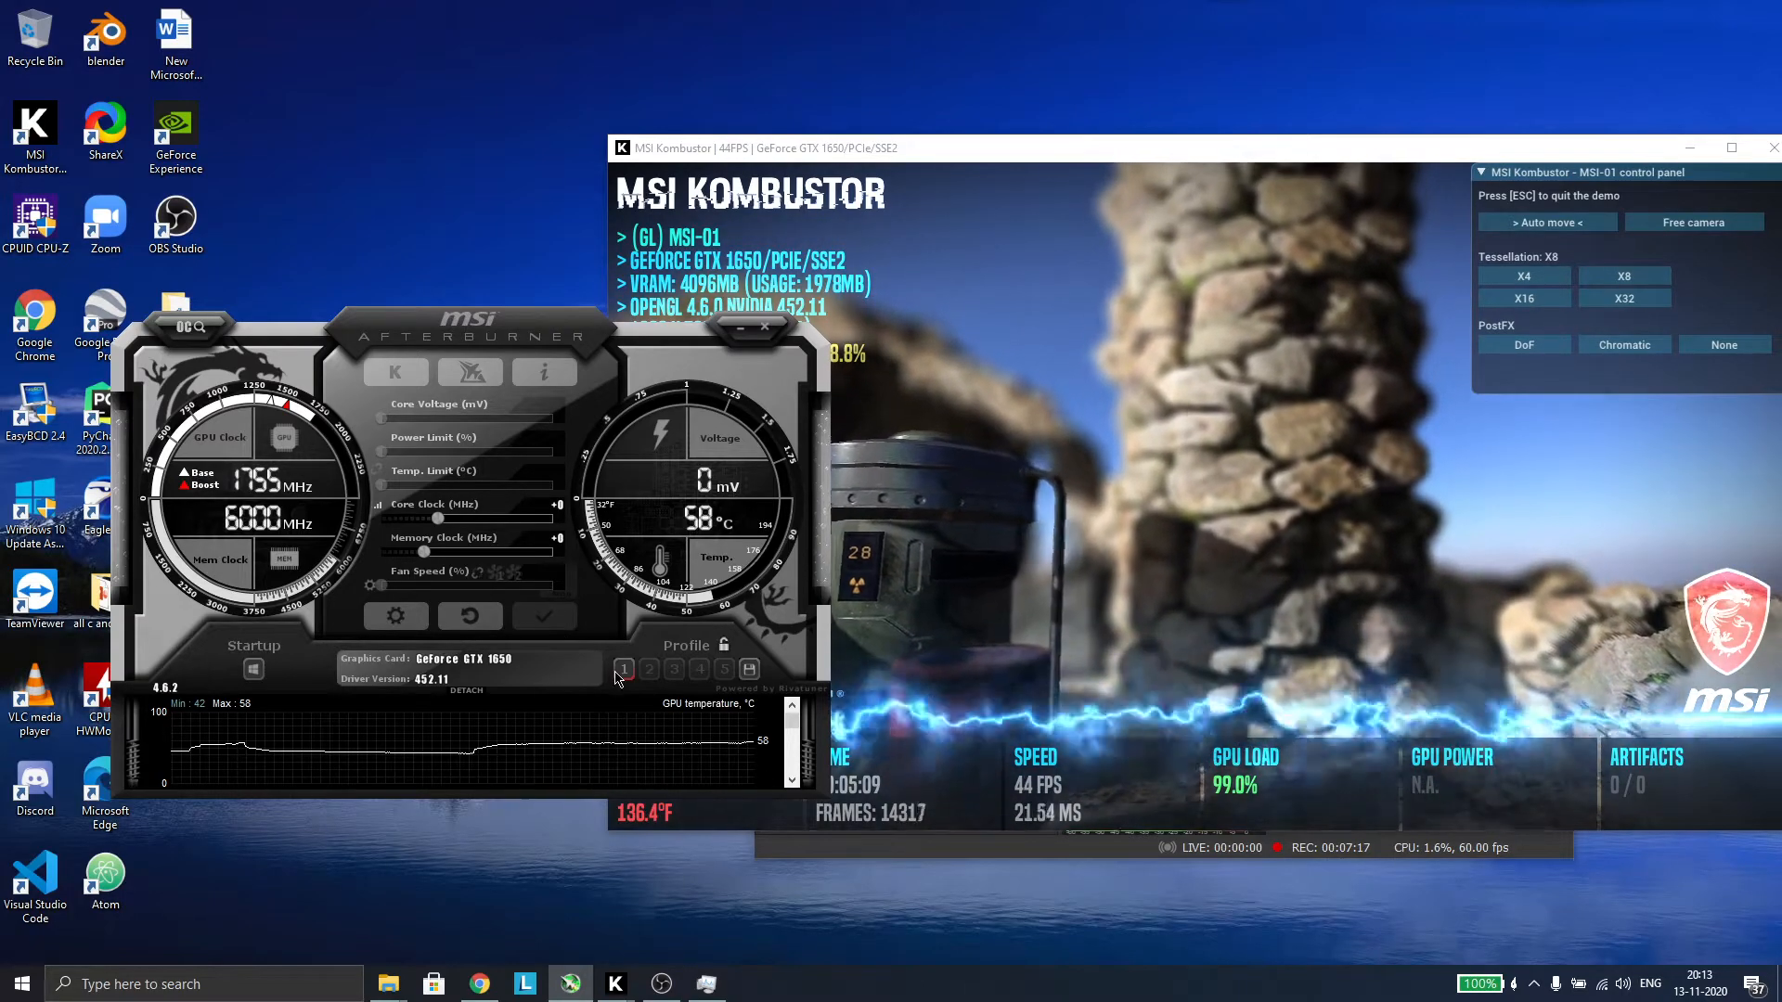
# - Apply the first saved overclock profile while the stress test keeps running
pyautogui.click(624, 668)
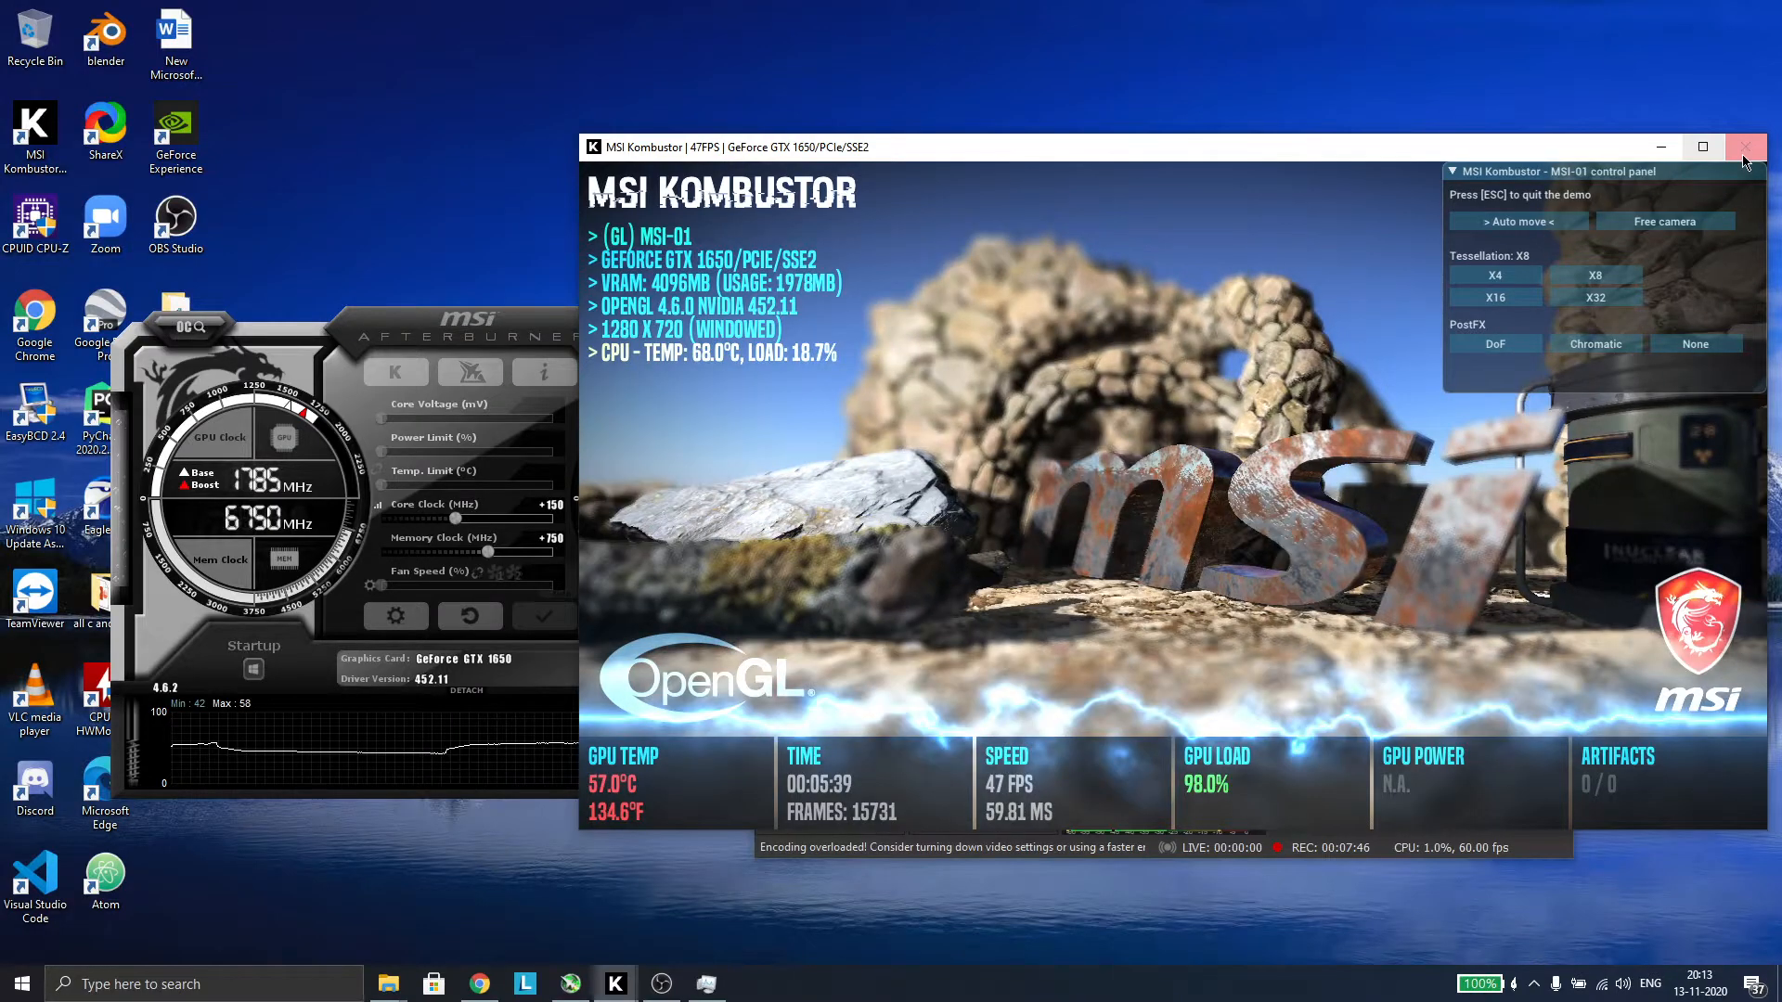
# - Close the stress-test render window, returning to the Kombustor launcher
pyautogui.click(1747, 145)
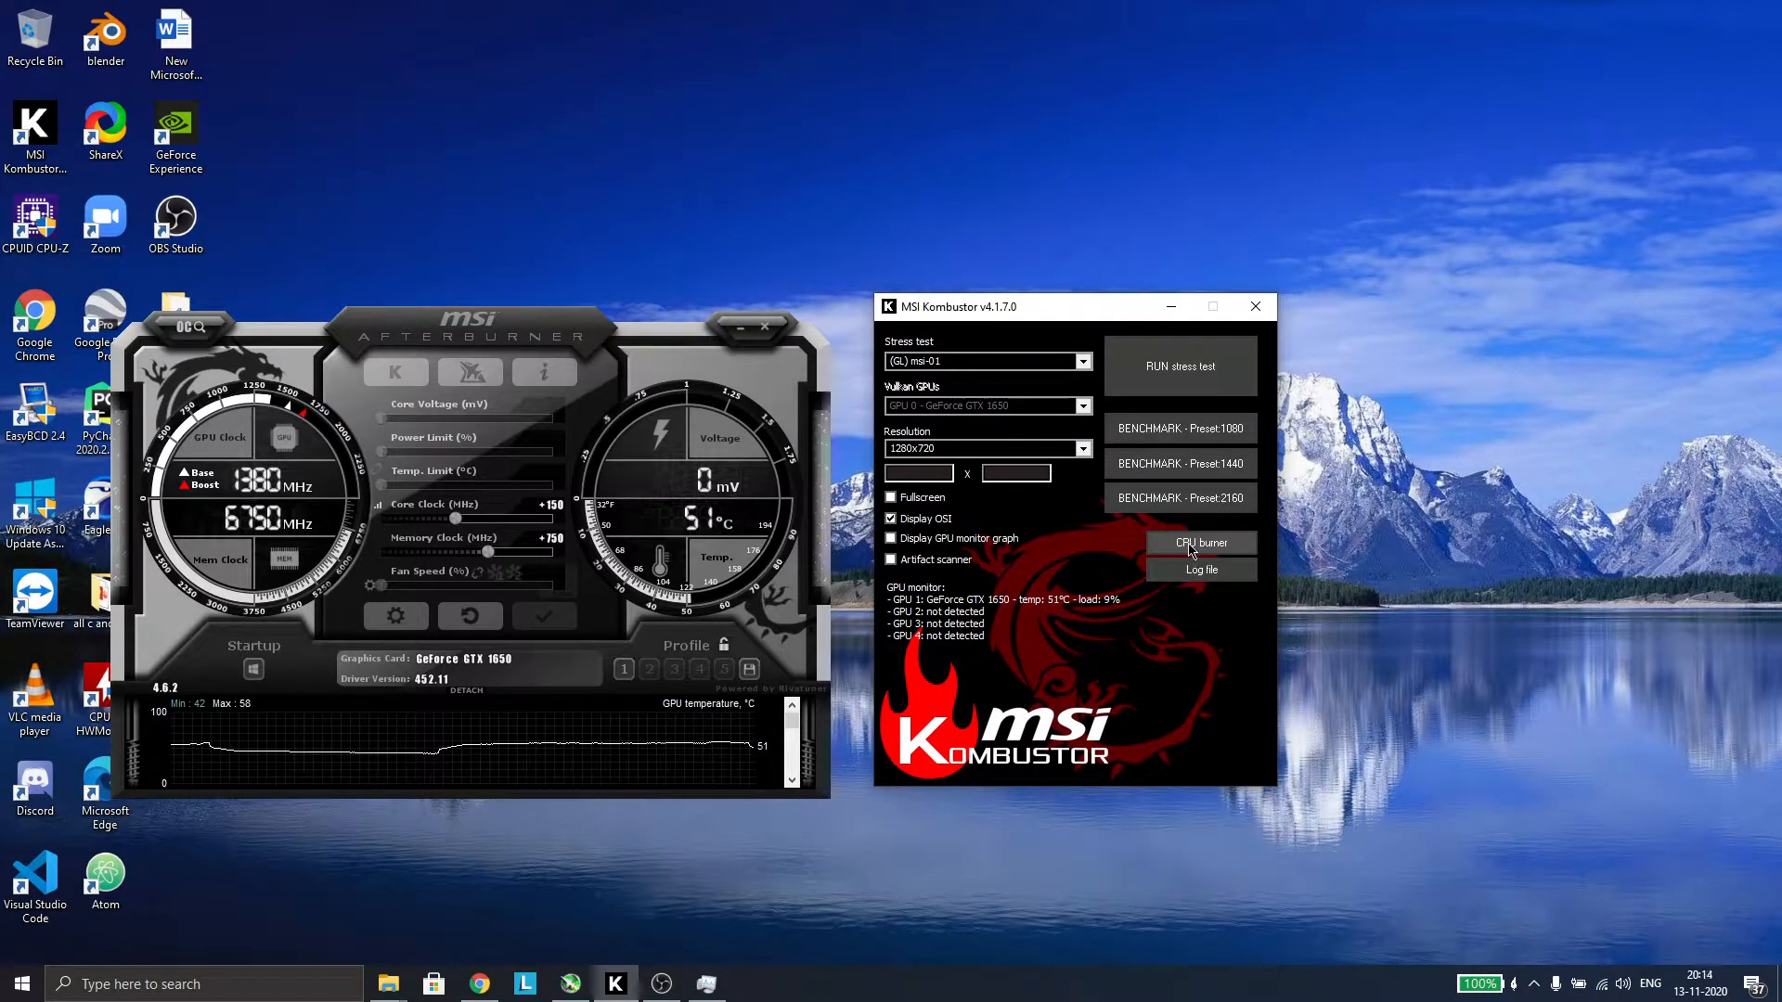
pyautogui.moveTo(444, 392)
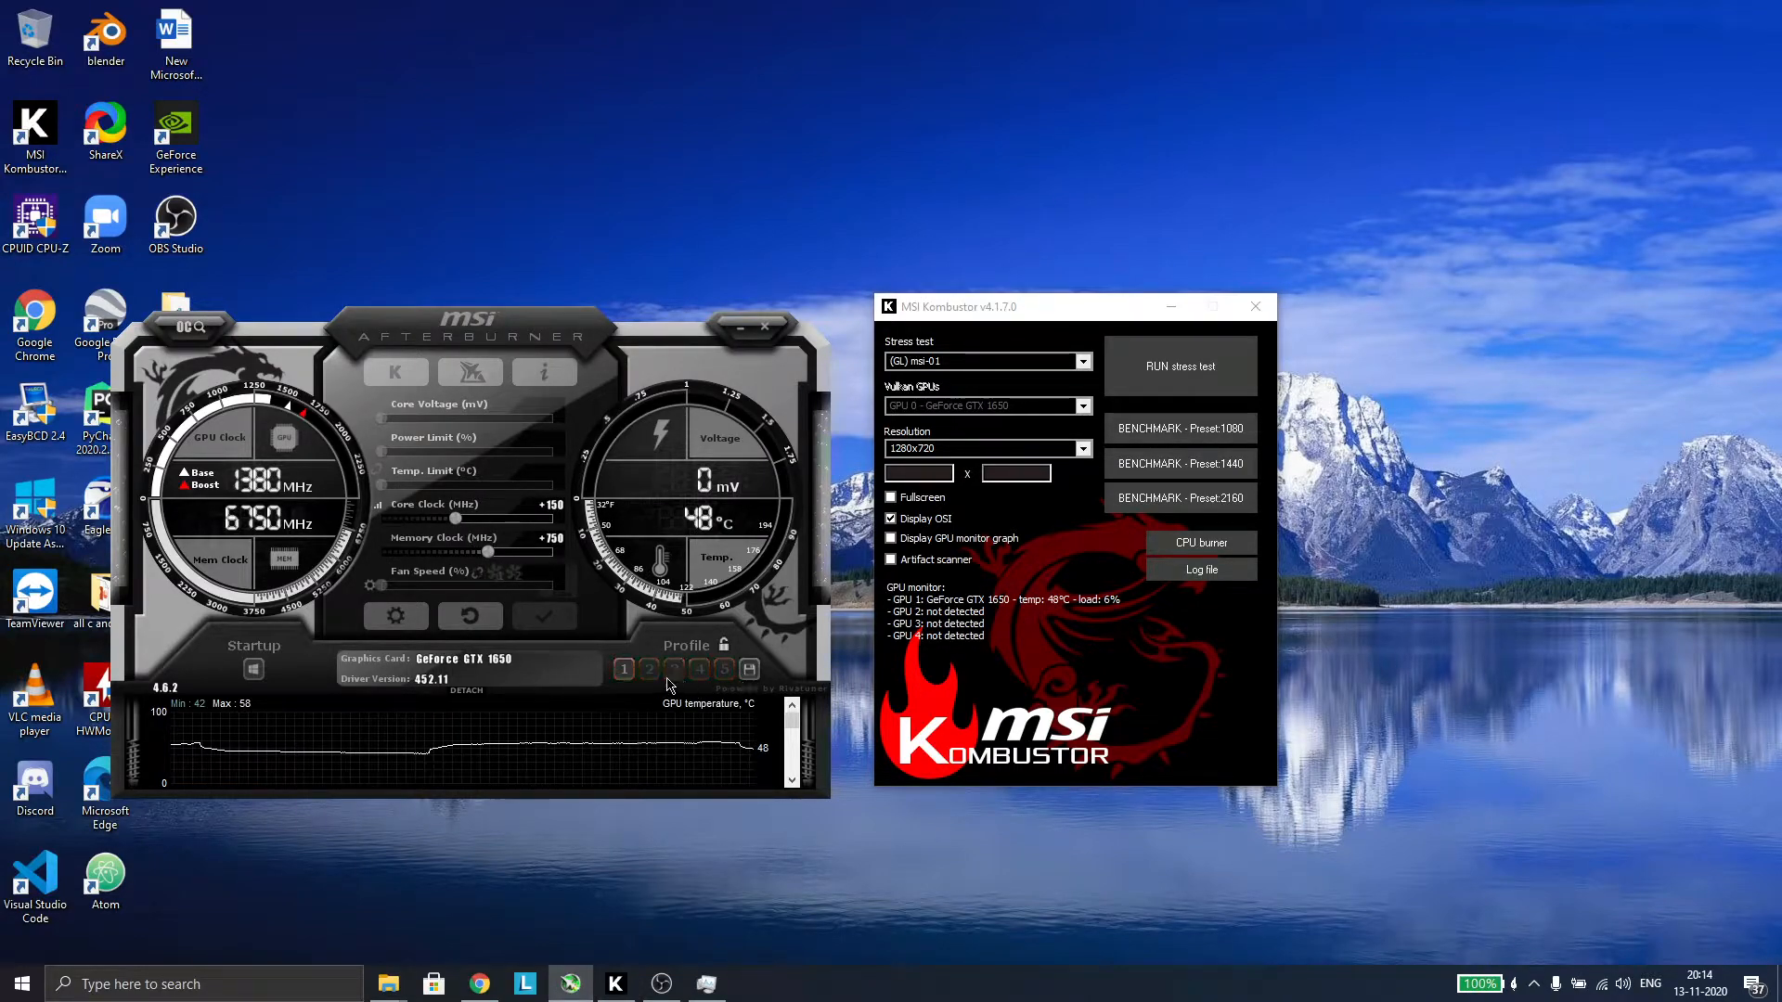
# - Save the +150/+750 overclock into profile slot 2
pyautogui.click(650, 668)
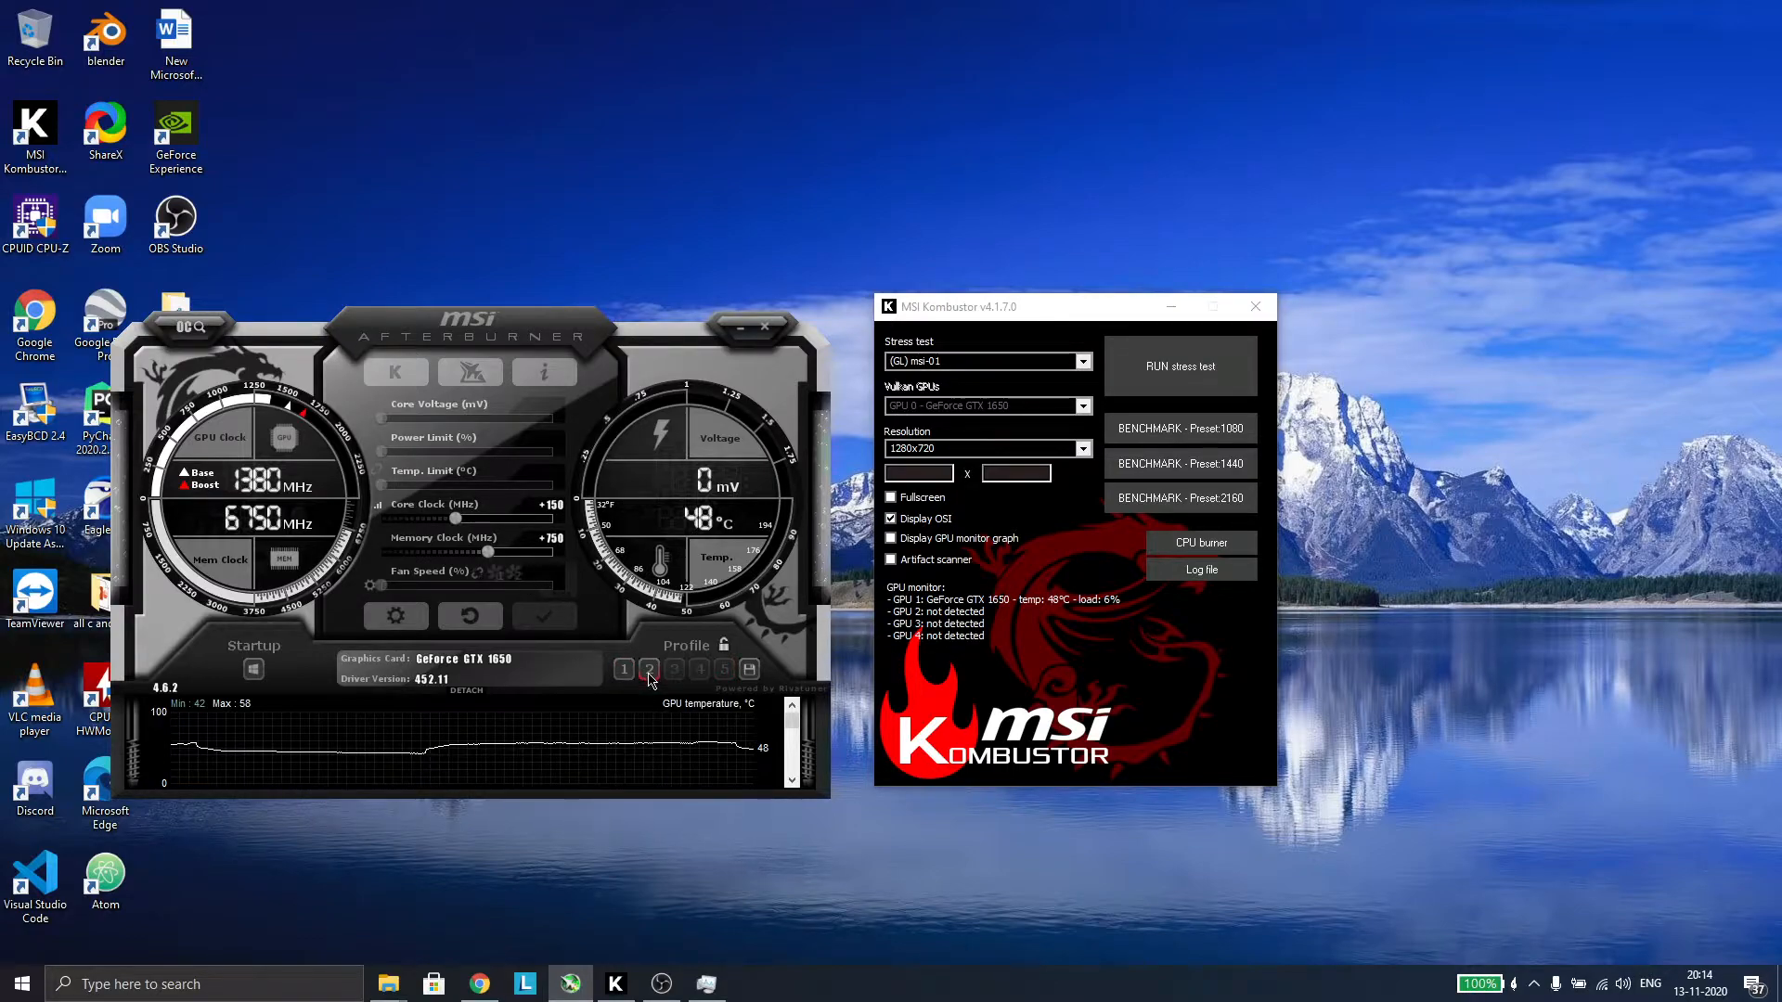
pyautogui.click(650, 668)
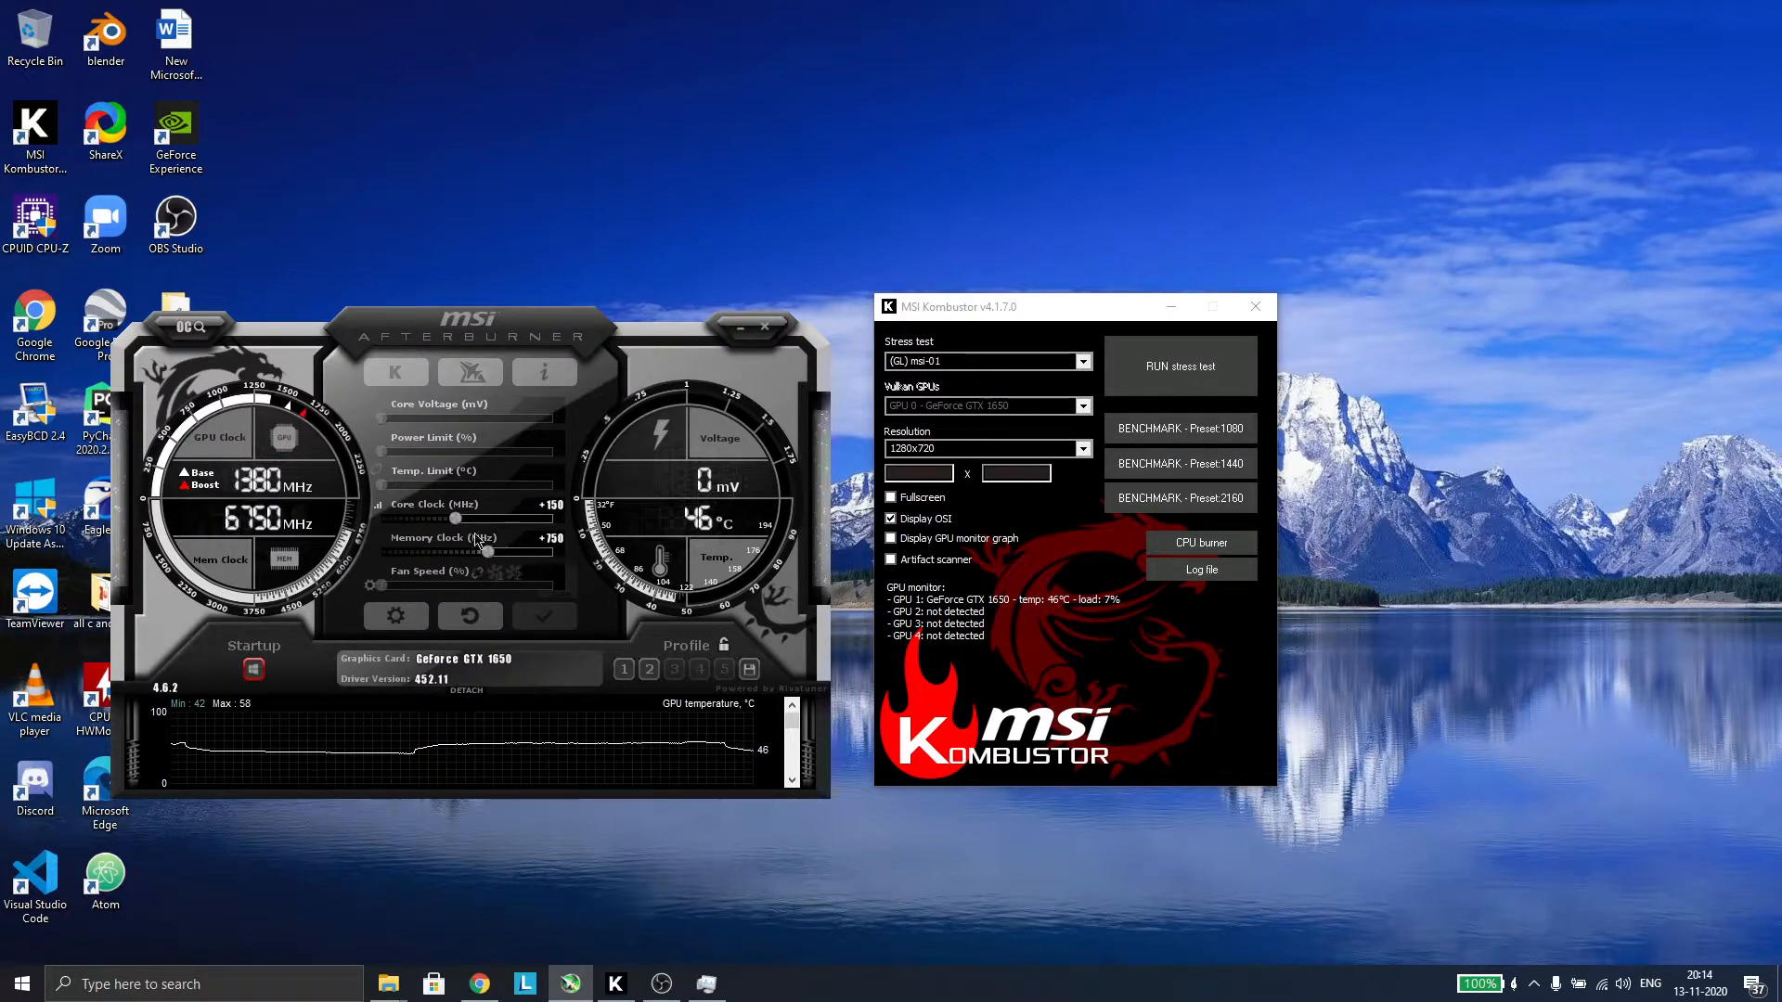
pyautogui.moveTo(477, 546)
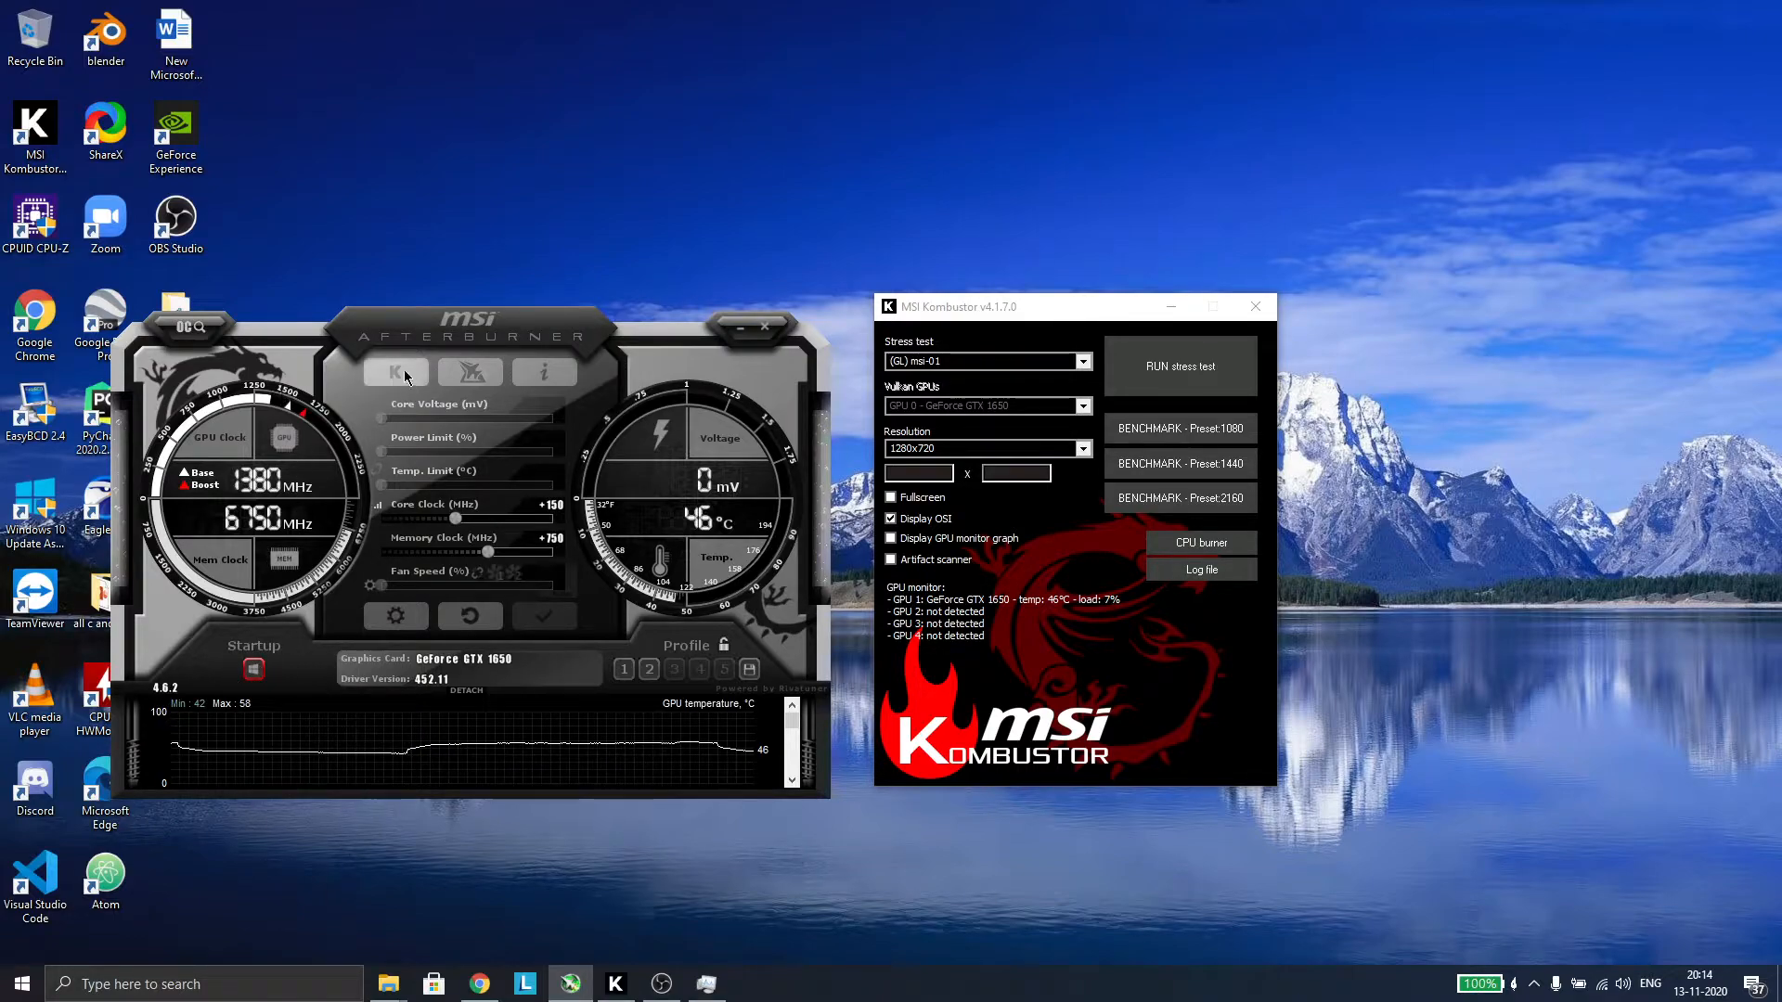
pyautogui.moveTo(394, 616)
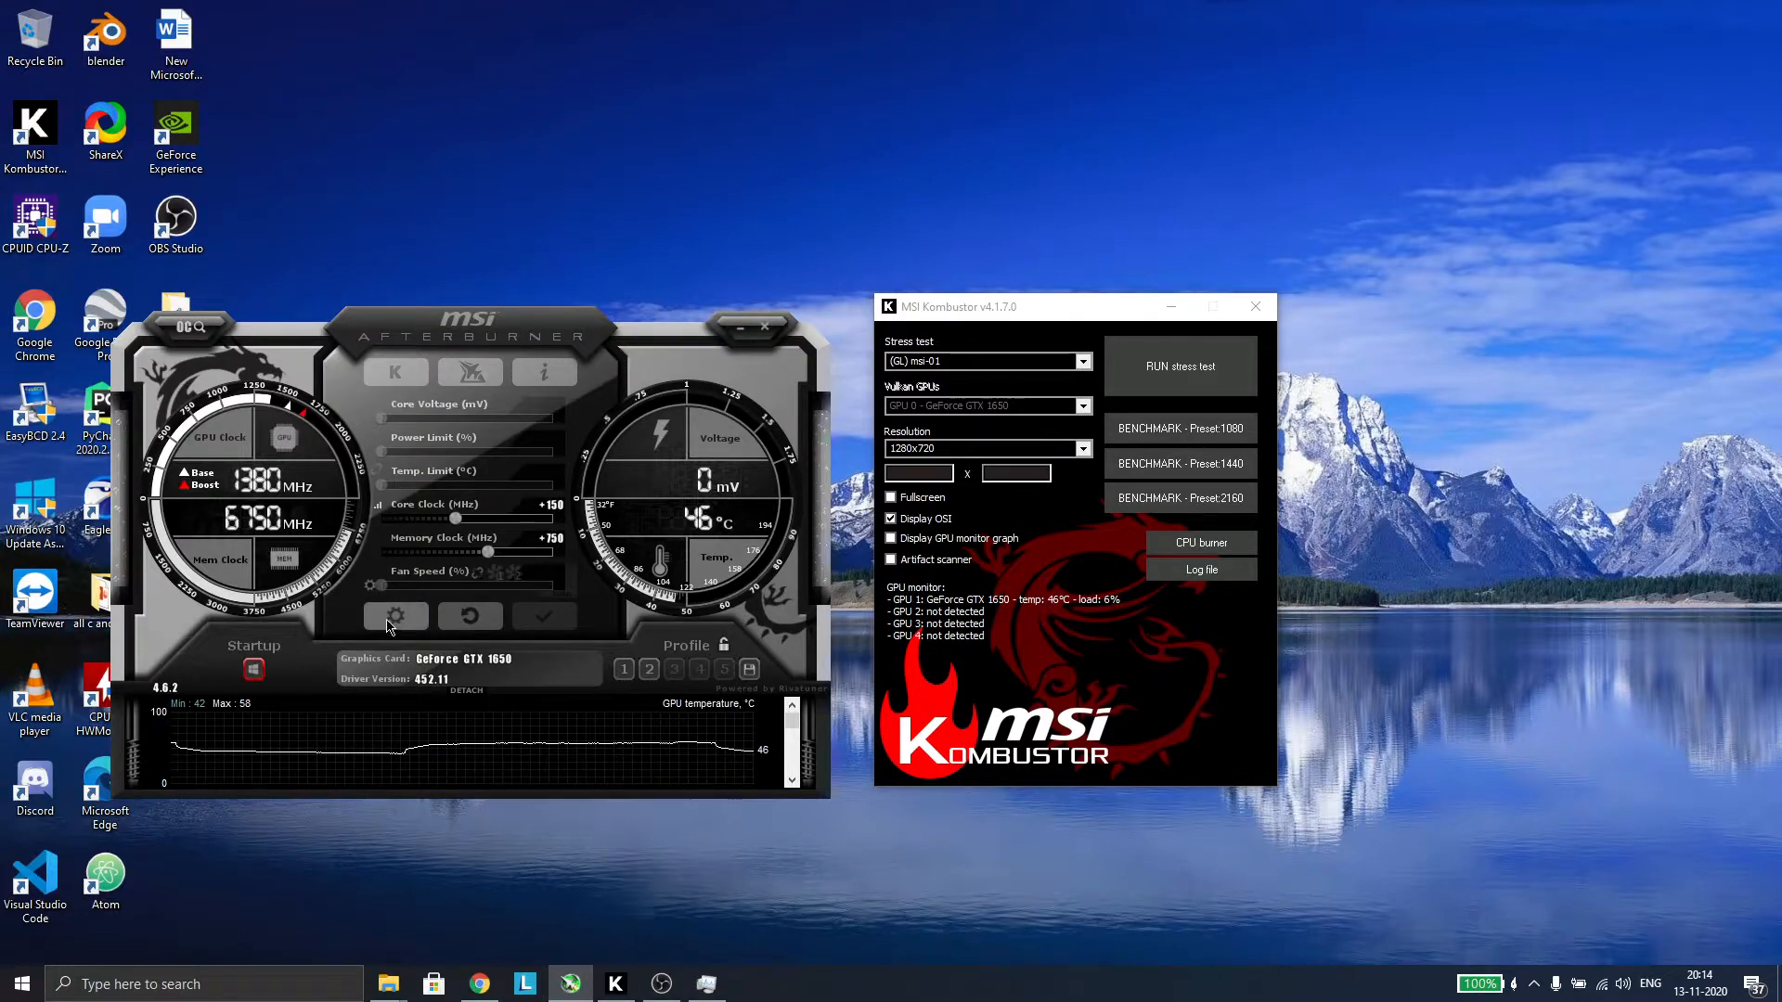
# - In Settings > Monitoring, review the GPU usage, power limit and core clock graph entries
pyautogui.click(393, 615)
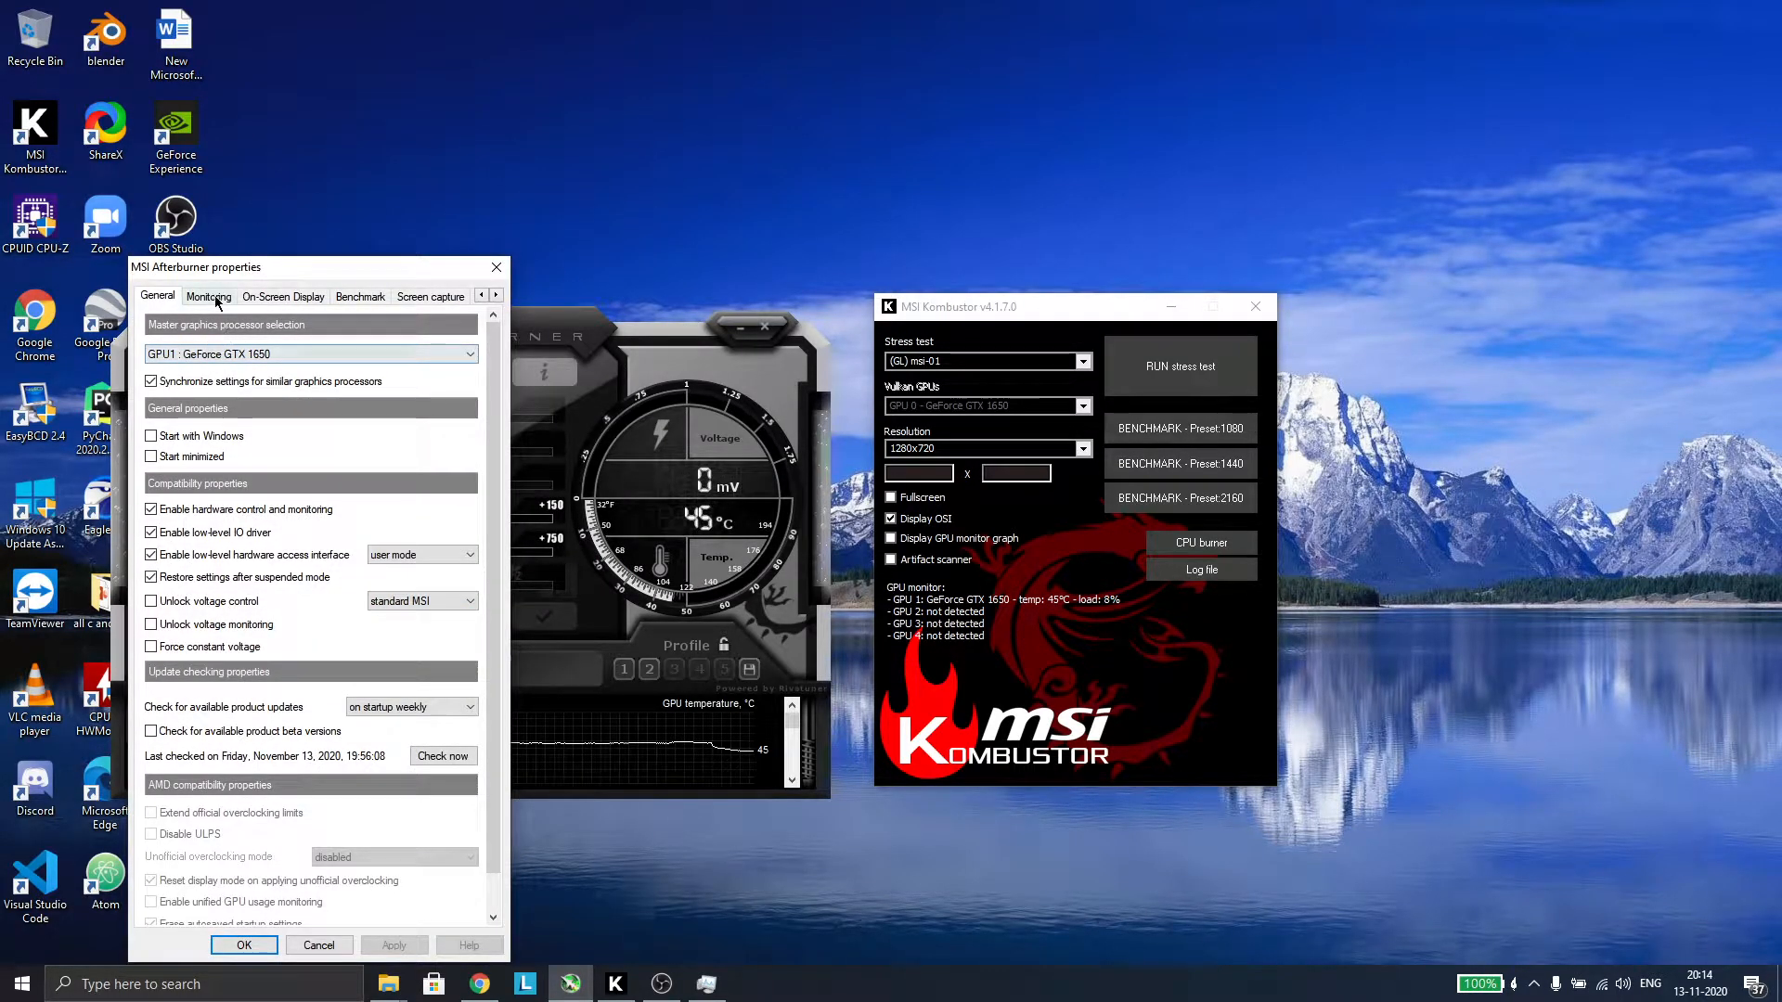
pyautogui.click(207, 295)
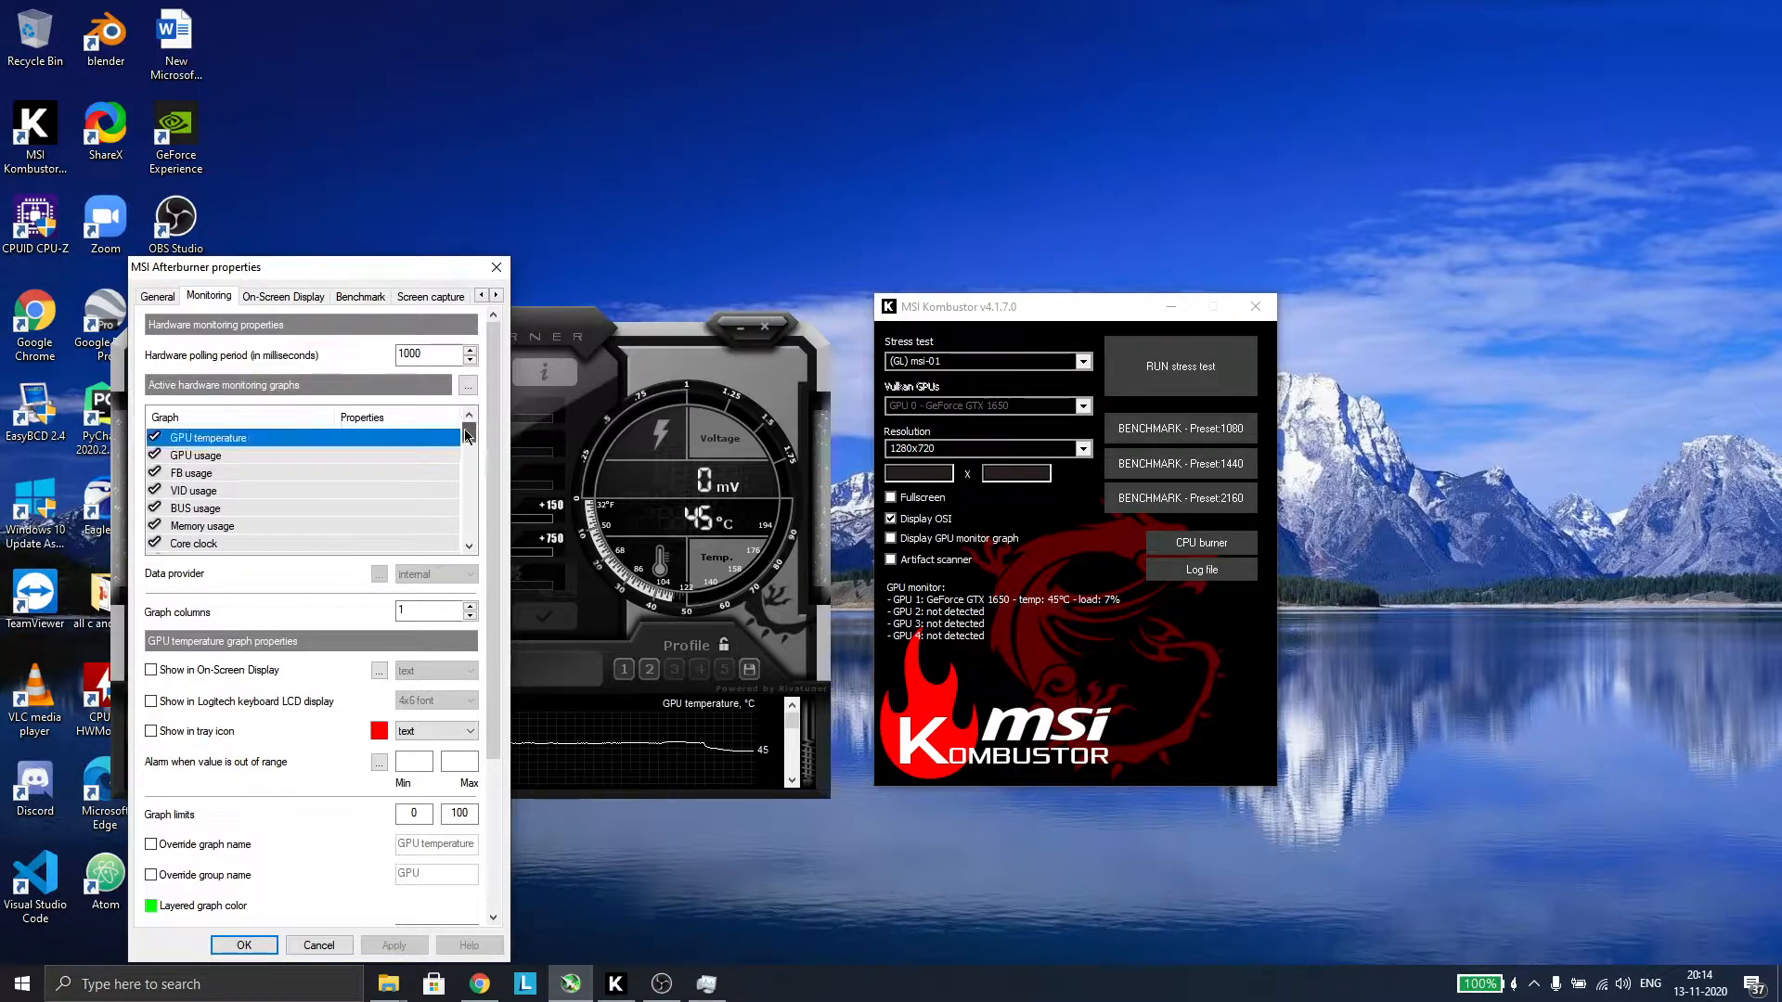
pyautogui.click(191, 473)
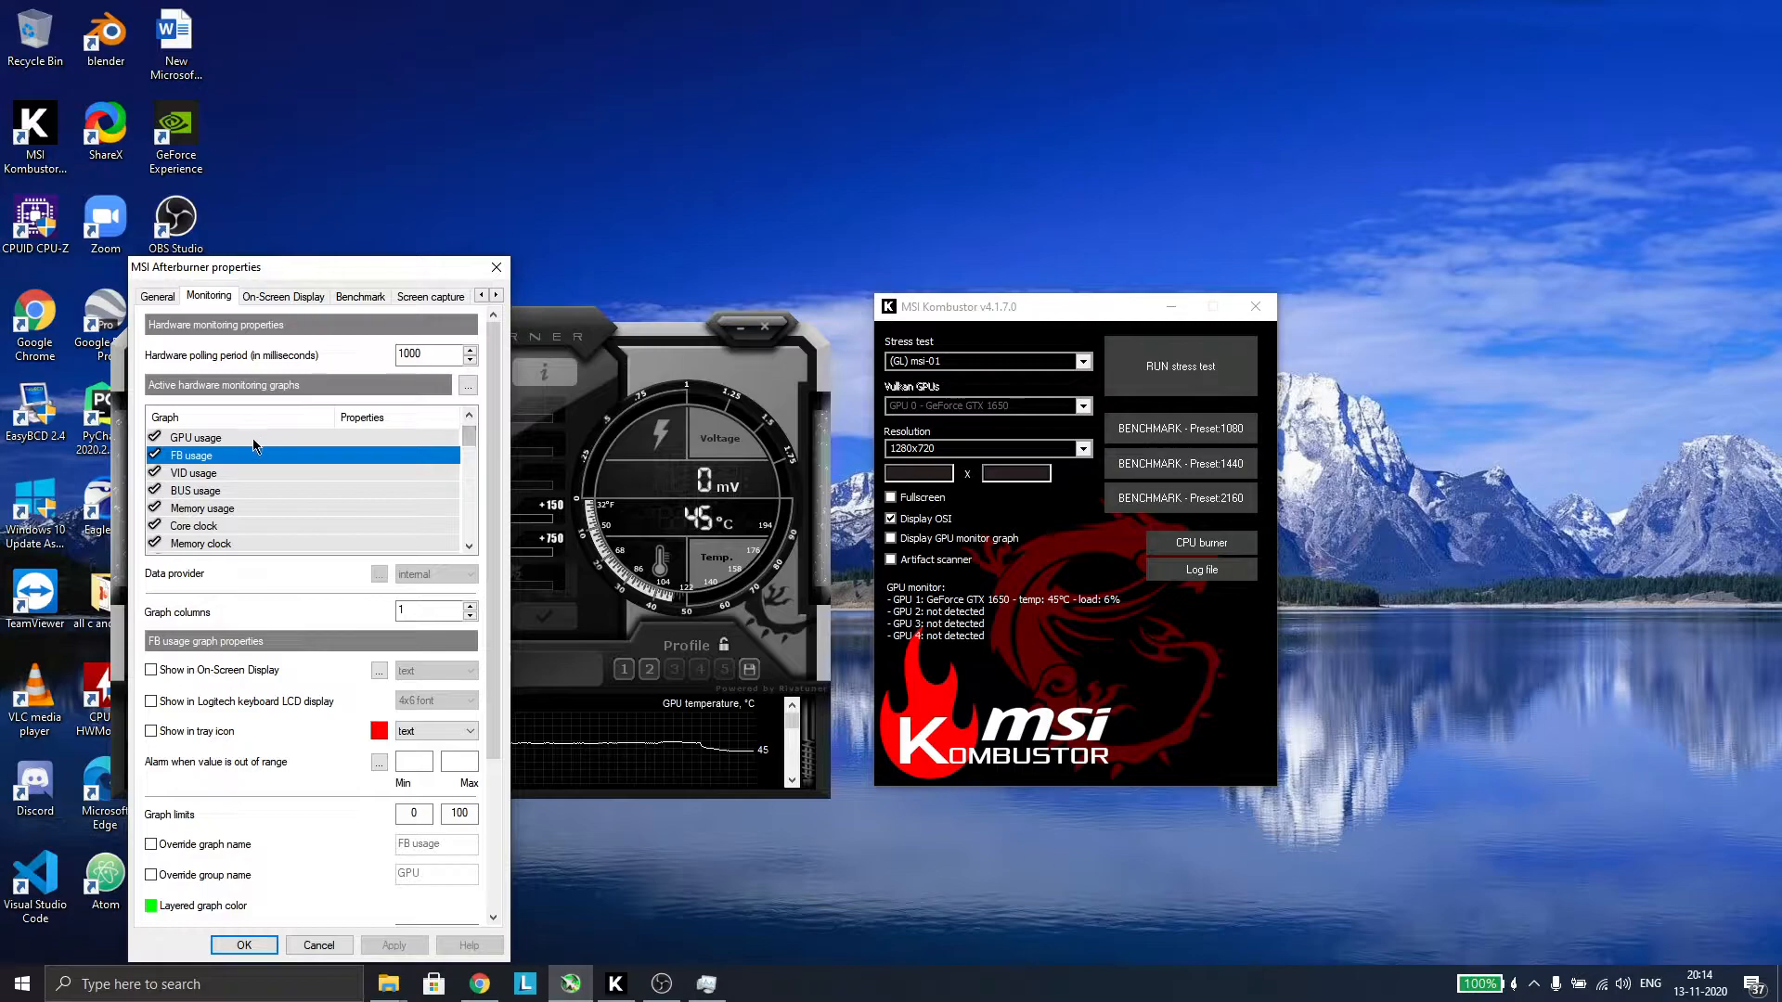
pyautogui.click(193, 438)
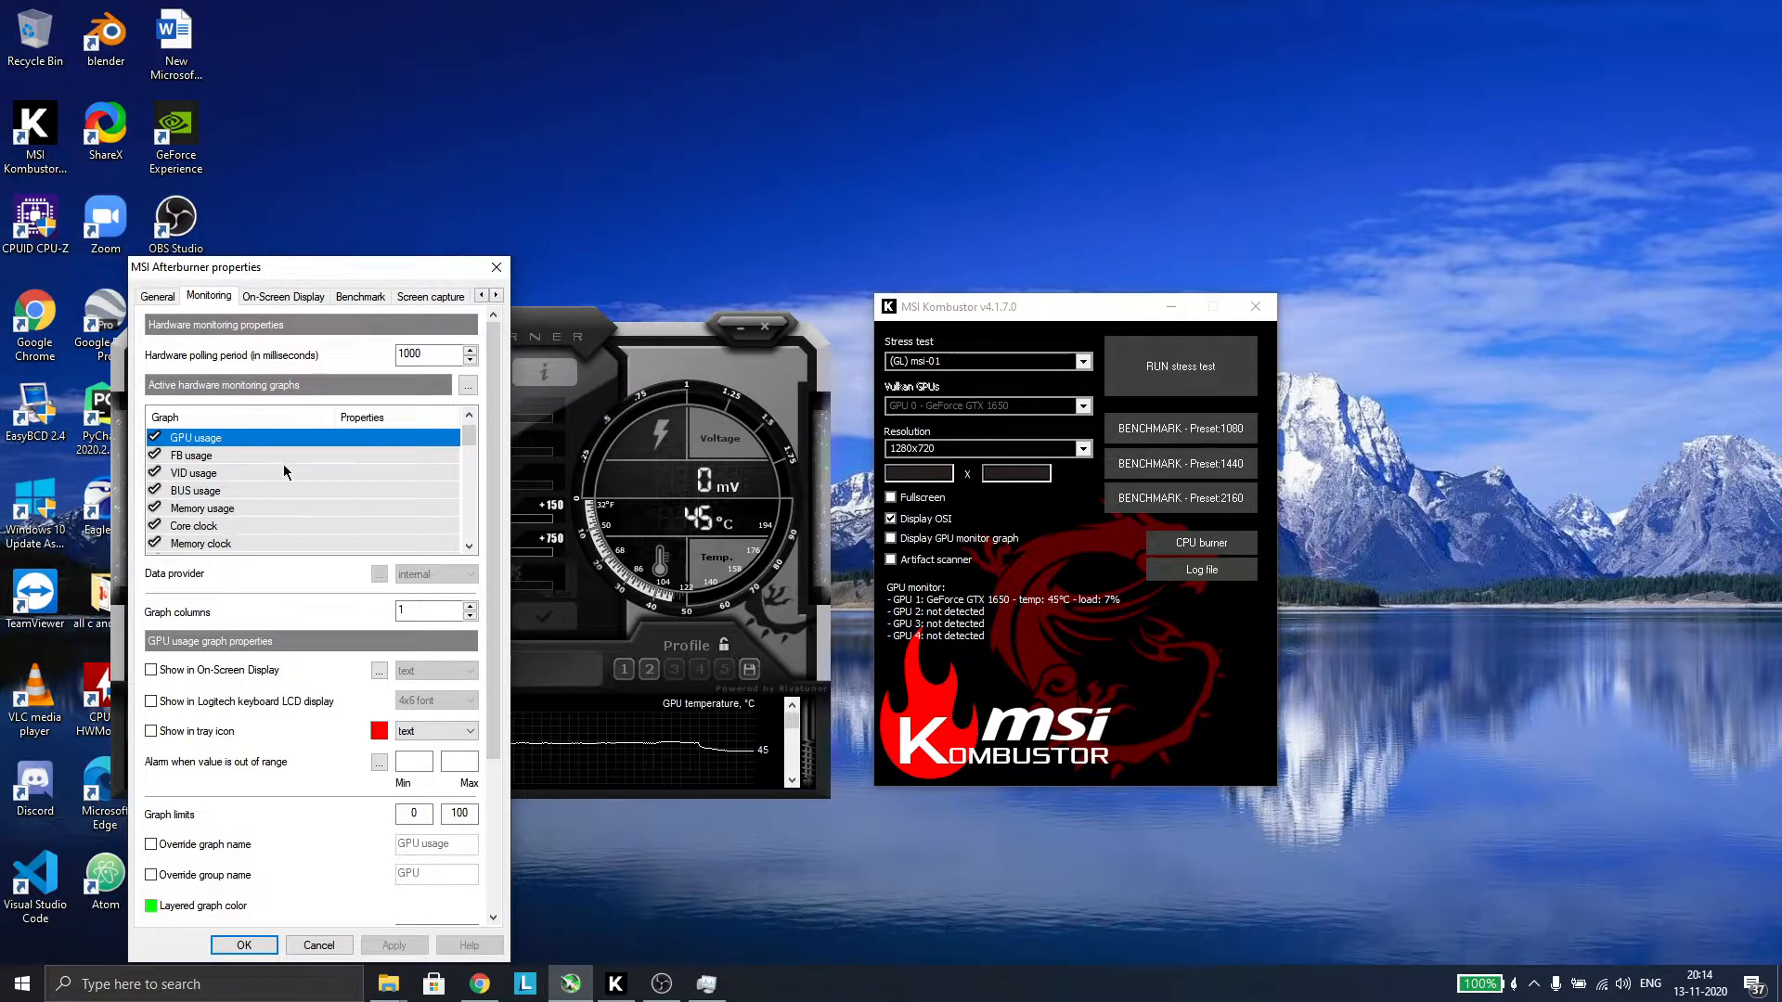
pyautogui.click(193, 473)
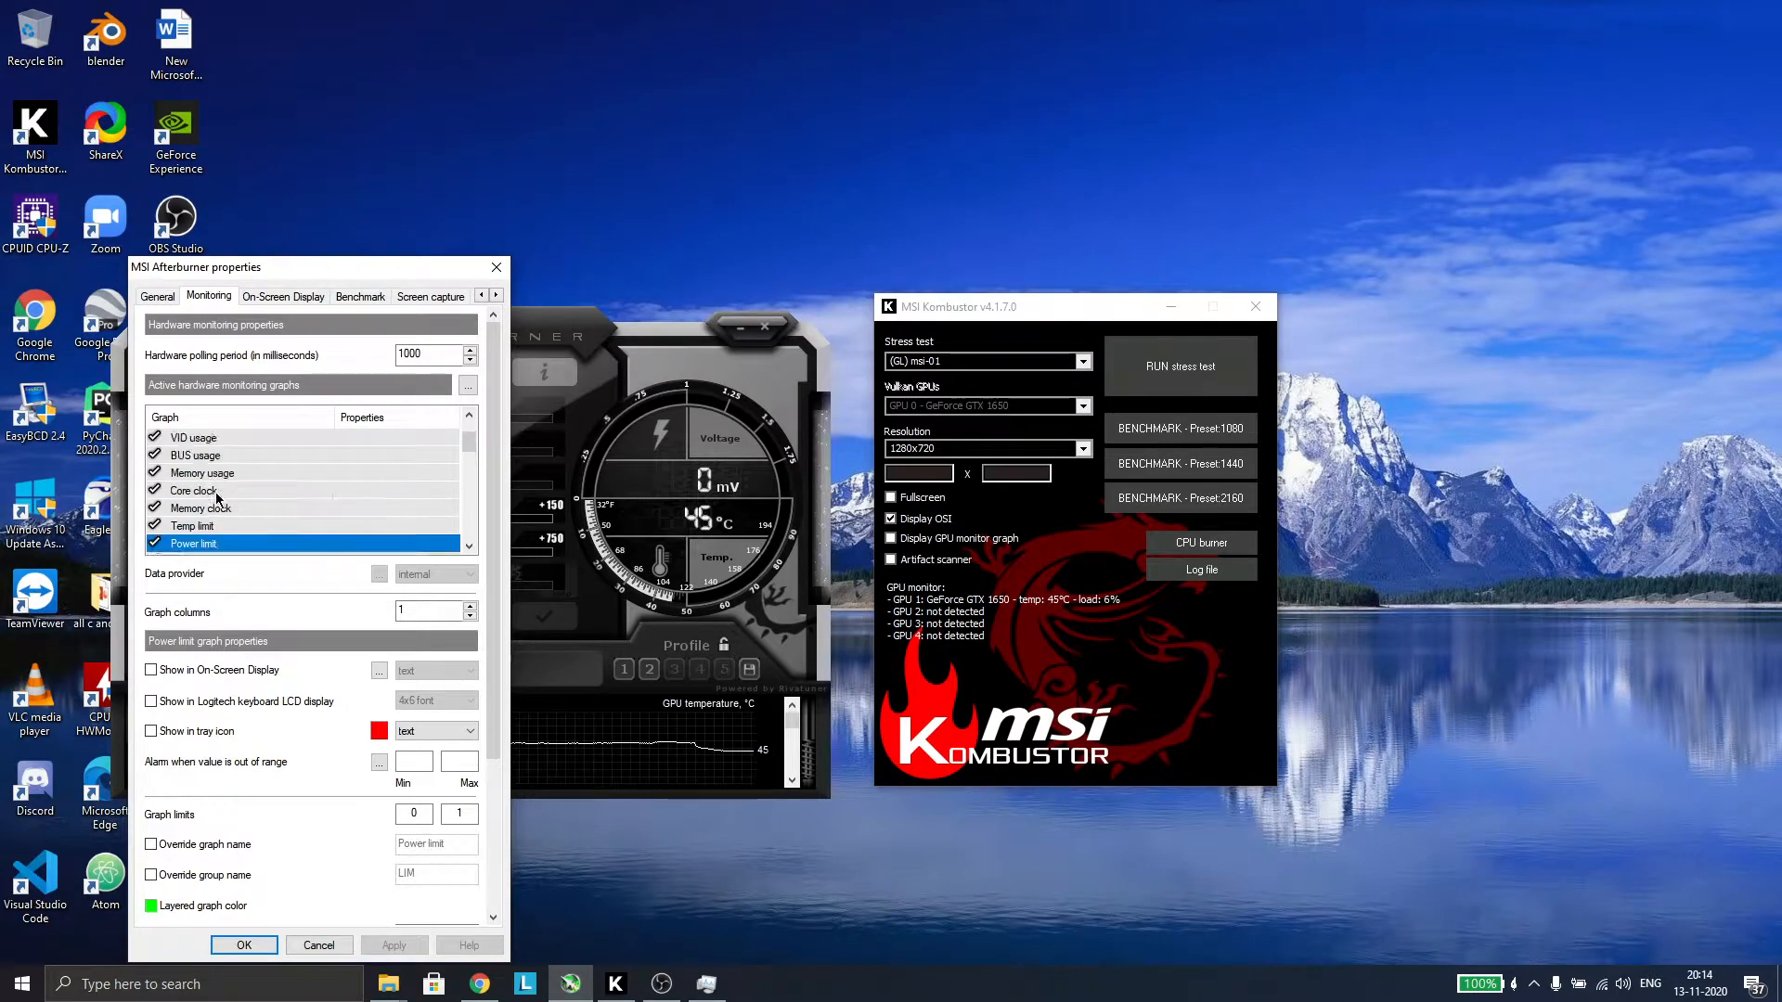
pyautogui.click(191, 490)
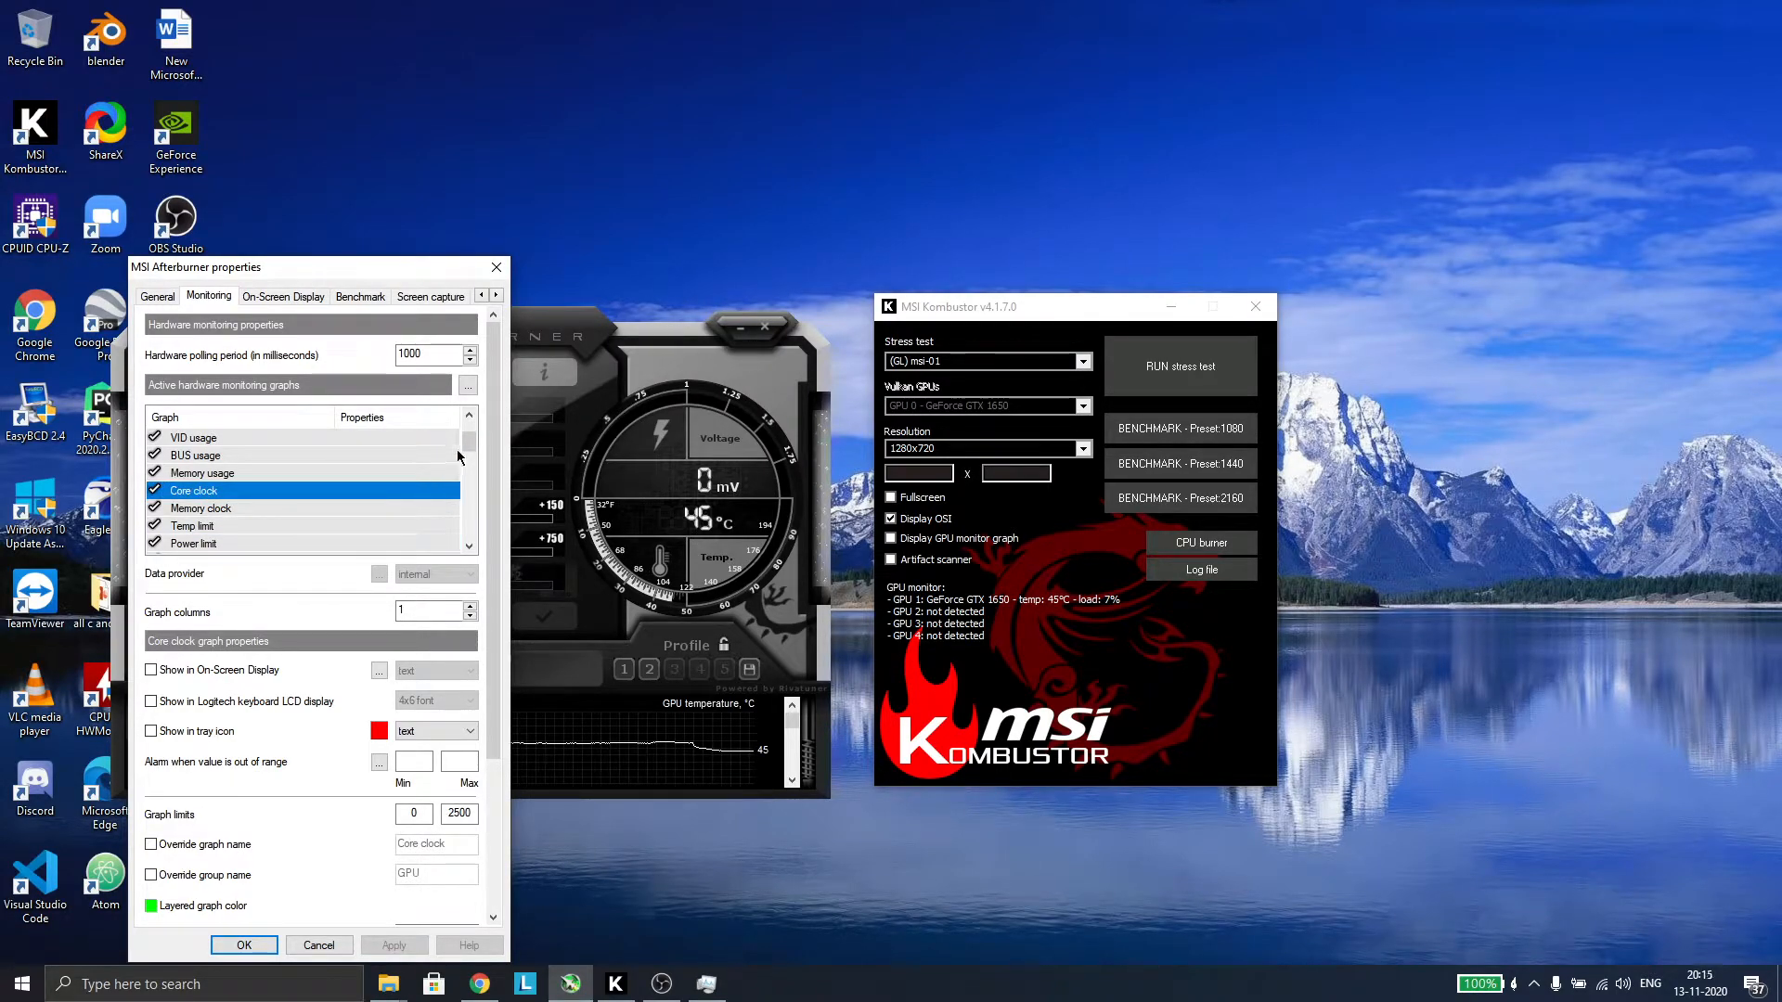
pyautogui.scroll(3)
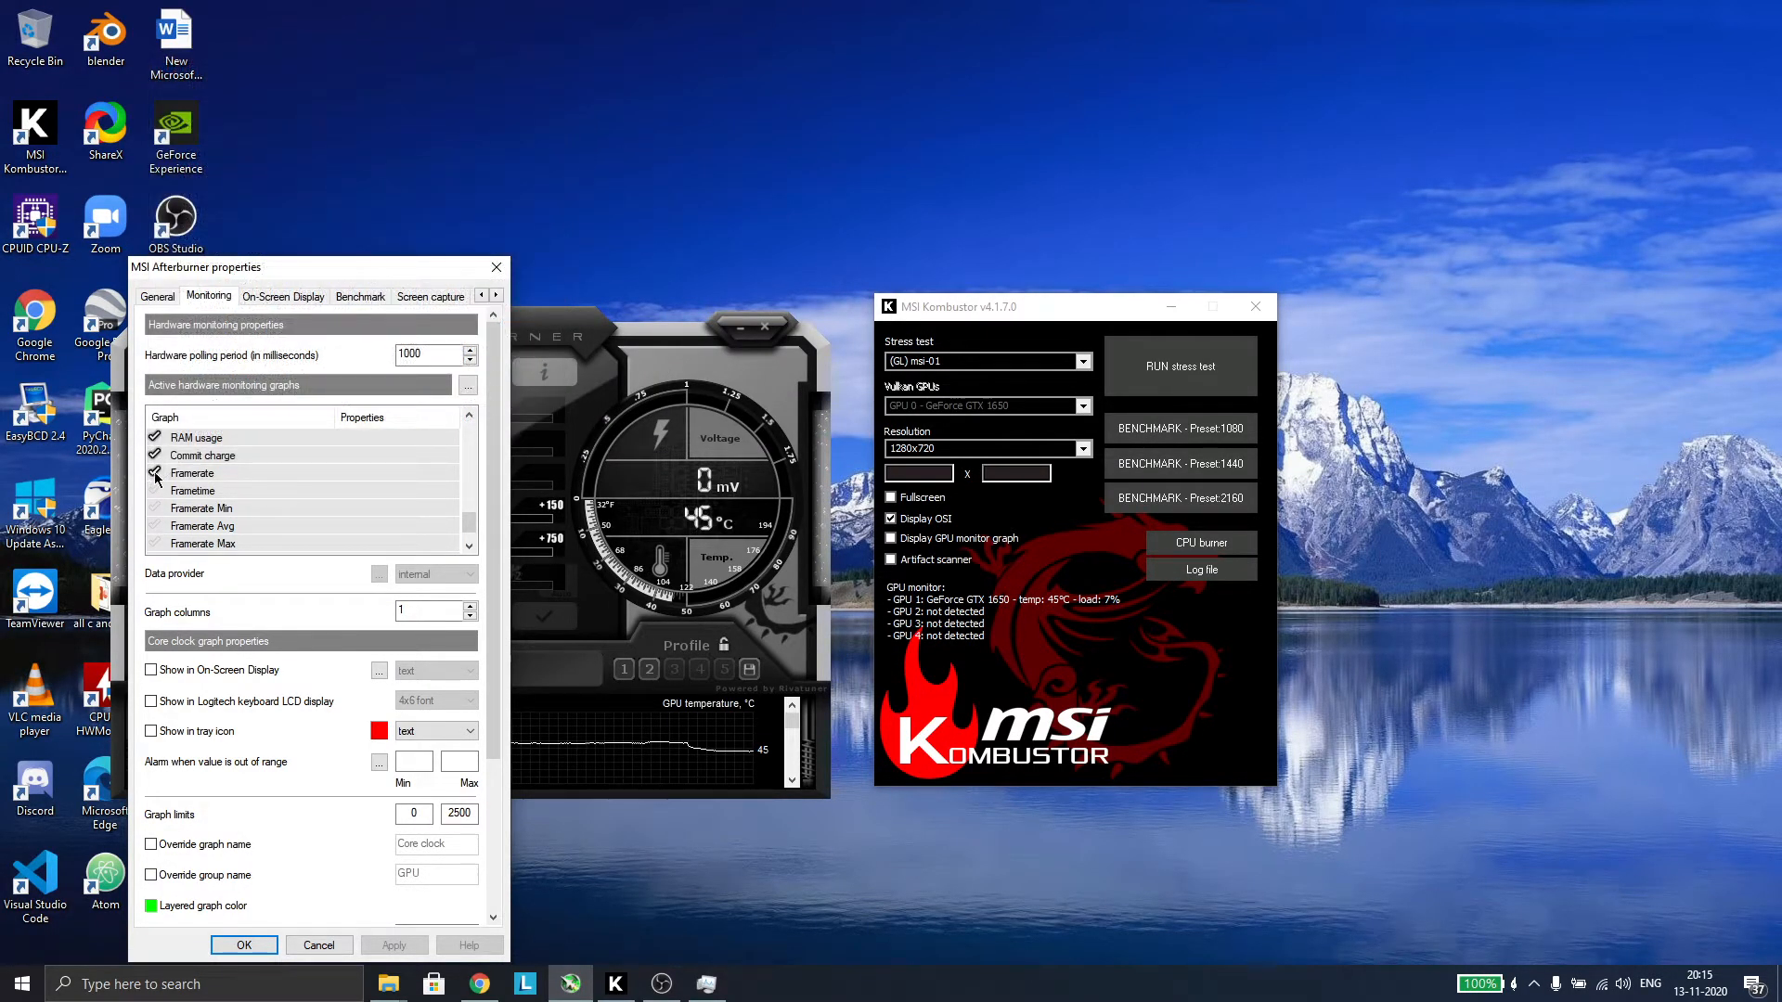
# - Show Framerate, Frametime and Framerate Avg in the on-screen display and confirm with OK
pyautogui.click(191, 473)
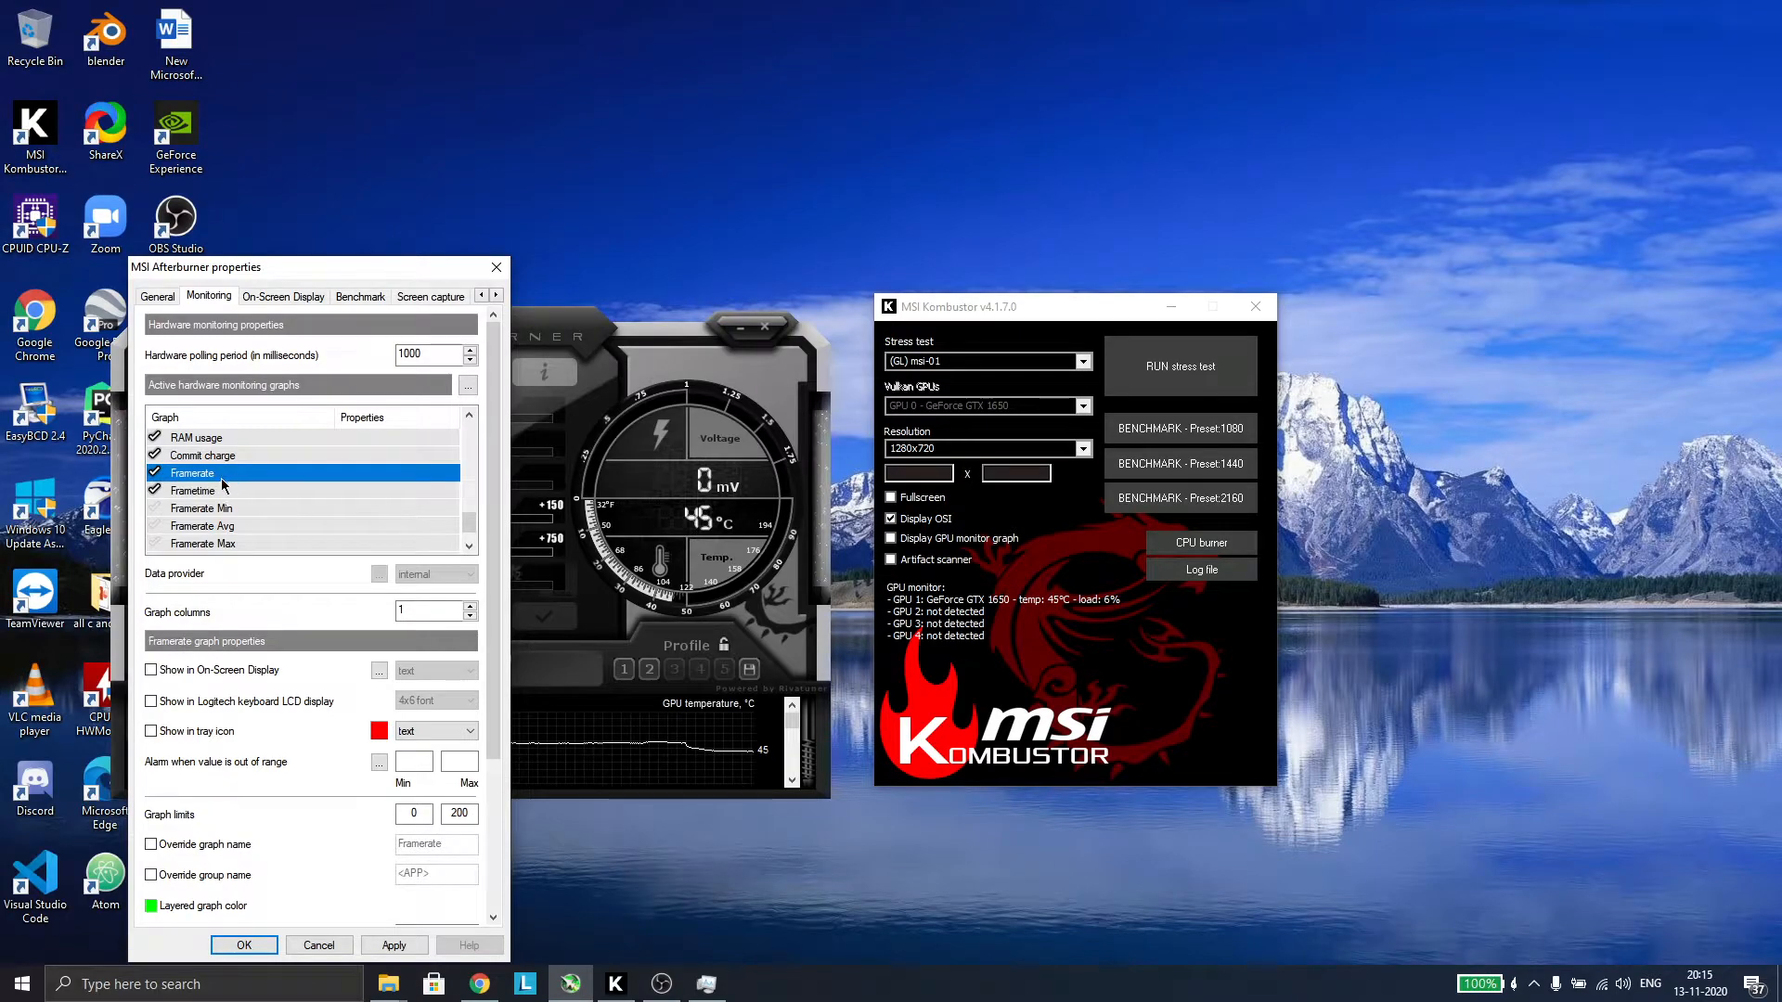
pyautogui.click(151, 670)
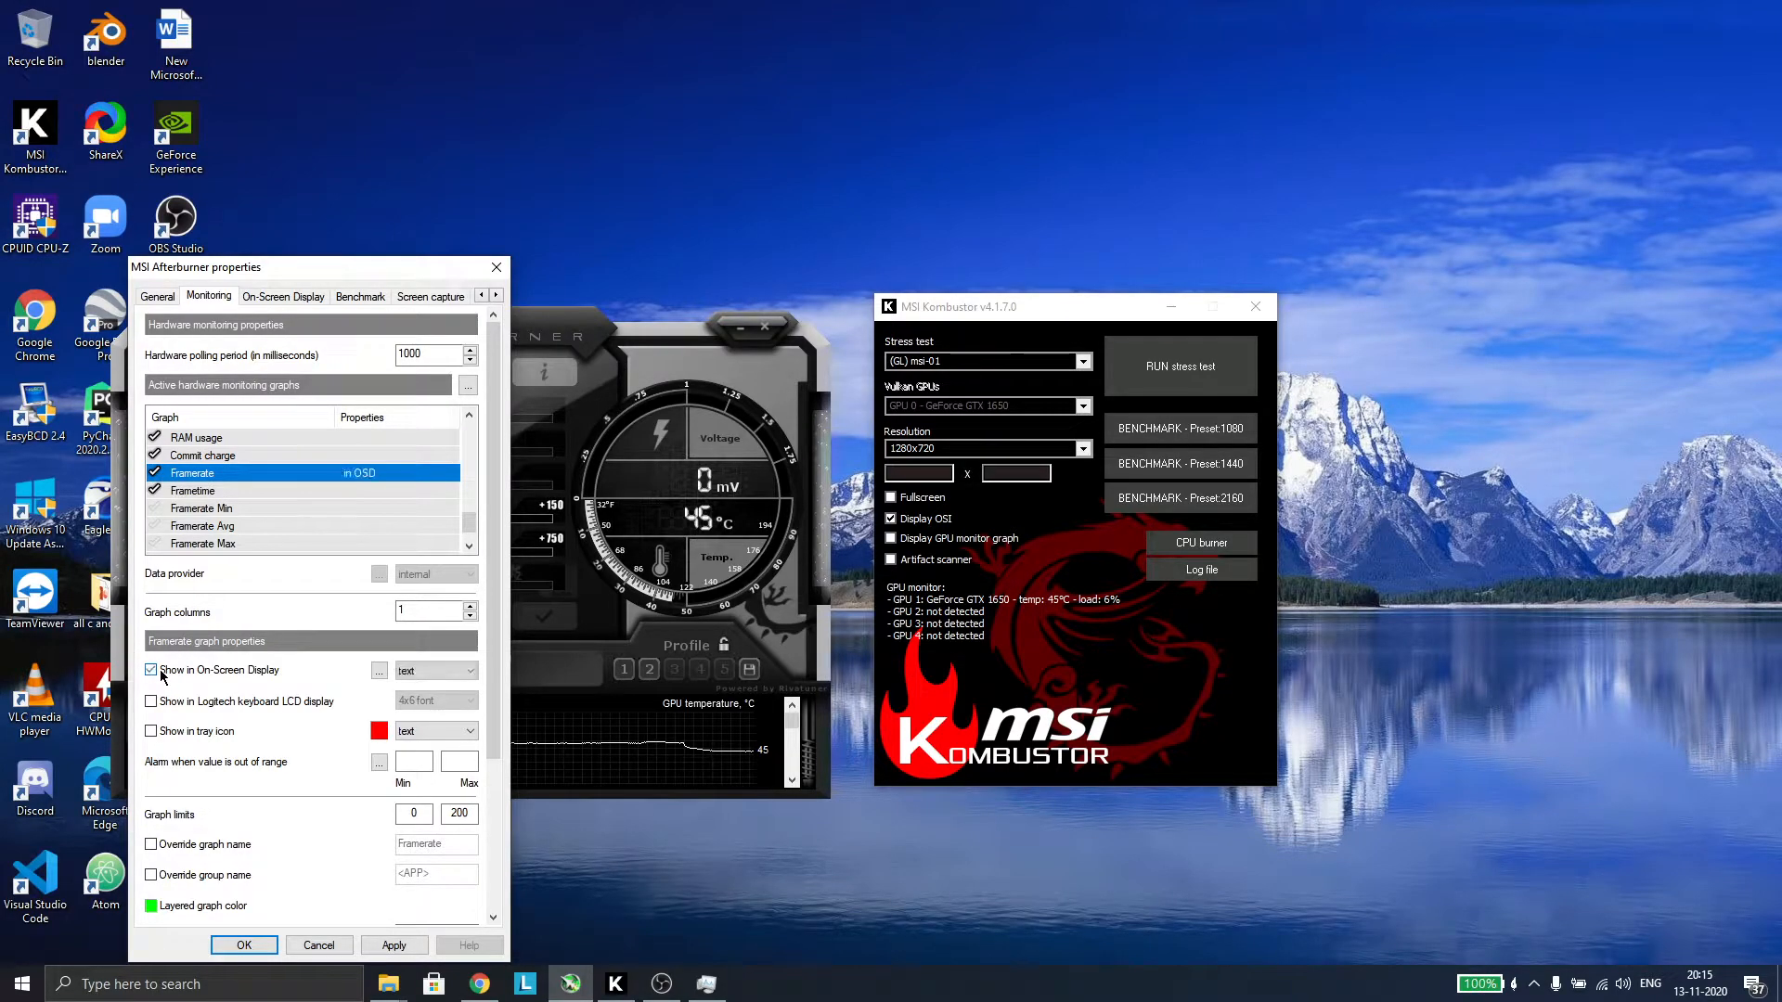
pyautogui.click(191, 490)
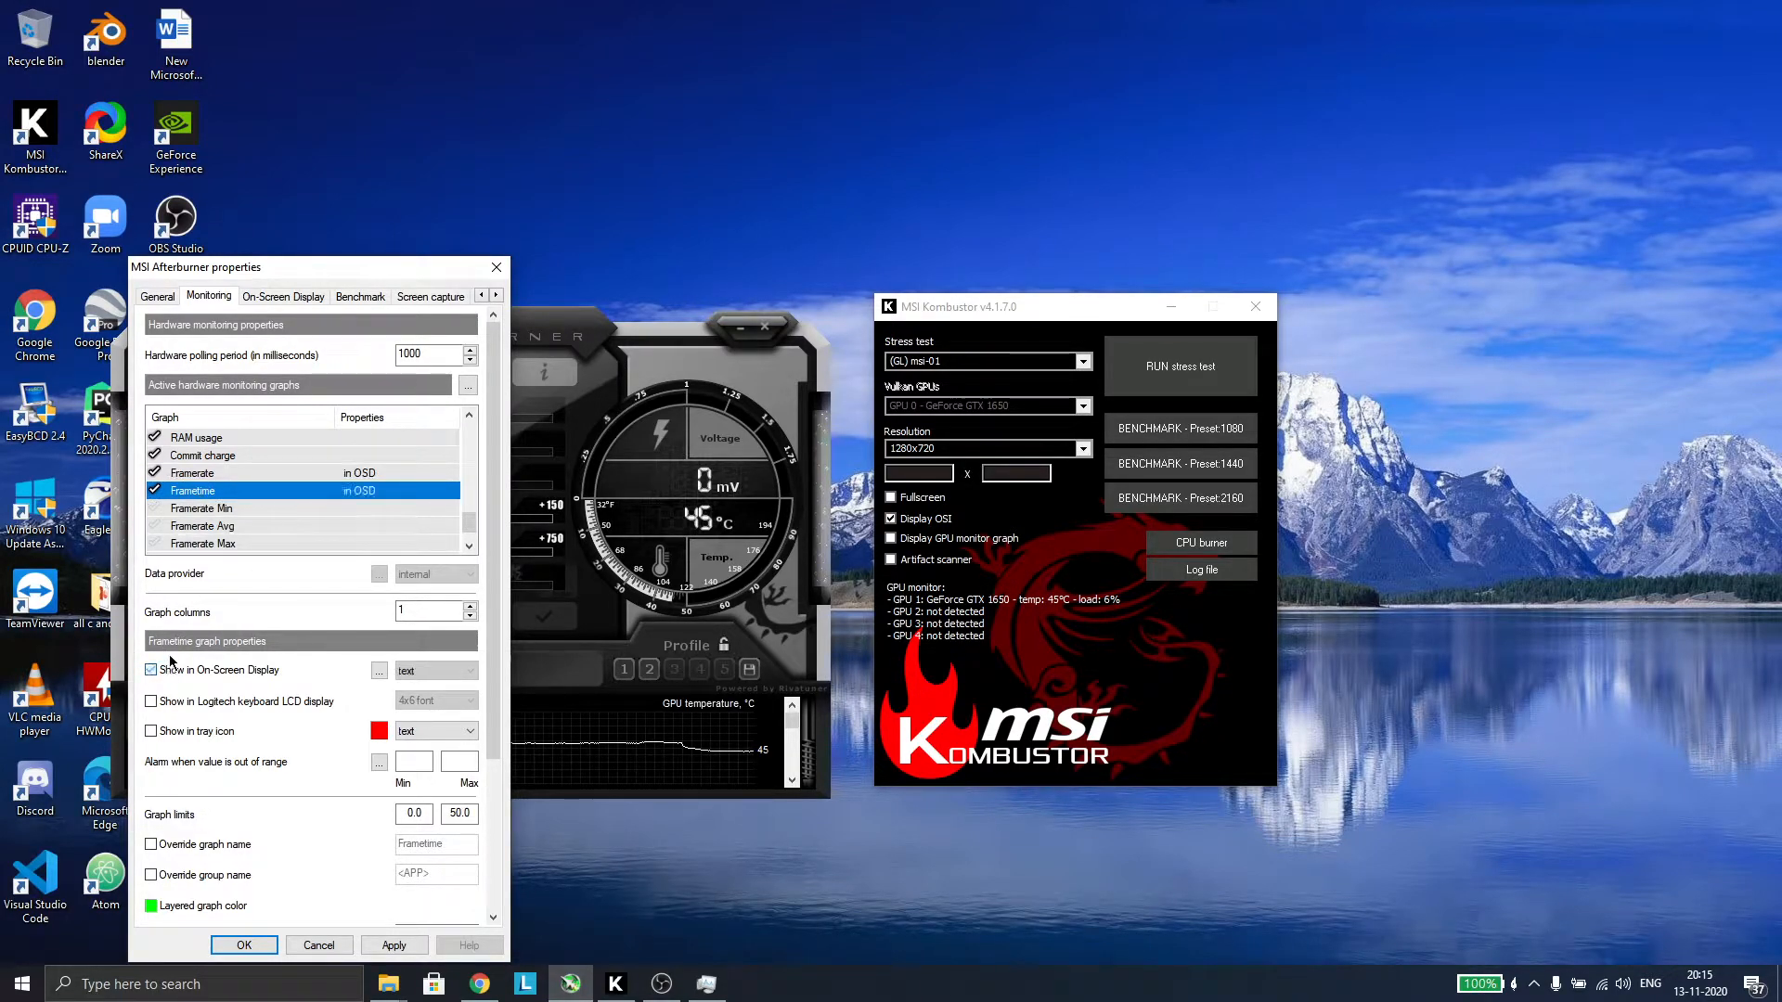
pyautogui.click(202, 525)
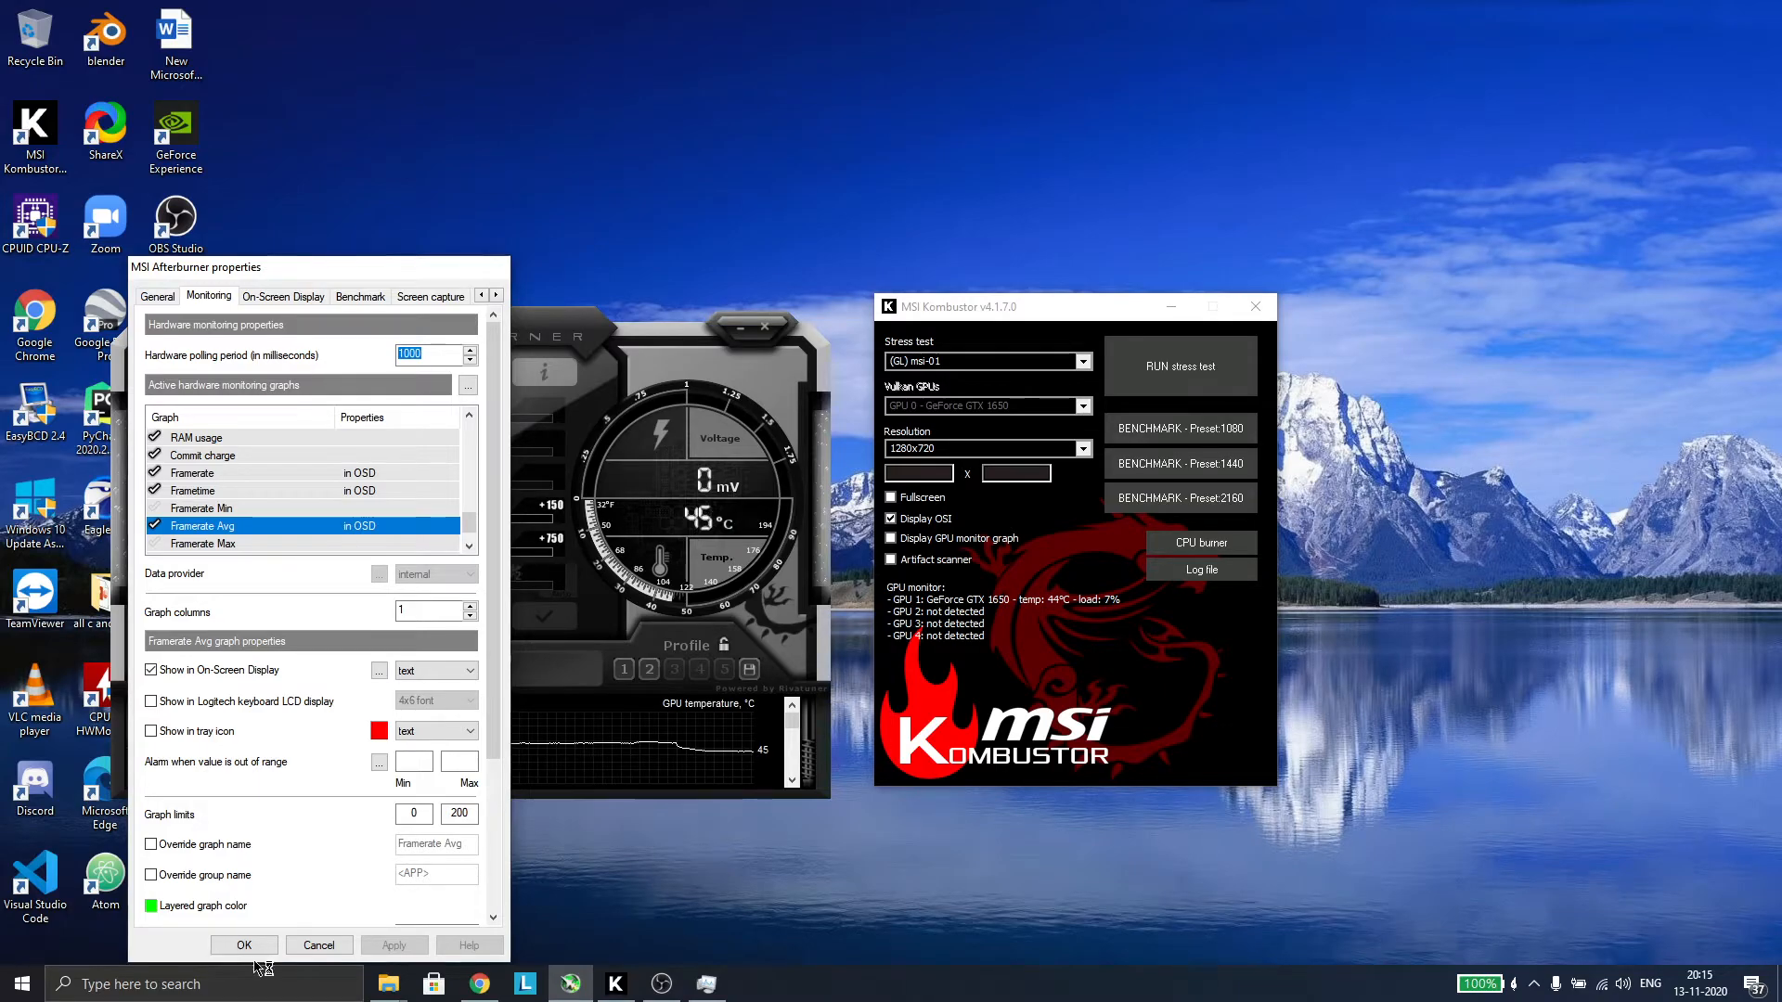
pyautogui.click(243, 945)
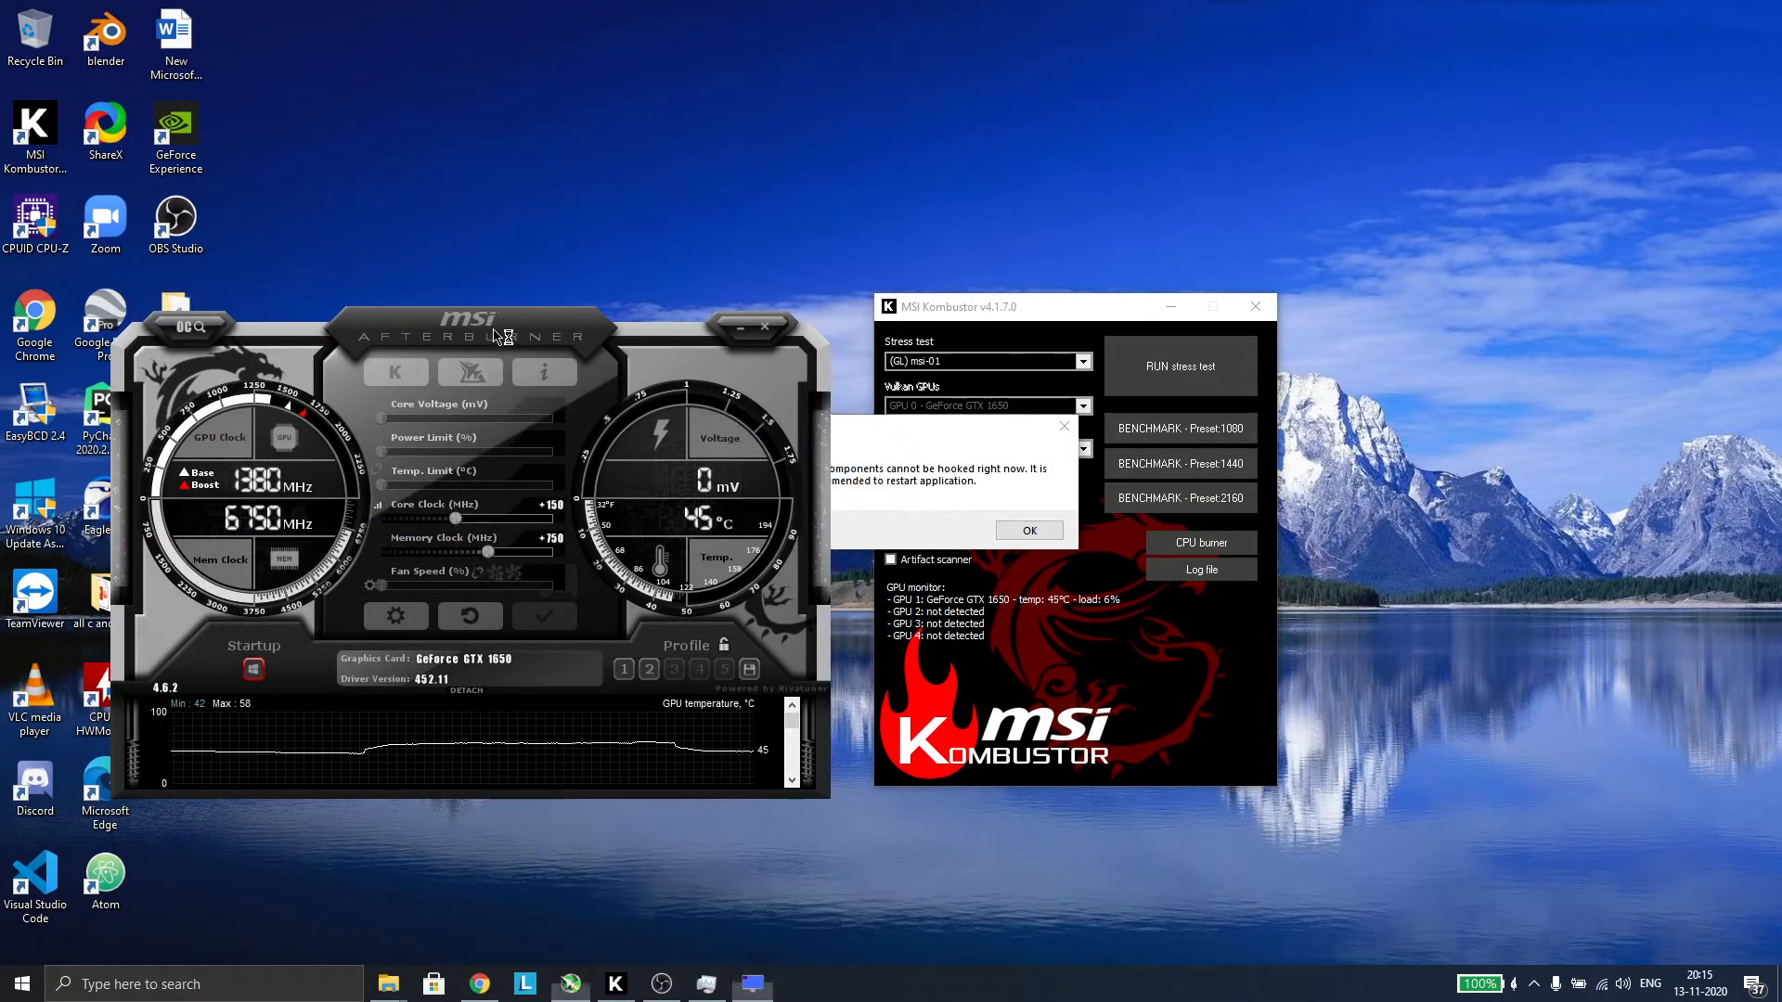
# - Move the Afterburner main window up and right, next to the Kombustor window
pyautogui.moveTo(494, 317); pyautogui.dragTo(529, 271)
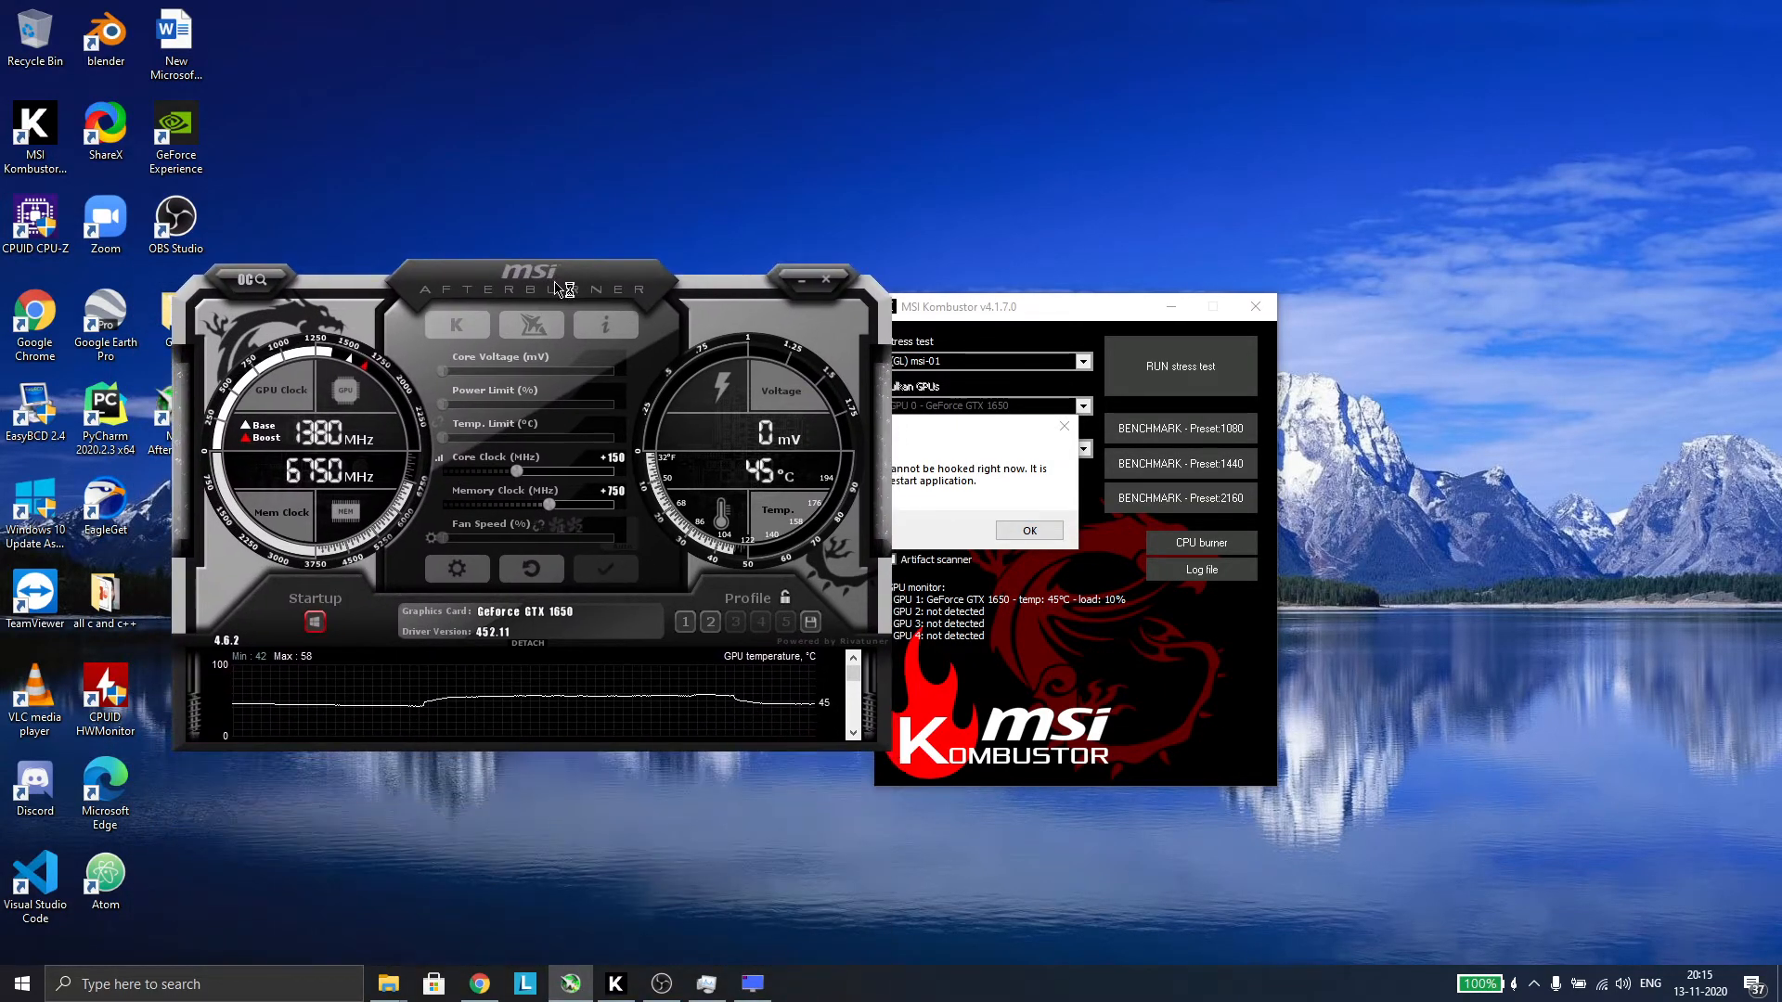
pyautogui.moveTo(440, 551)
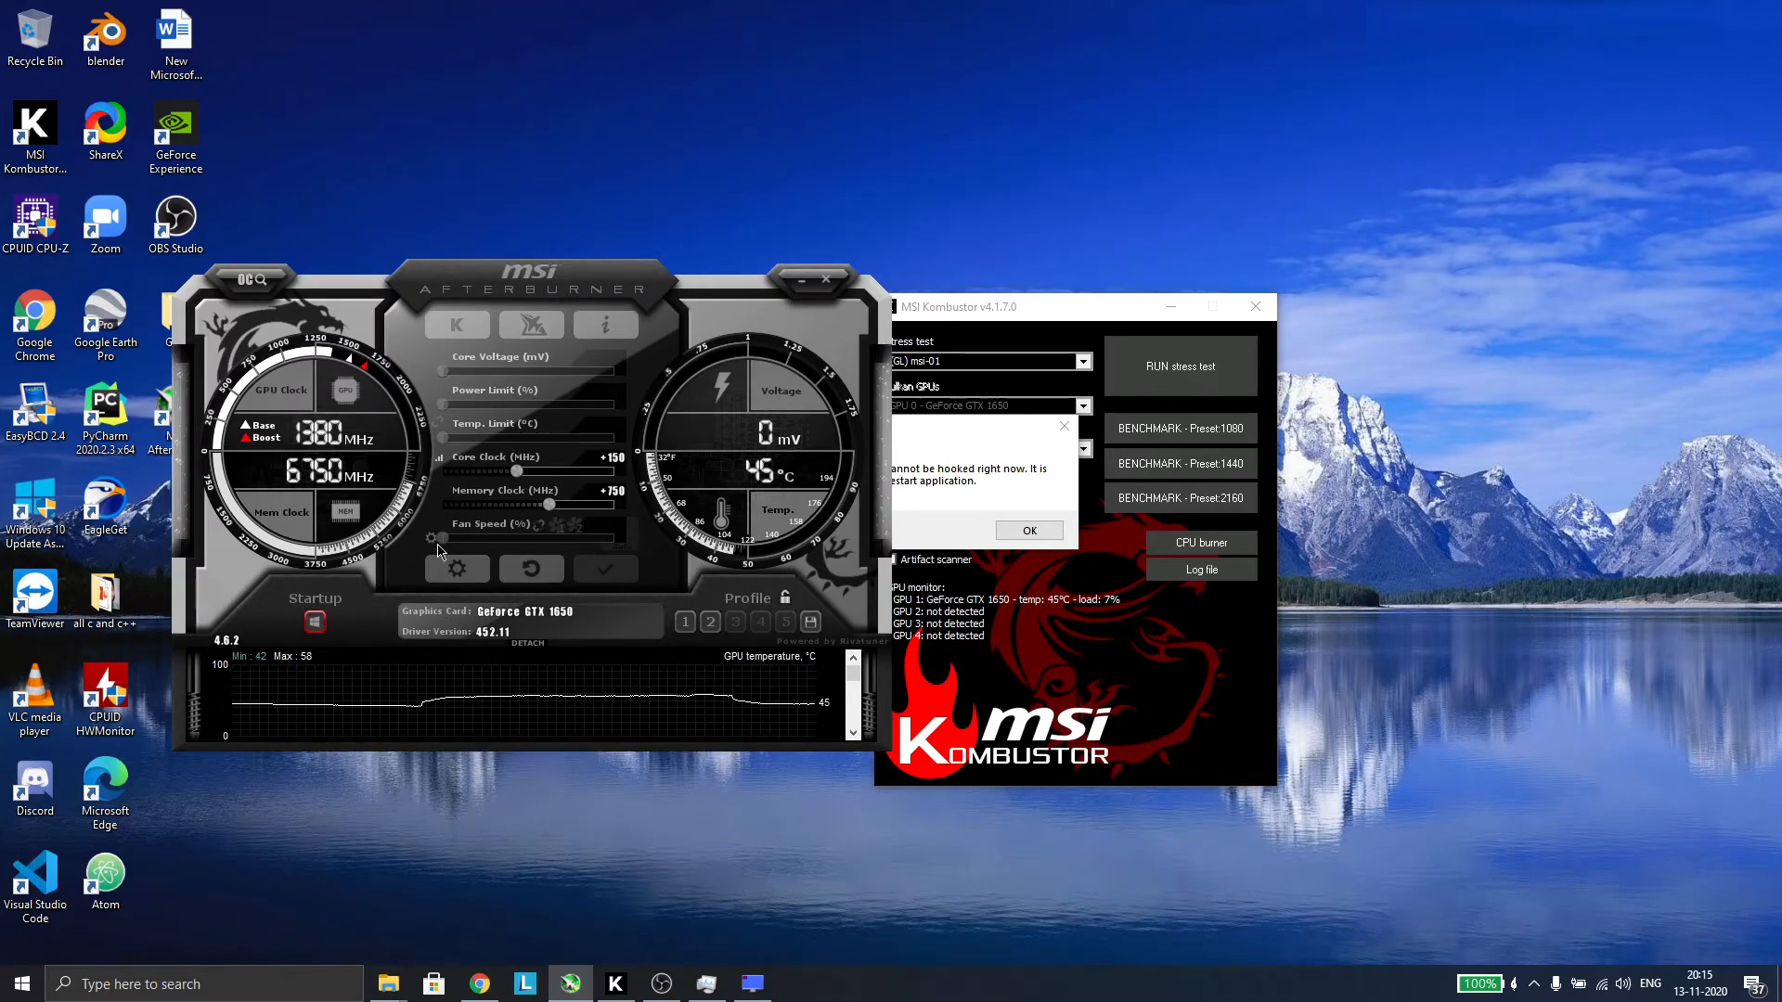
pyautogui.moveTo(498, 514)
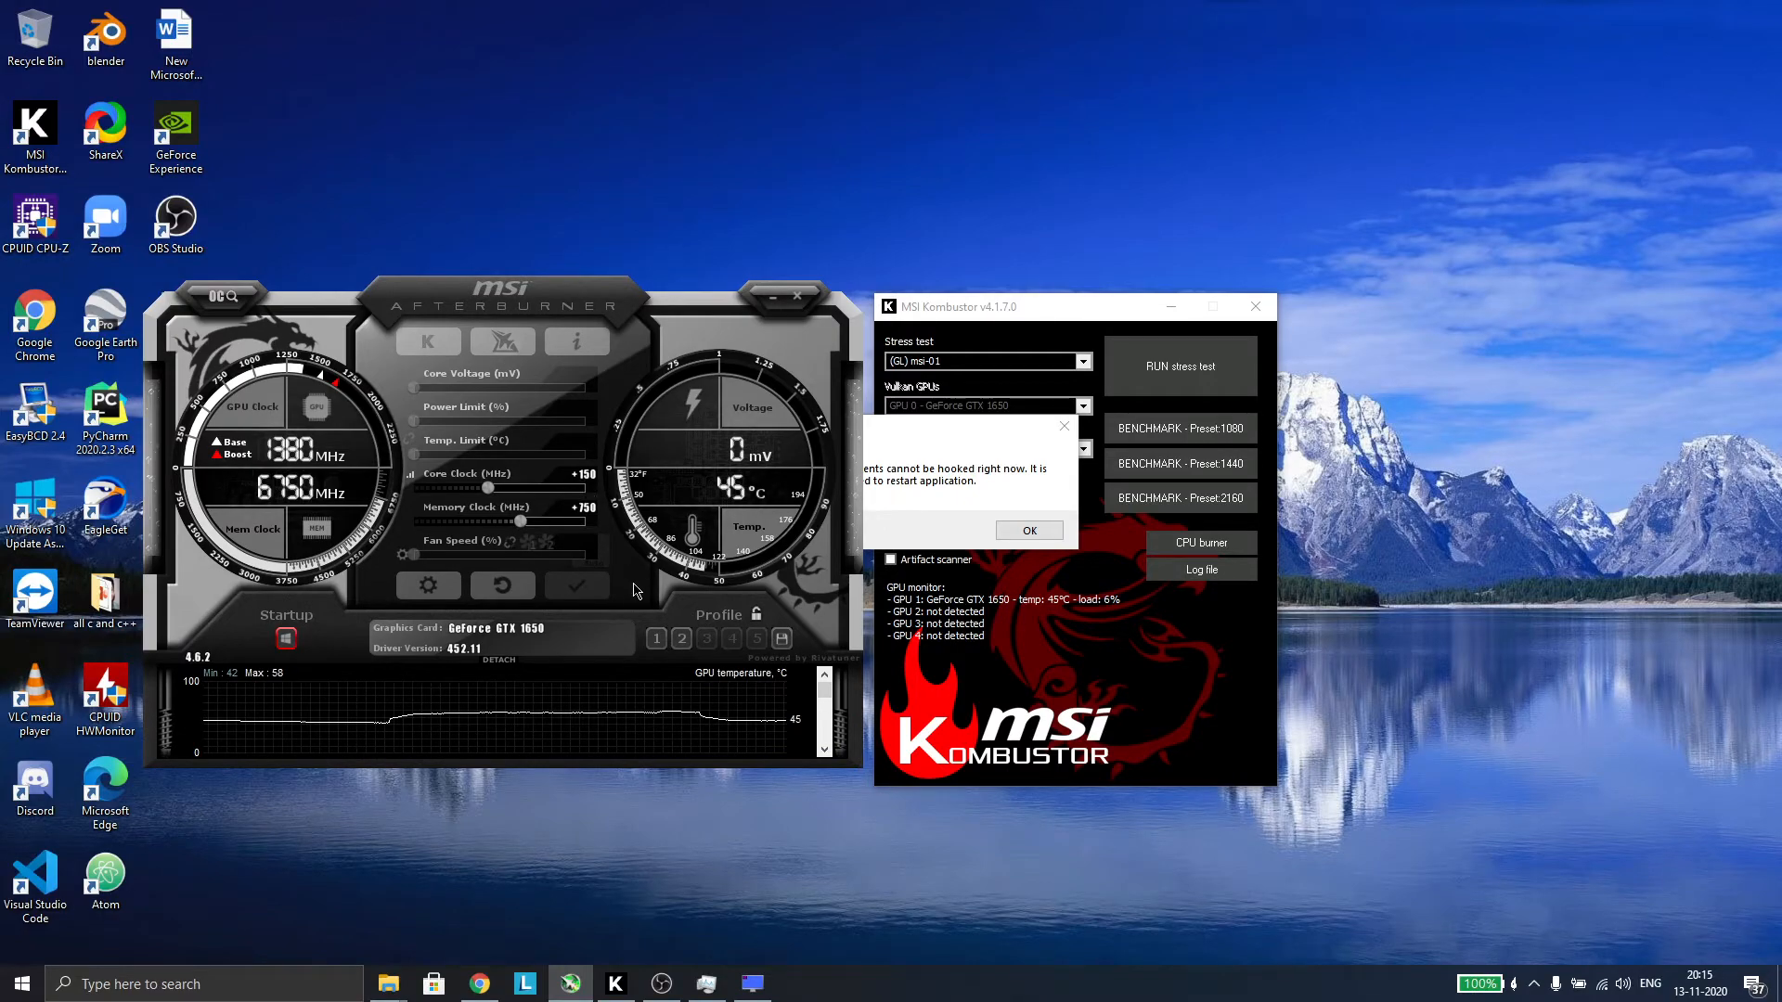
pyautogui.moveTo(503, 303)
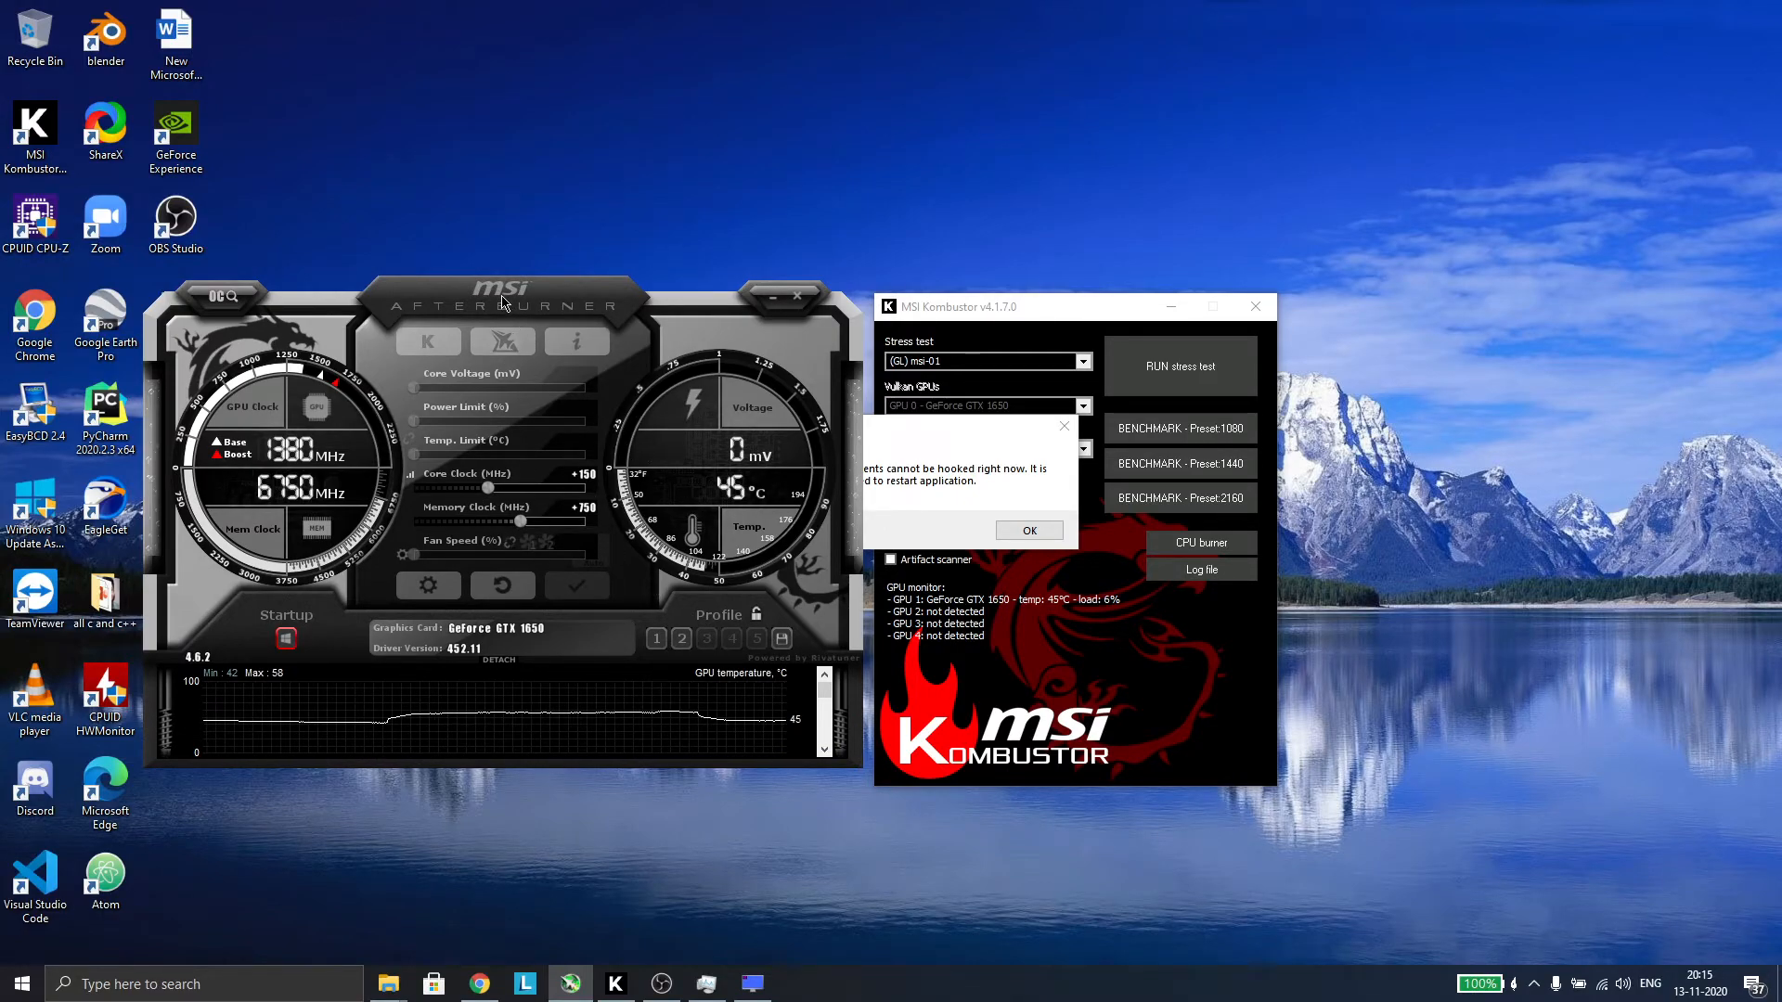